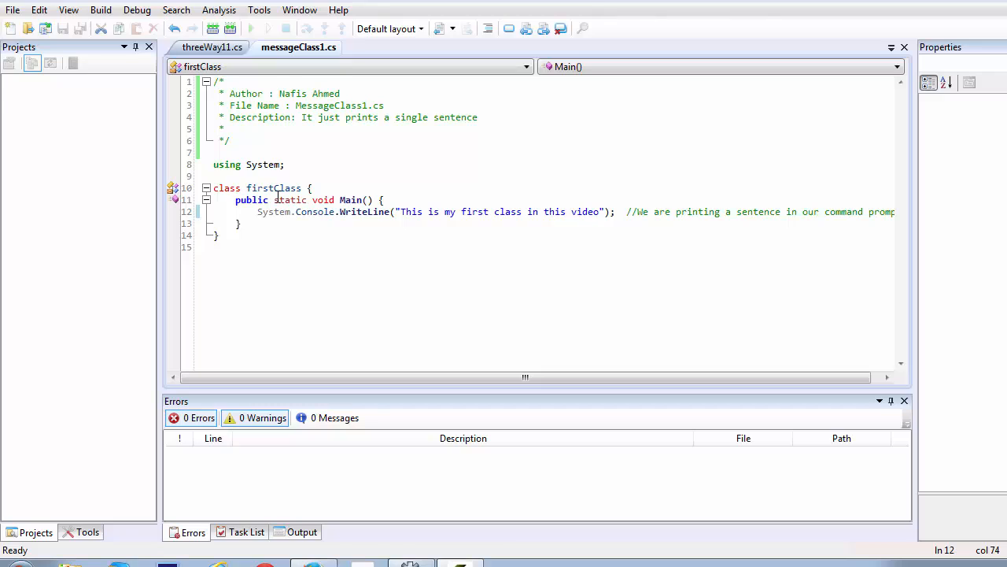
{"action": "mouse_move", "coordinate": [647, 505]}
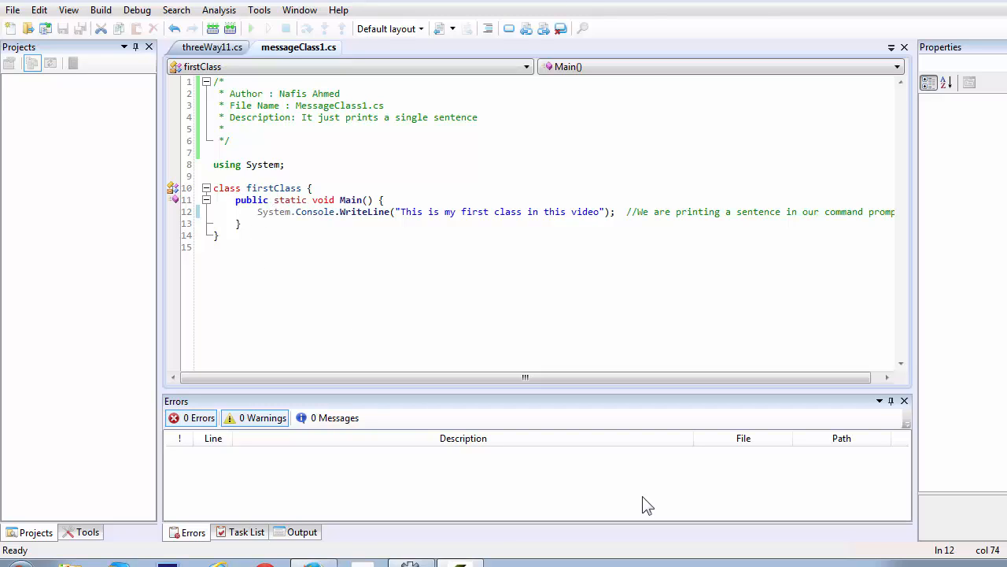
{"action": "mouse_move", "coordinate": [493, 168]}
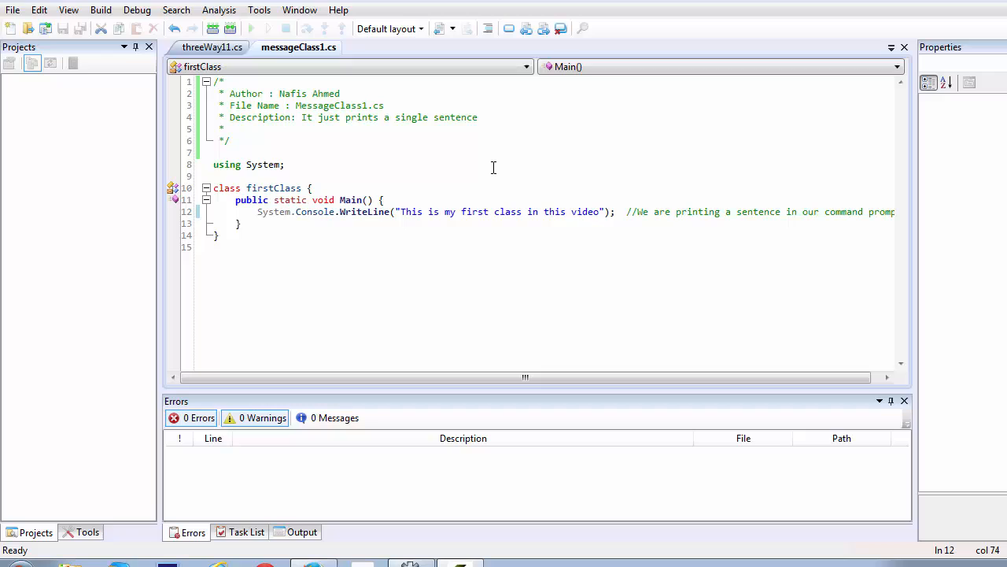
{"action": "mouse_move", "coordinate": [491, 167]}
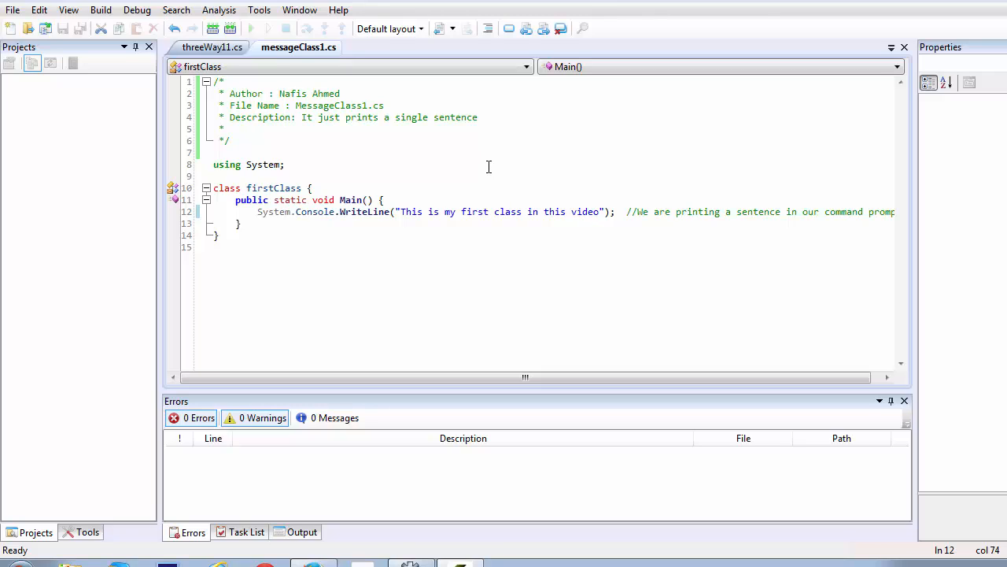
{"action": "mouse_move", "coordinate": [499, 124]}
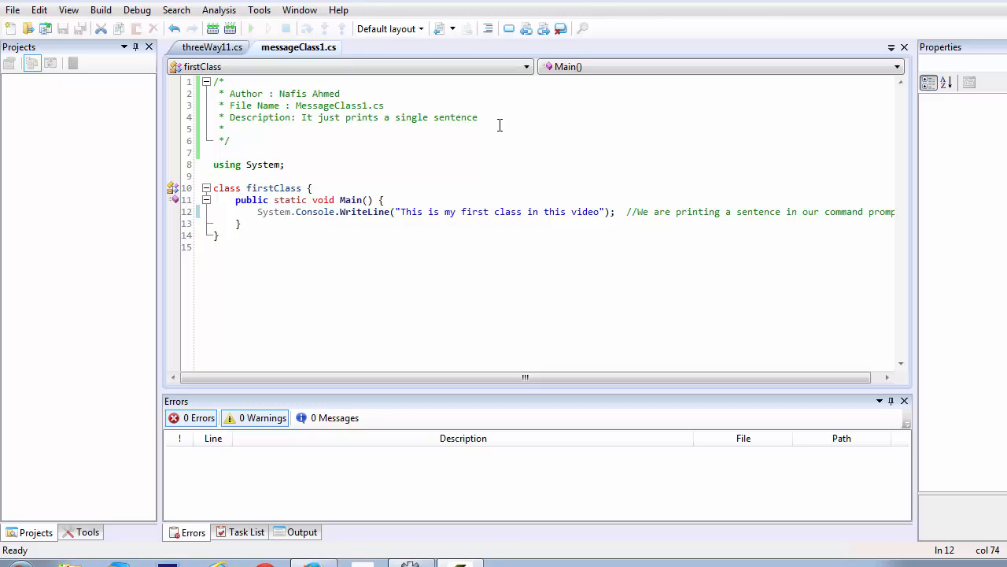
{"action": "mouse_move", "coordinate": [517, 132]}
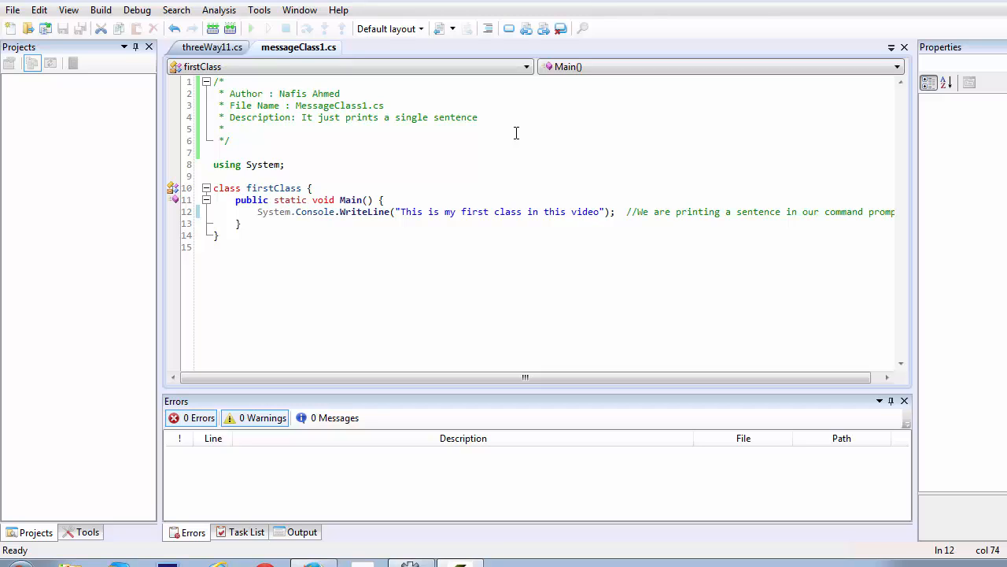
{"action": "mouse_move", "coordinate": [468, 145]}
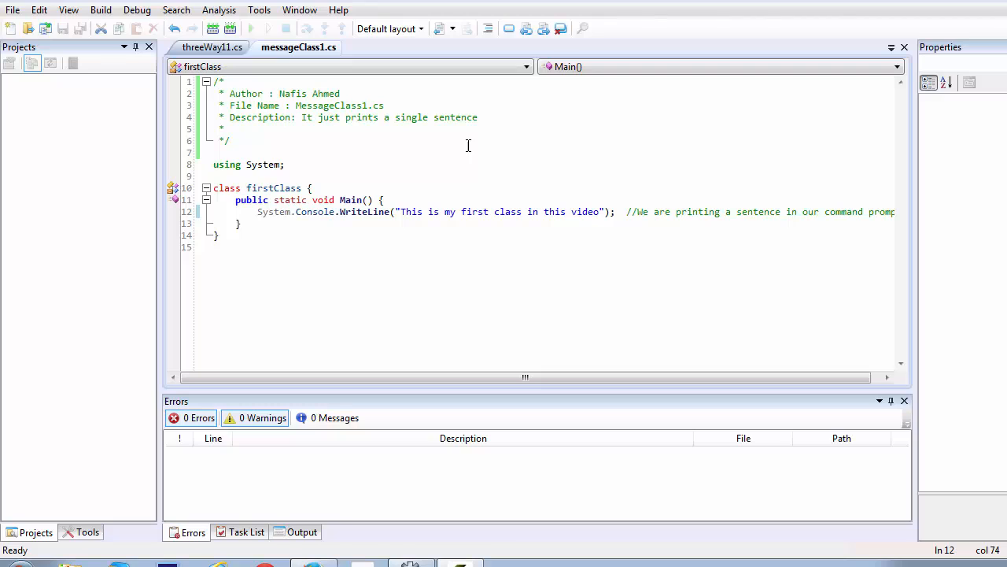
Open the New File dialog with the C# category and Empty File template shown.
{"action": "left_click", "coordinate": [12, 9]}
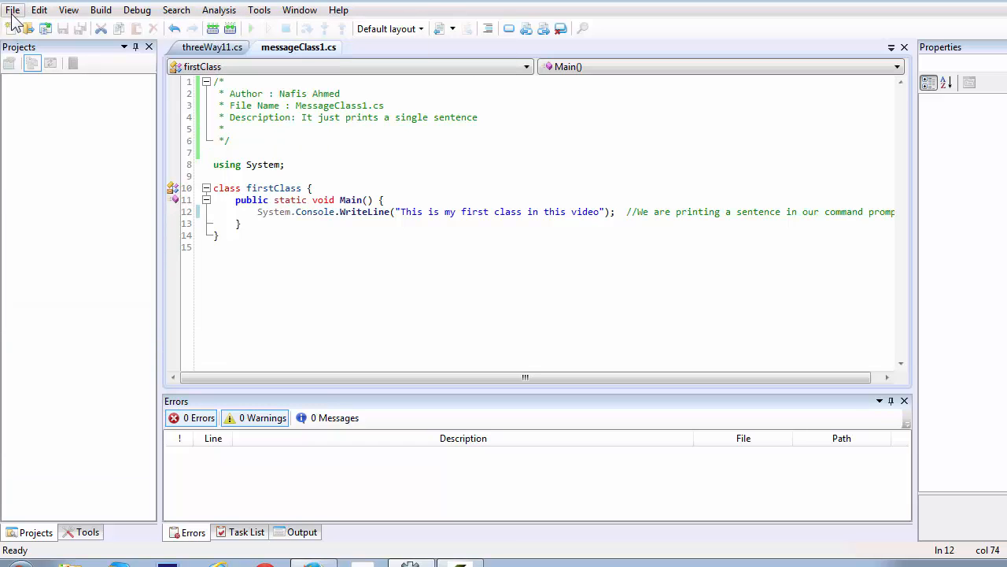
{"action": "left_click", "coordinate": [12, 9]}
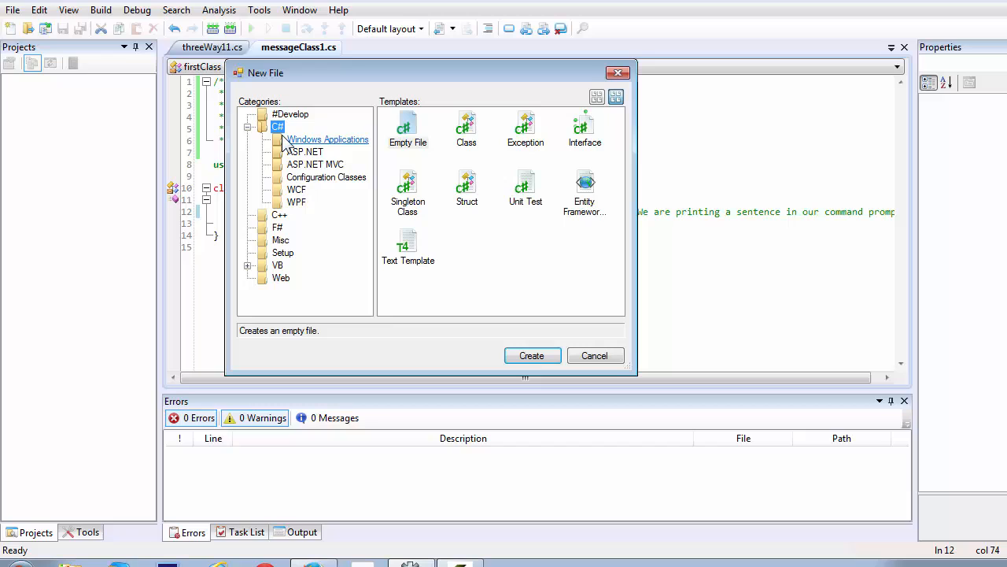
{"action": "mouse_move", "coordinate": [333, 147]}
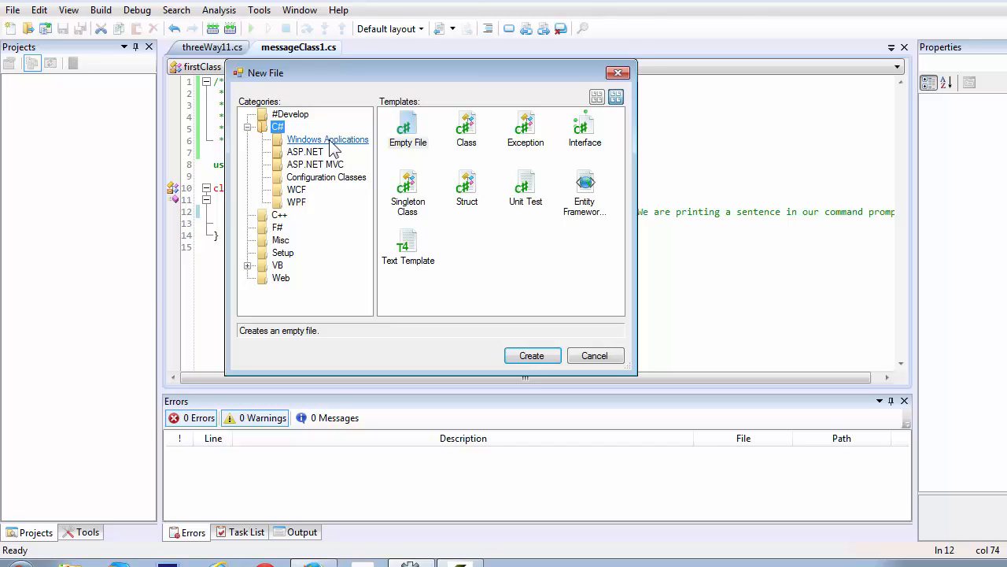
{"action": "mouse_move", "coordinate": [475, 372]}
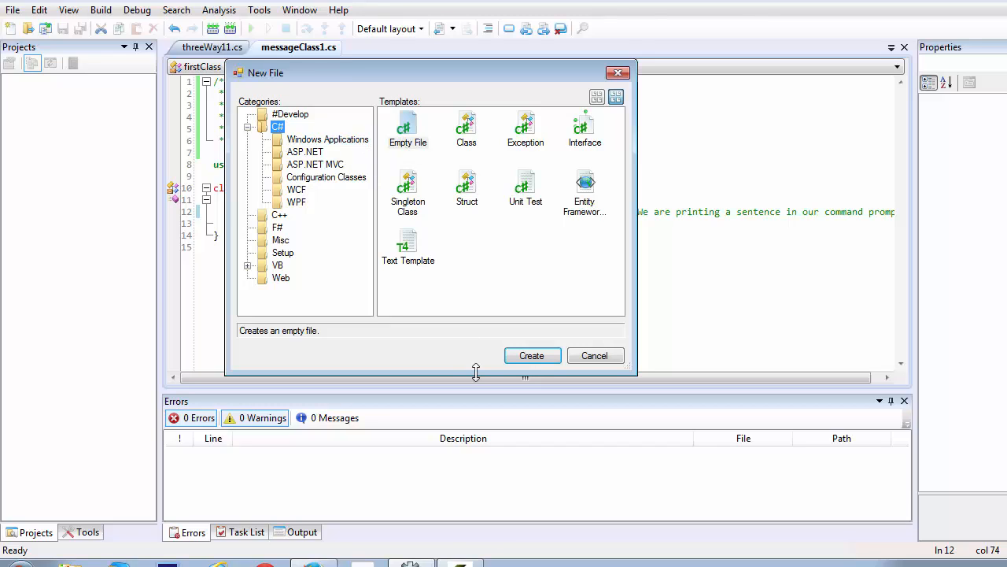
Create Empty1.cs from the C# Empty File template.
{"action": "left_click", "coordinate": [532, 355]}
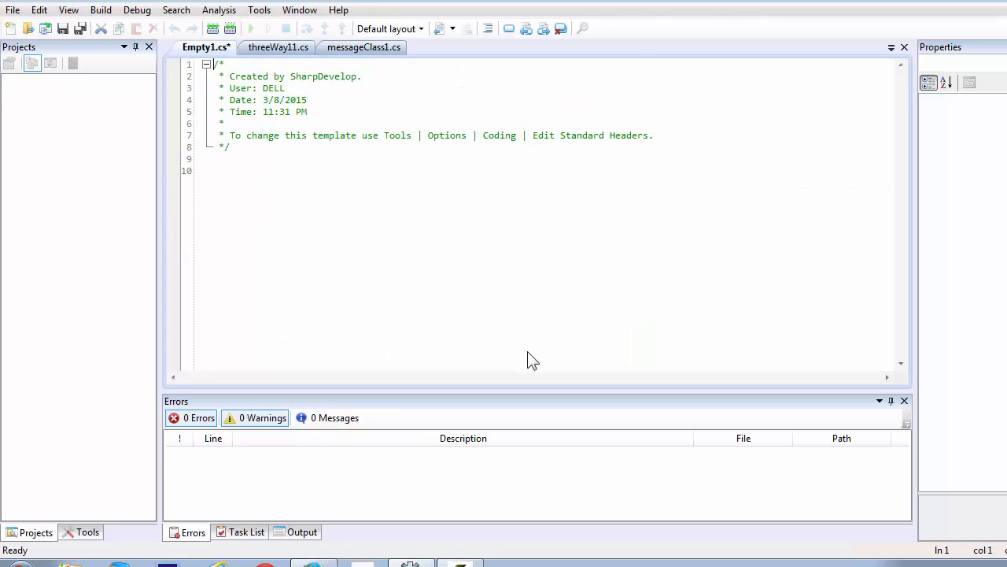
{"action": "mouse_move", "coordinate": [533, 227]}
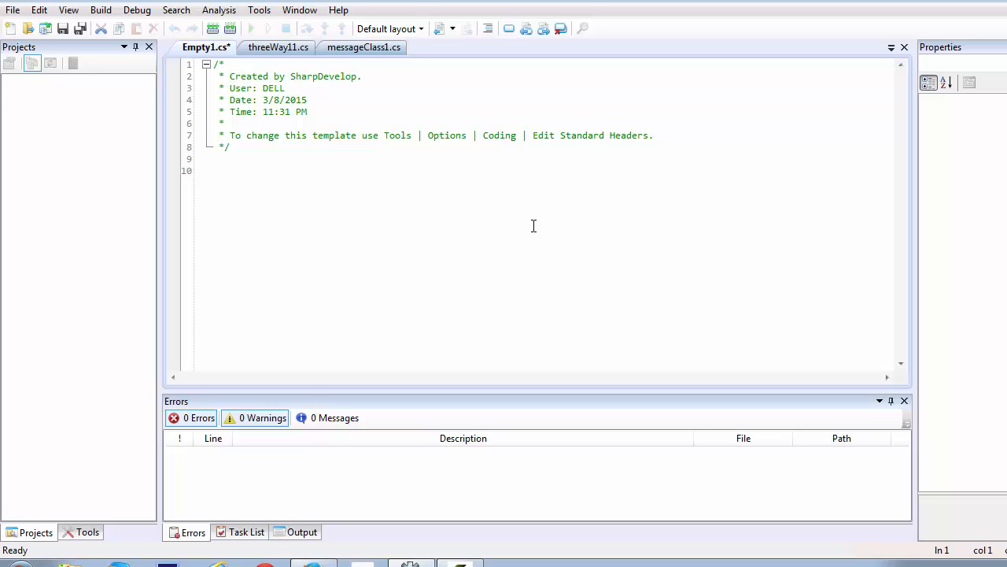
{"action": "mouse_move", "coordinate": [426, 185]}
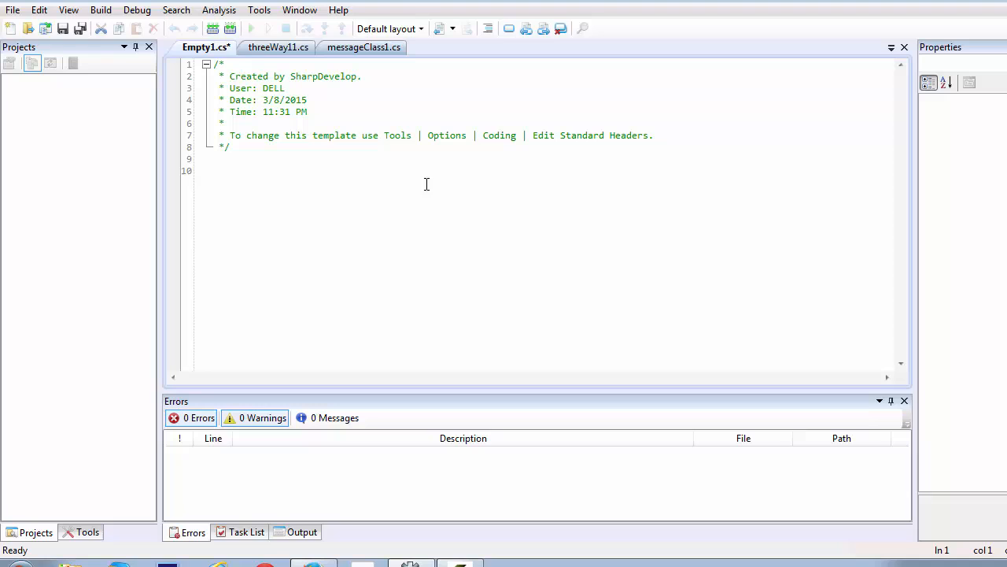
{"action": "mouse_move", "coordinate": [203, 61]}
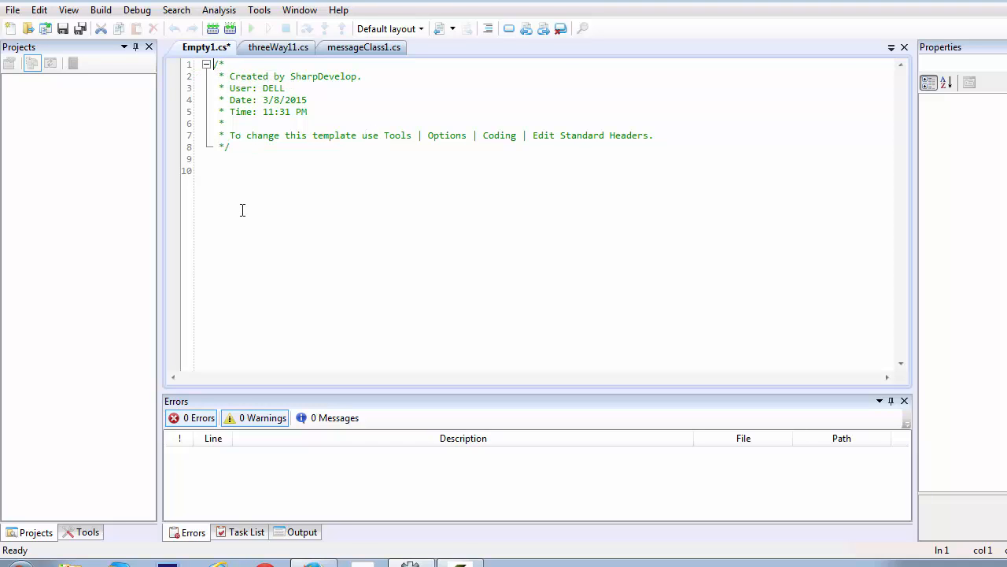
{"action": "mouse_move", "coordinate": [221, 250]}
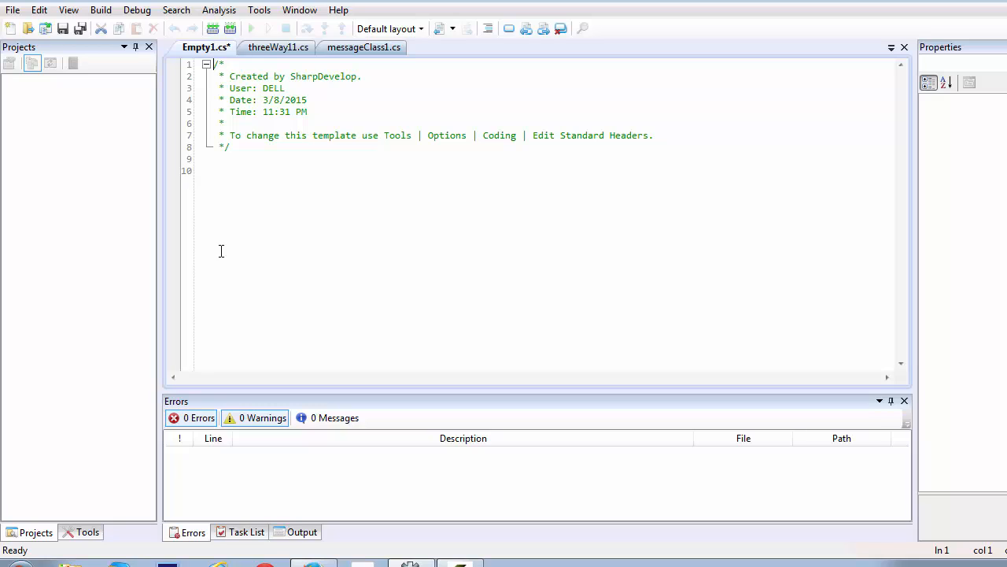
{"action": "mouse_move", "coordinate": [248, 180]}
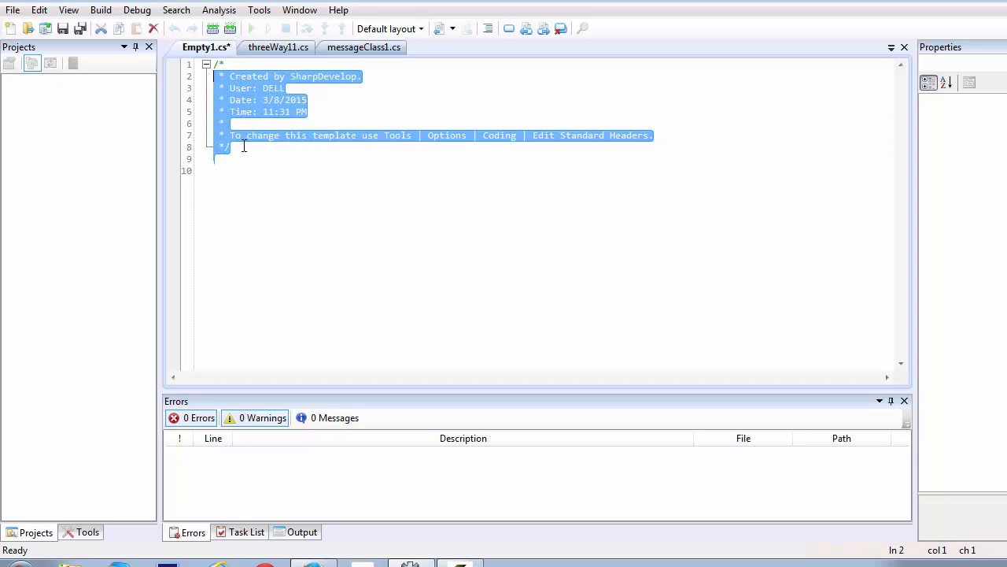
Replace the header with ///<summary></summary>, with the cursor between the tags.
{"action": "type", "text": "///"}
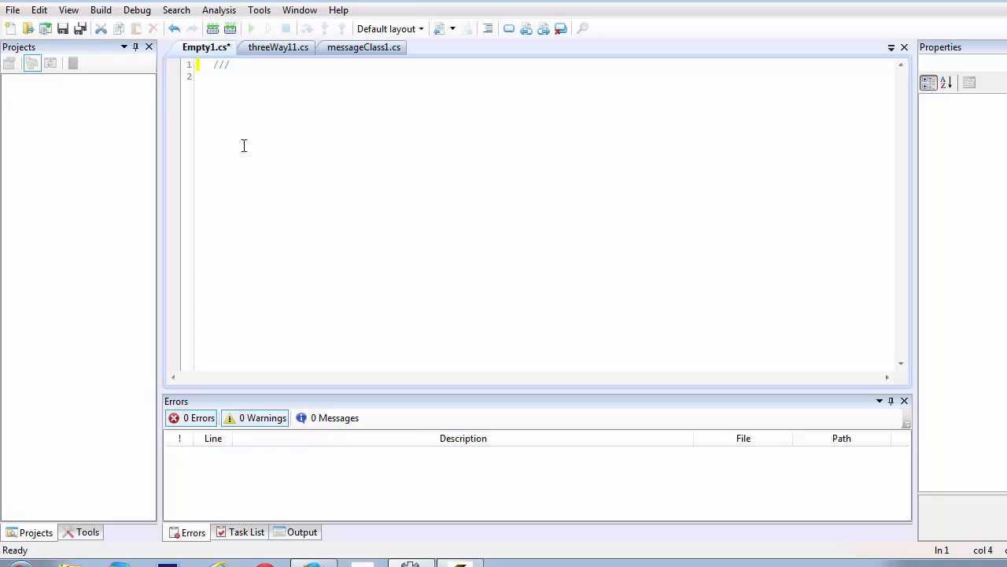
{"action": "type", "text": "<"}
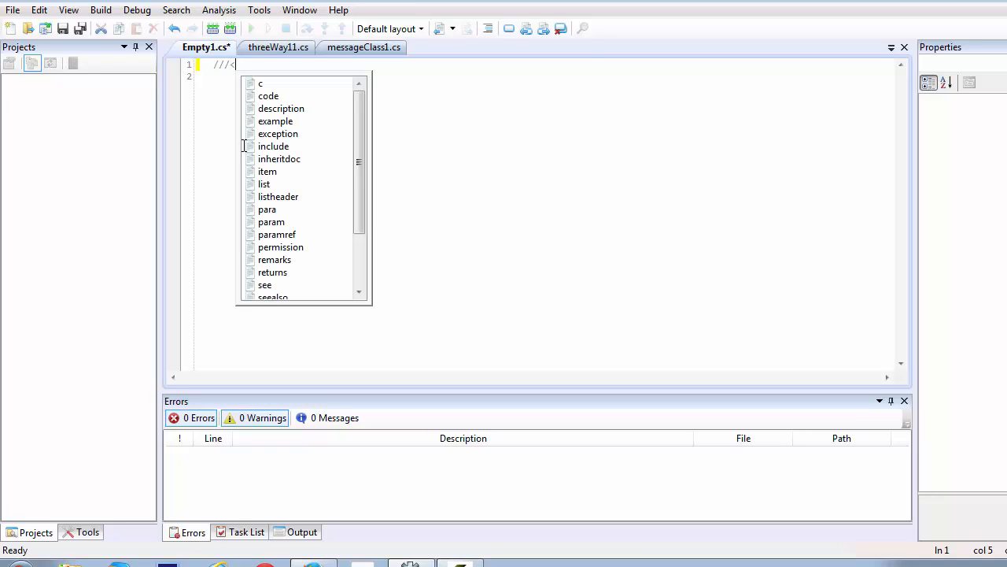
{"action": "type", "text": "summary></summary>"}
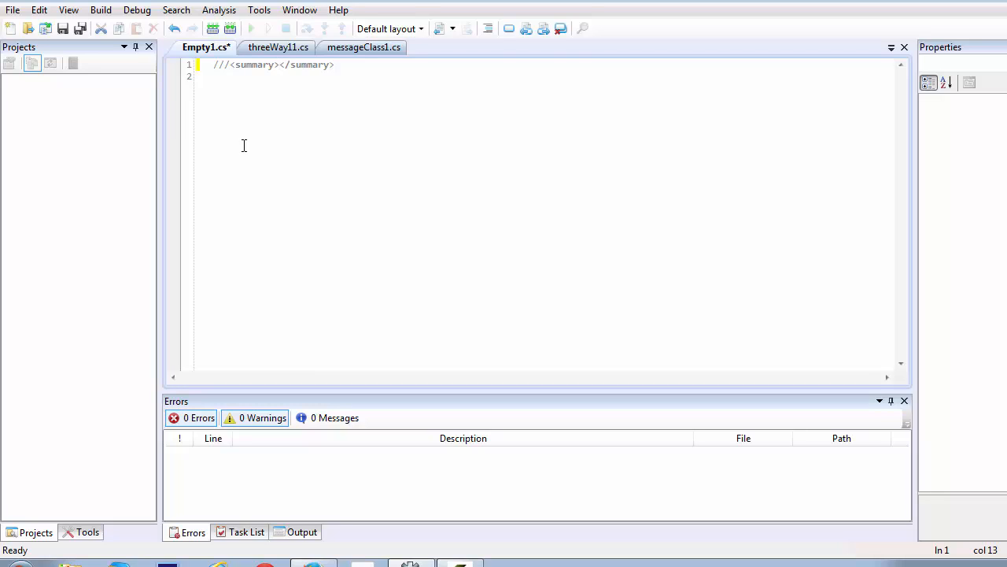
{"action": "left_click", "coordinate": [280, 64]}
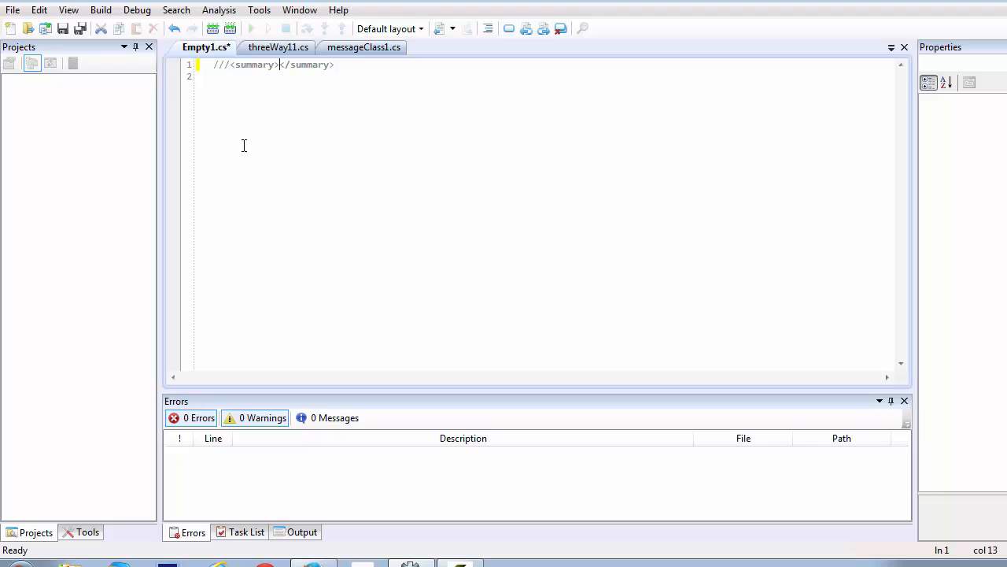
{"action": "mouse_move", "coordinate": [232, 72]}
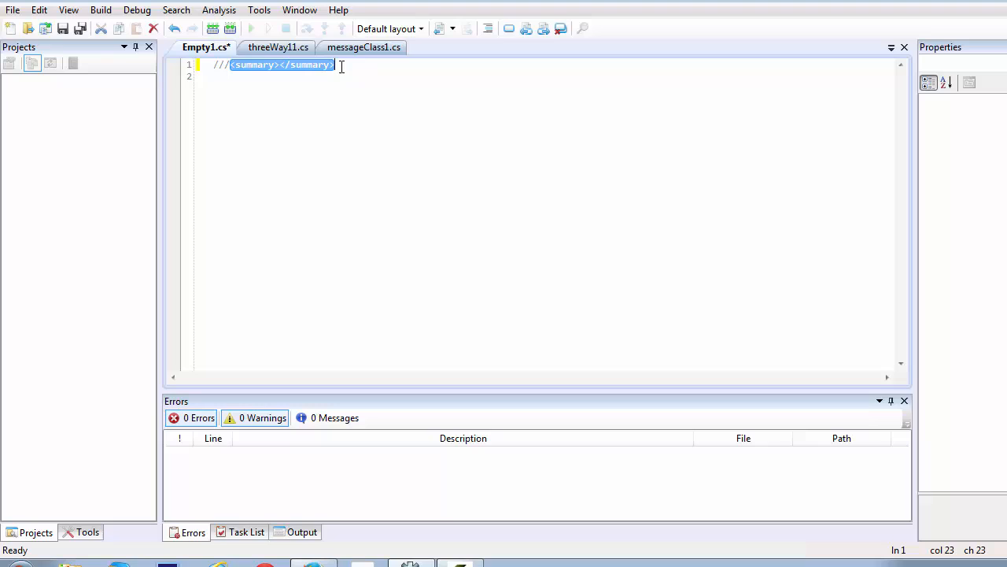
{"action": "left_click", "coordinate": [281, 65]}
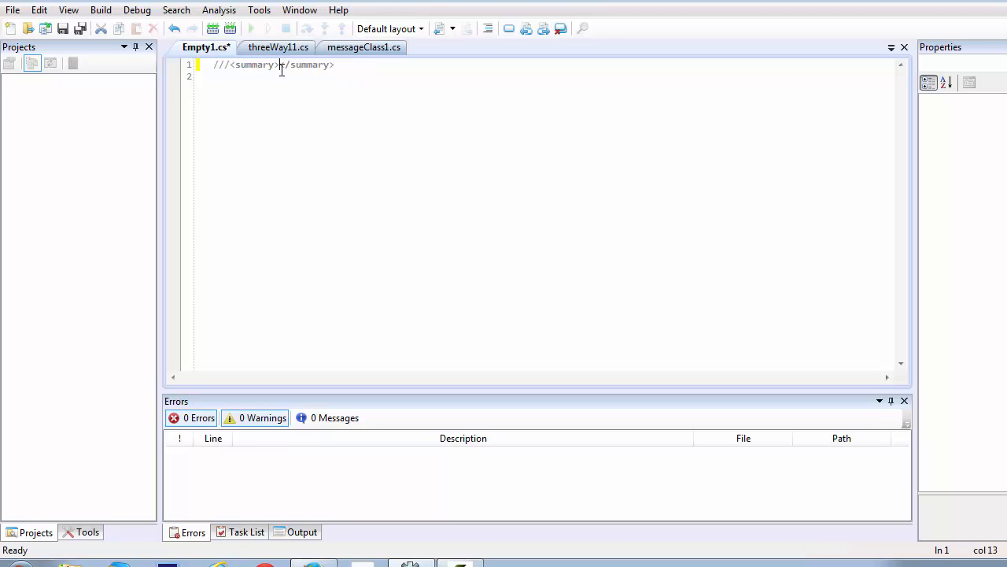
Type 'This is a summary Tag in C#' inside the summary tags.
{"action": "type", "text": "This is a"}
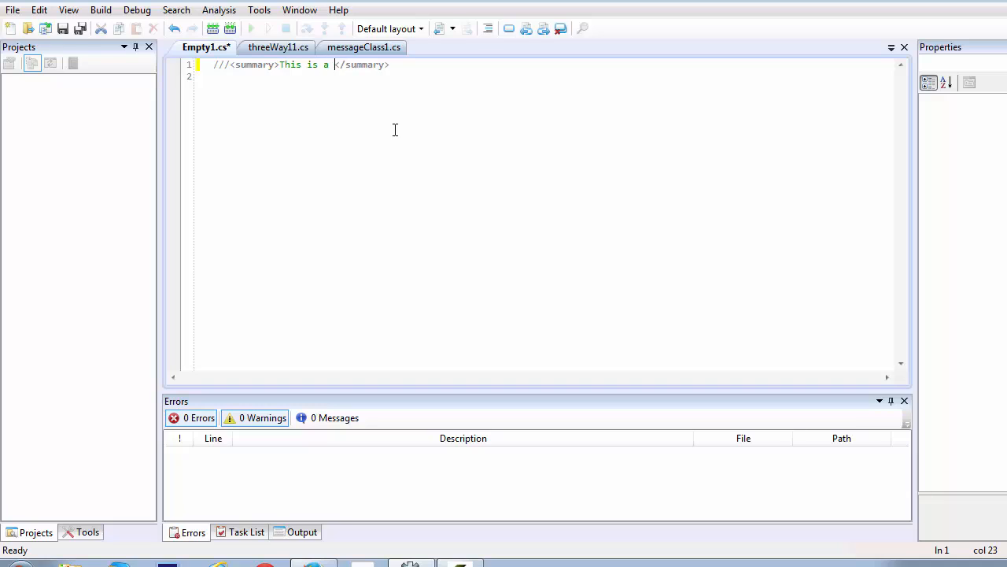
{"action": "type", "text": "summary T"}
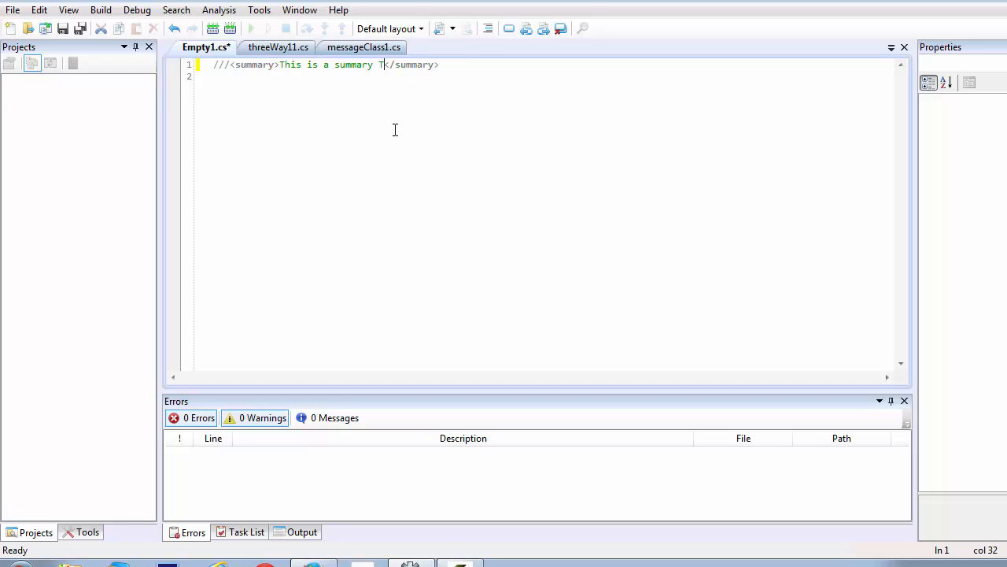
{"action": "type", "text": "ag in C"}
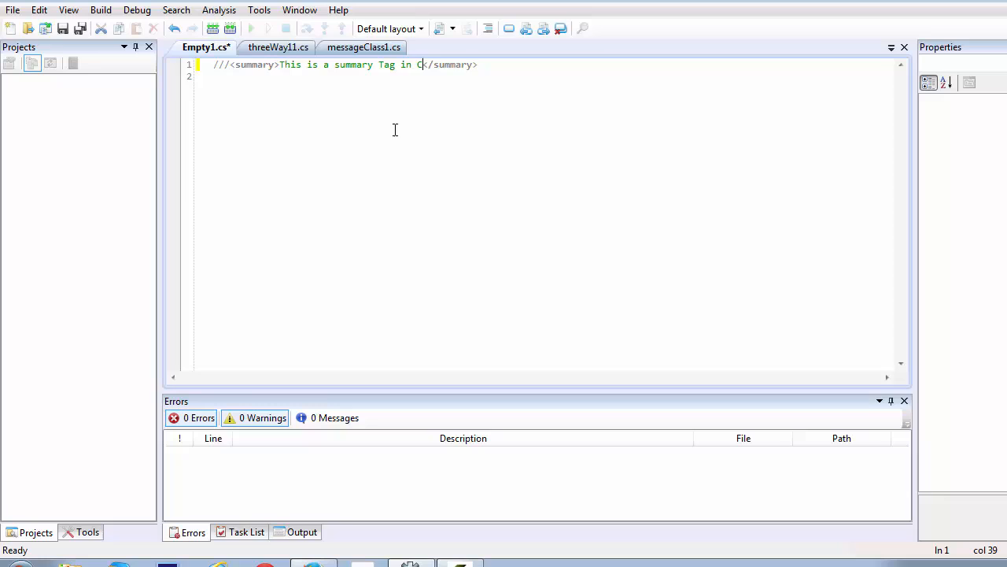
{"action": "type", "text": "#"}
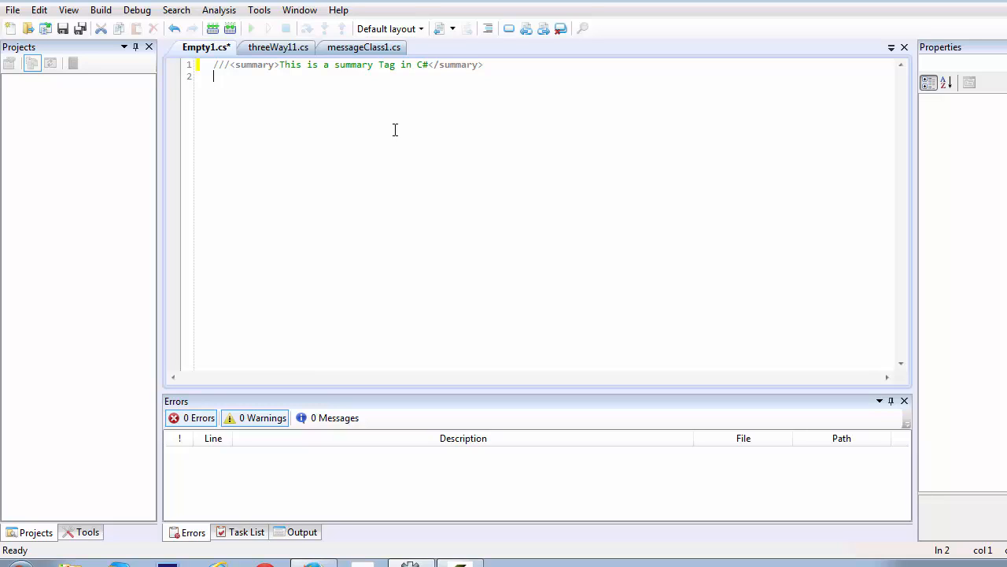
Type ///< on line 3 and browse the remarks and exception tag descriptions.
{"action": "type", "text": "///"}
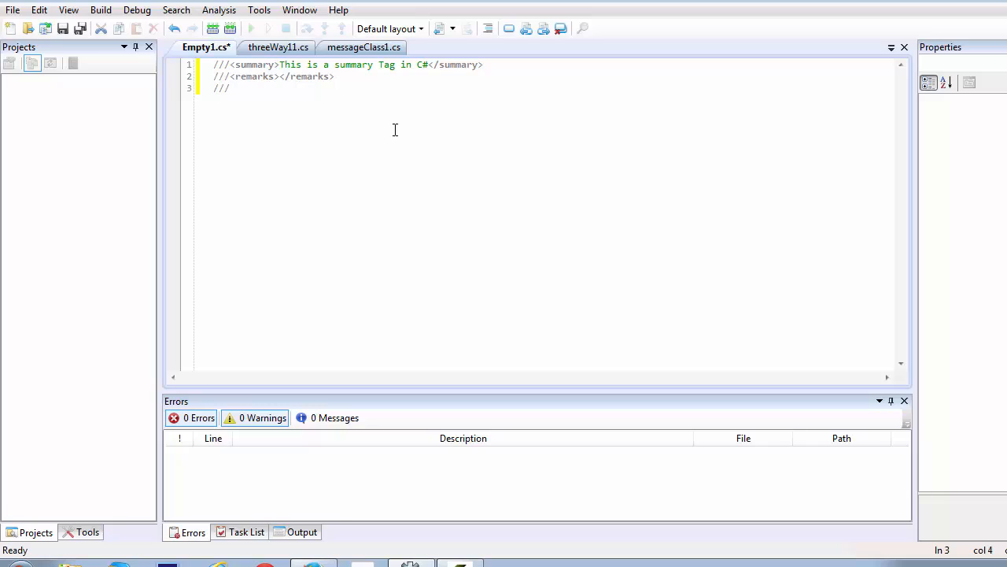
{"action": "type", "text": "<"}
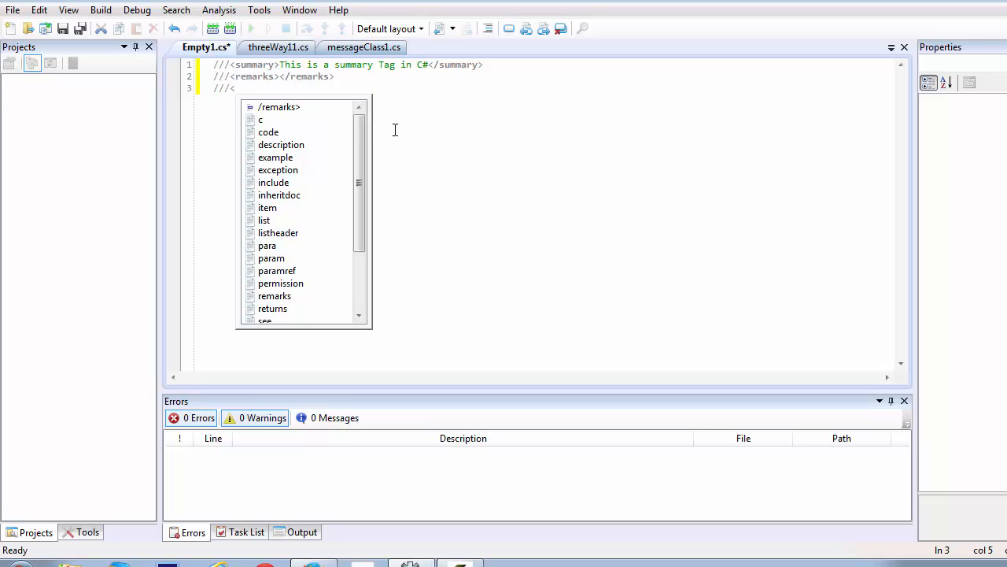
{"action": "mouse_move", "coordinate": [275, 157]}
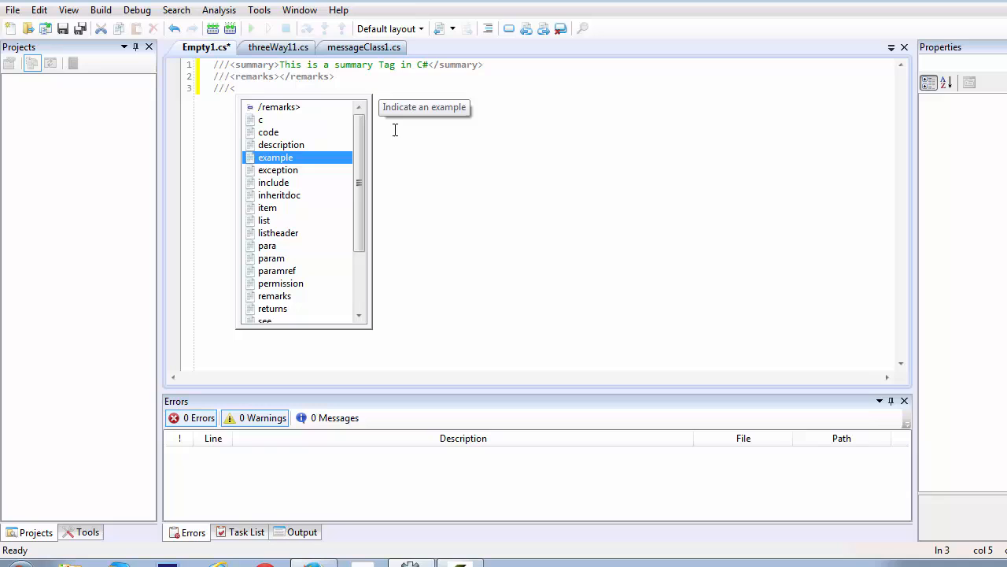
{"action": "left_click", "coordinate": [274, 295]}
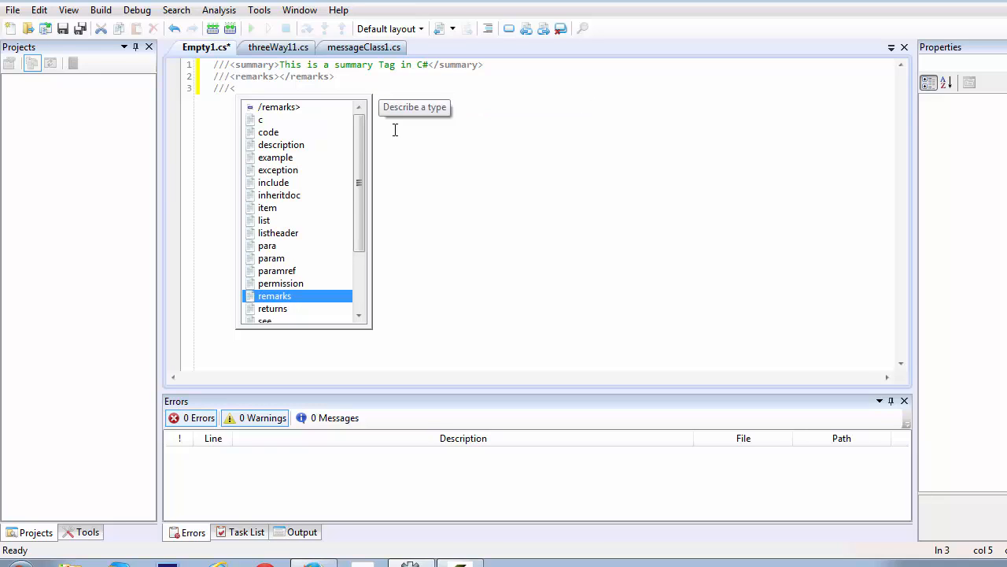
{"action": "scroll", "scroll_direction": "down", "scroll_amount": 3}
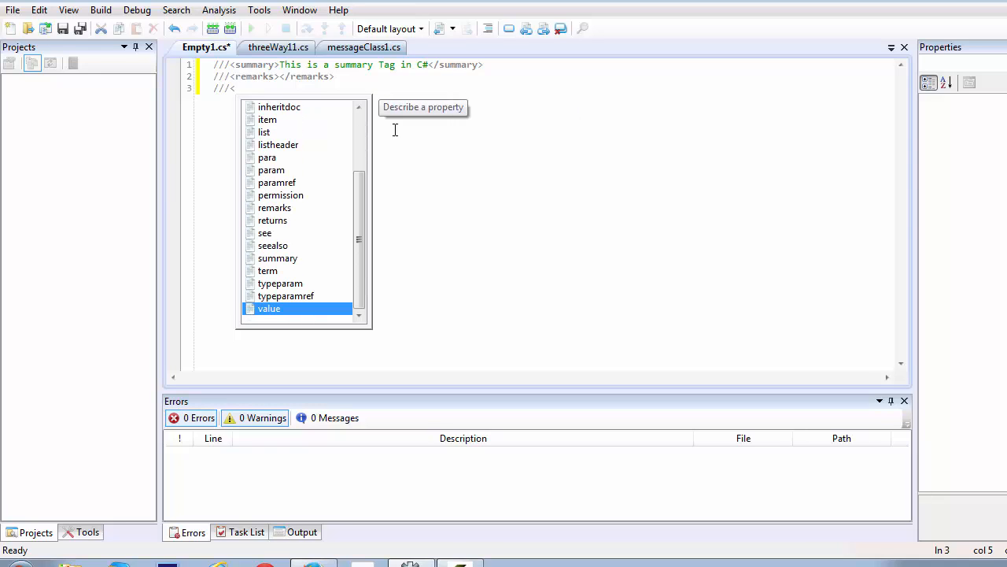
{"action": "scroll", "scroll_direction": "up", "scroll_amount": 3}
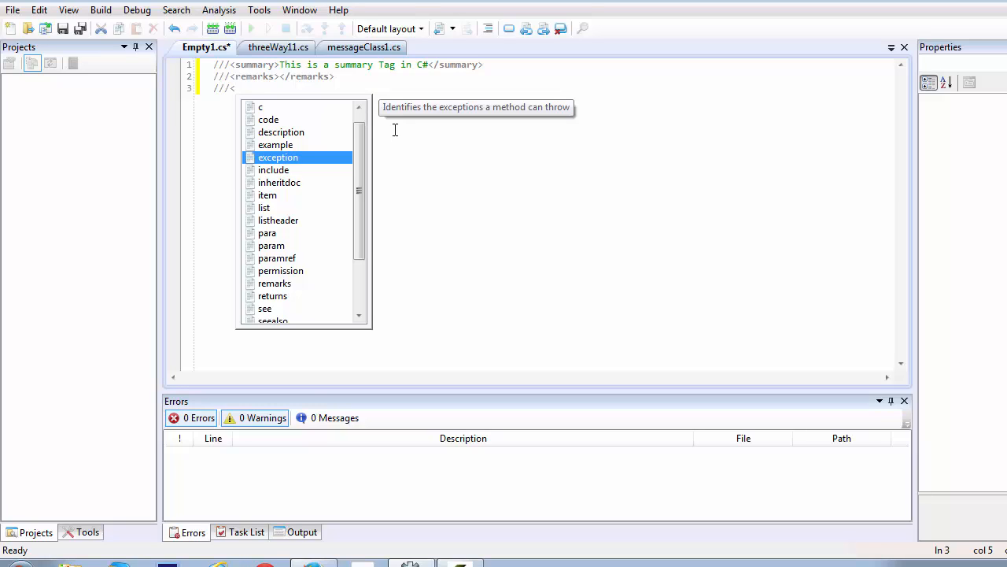
{"action": "left_click", "coordinate": [276, 258]}
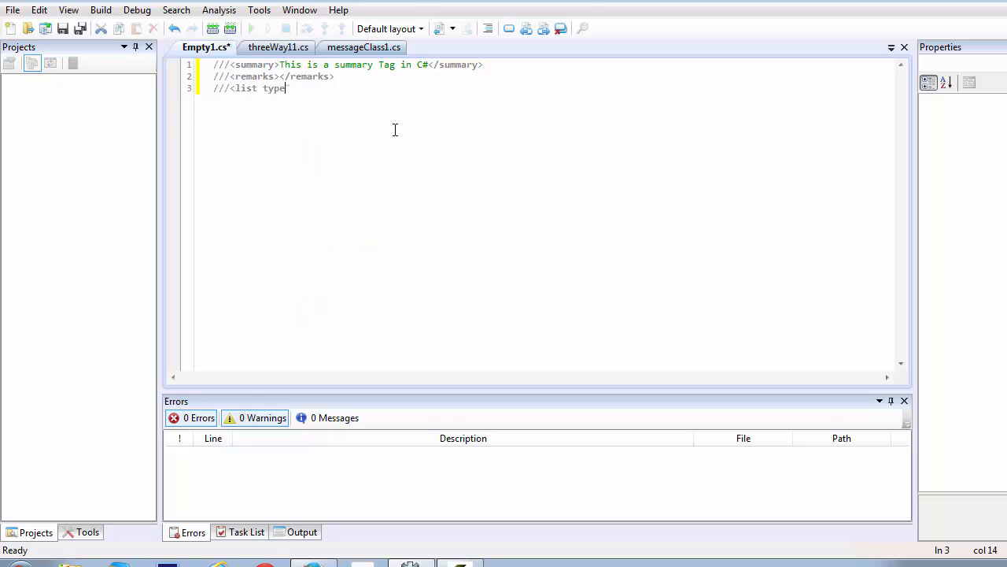
Erase the half-typed tag so the third comment line is blank.
{"action": "key", "text": "BackSpace"}
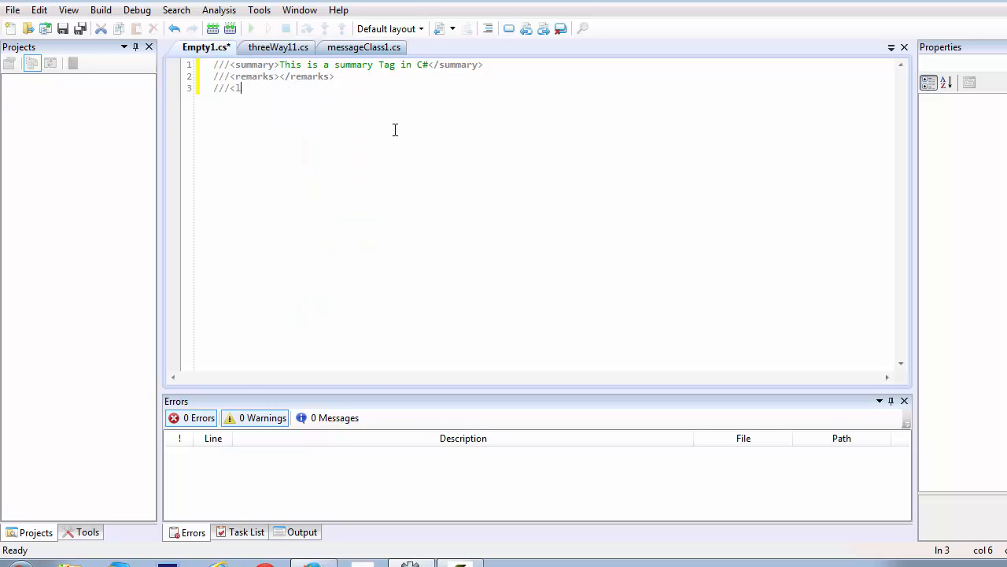
{"action": "type", "text": "<"}
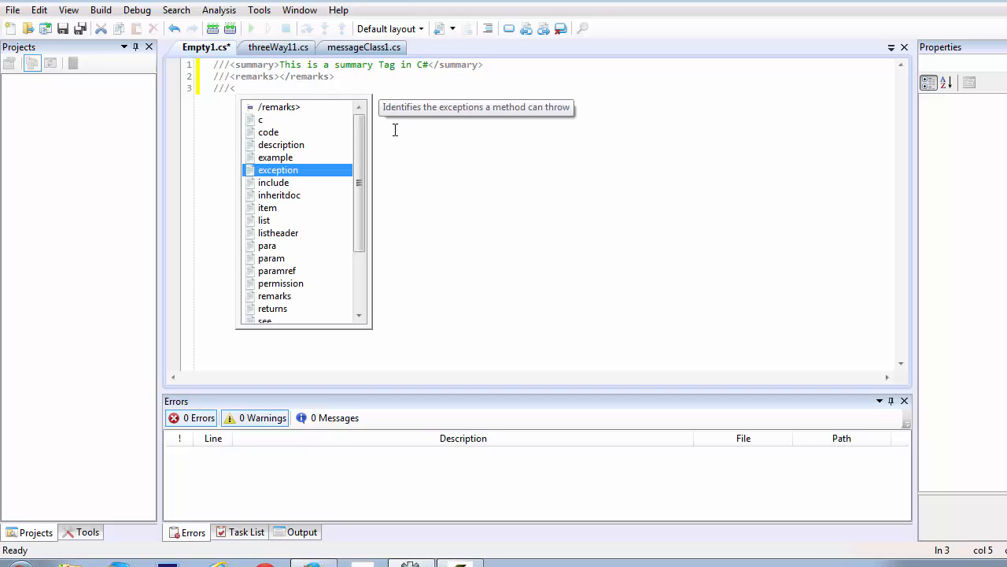
{"action": "scroll", "scroll_direction": "down", "scroll_amount": 3}
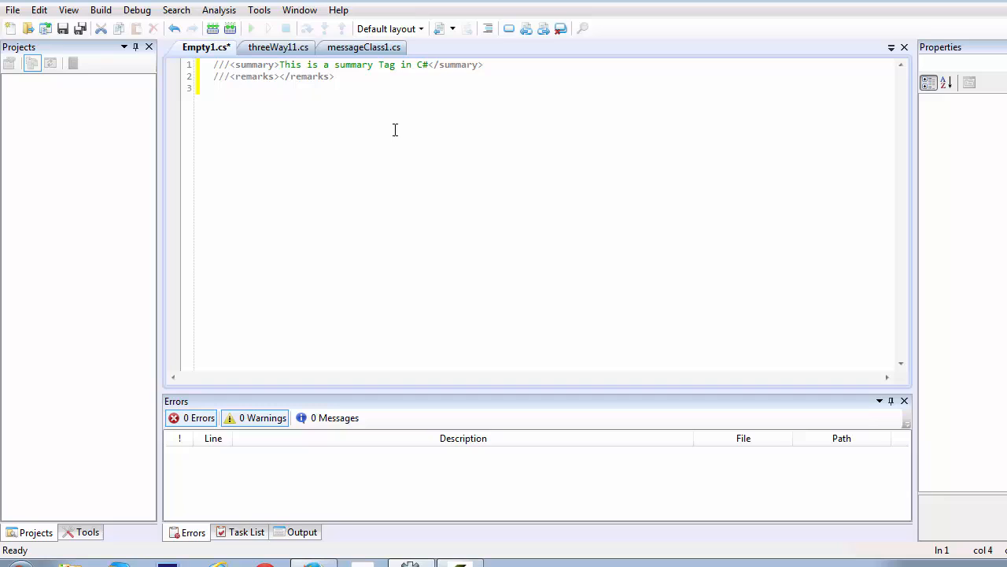
Move the closing </summary> tag from line 1 to its own ///</summary> line 3.
{"action": "left_click", "coordinate": [279, 65]}
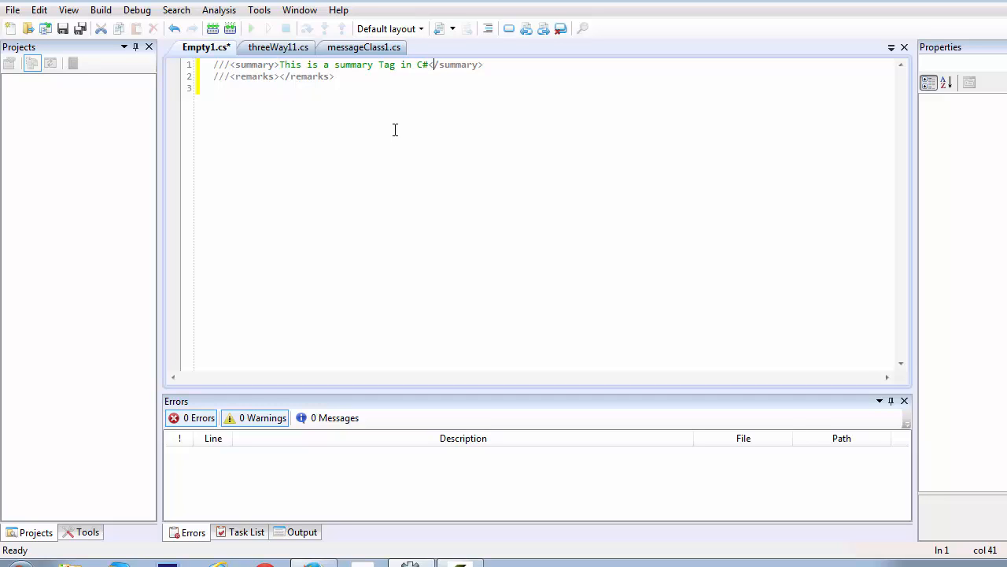
{"action": "double_click", "coordinate": [455, 65]}
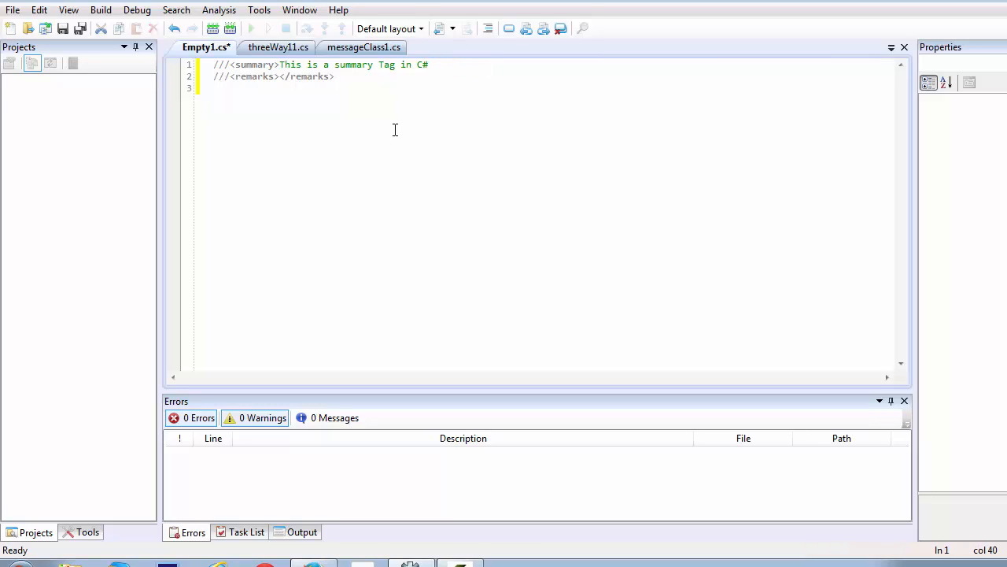
{"action": "type", "text": "//"}
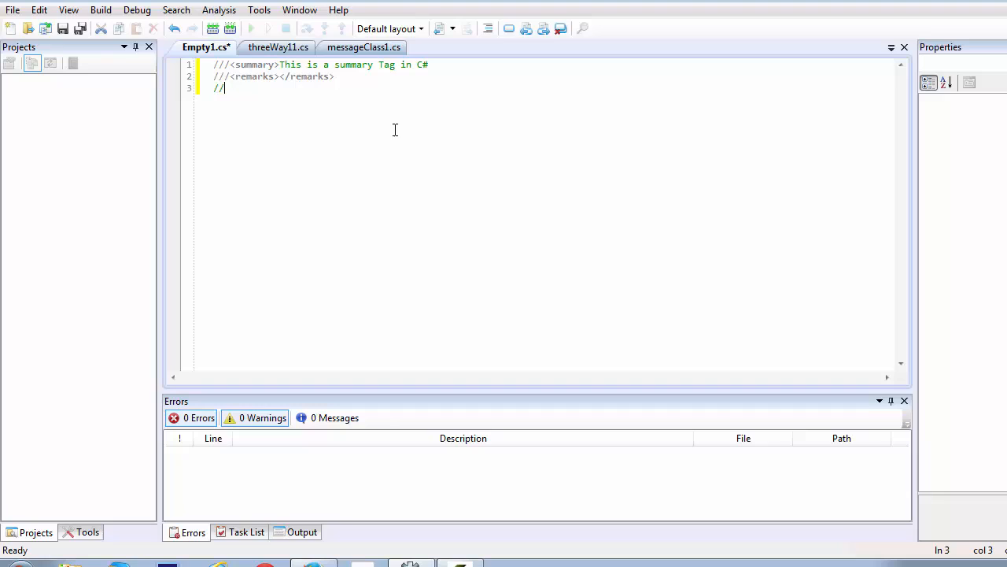
{"action": "type", "text": "/</s"}
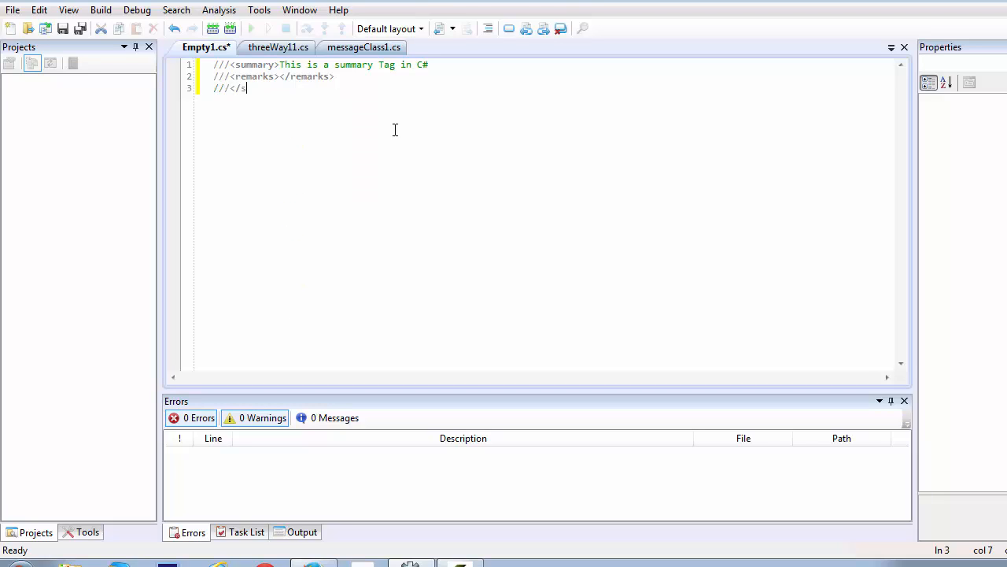
{"action": "type", "text": "ummary"}
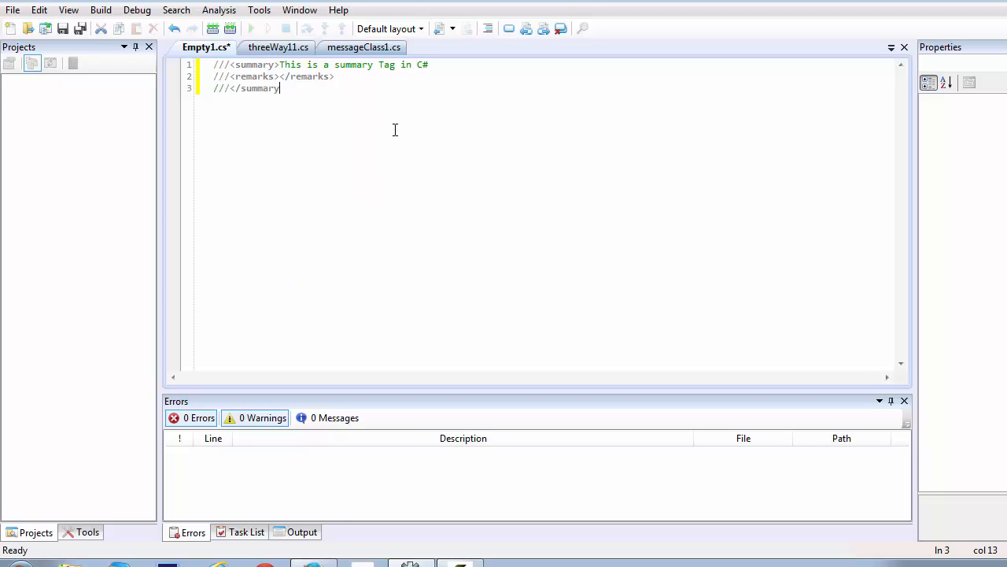
{"action": "left_click", "coordinate": [429, 64]}
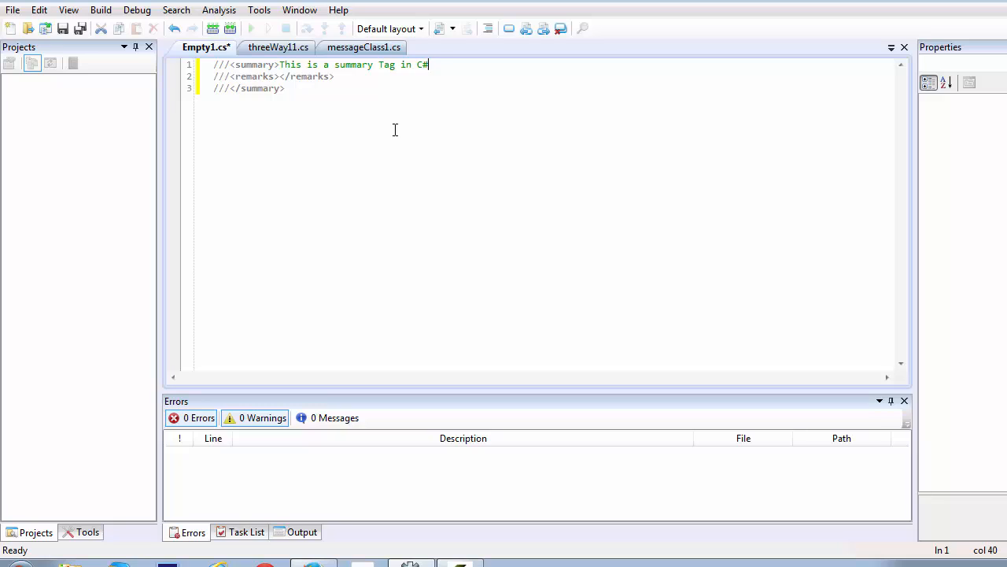
Fill the remarks tag with 'This is a remark'.
{"action": "left_click", "coordinate": [302, 77]}
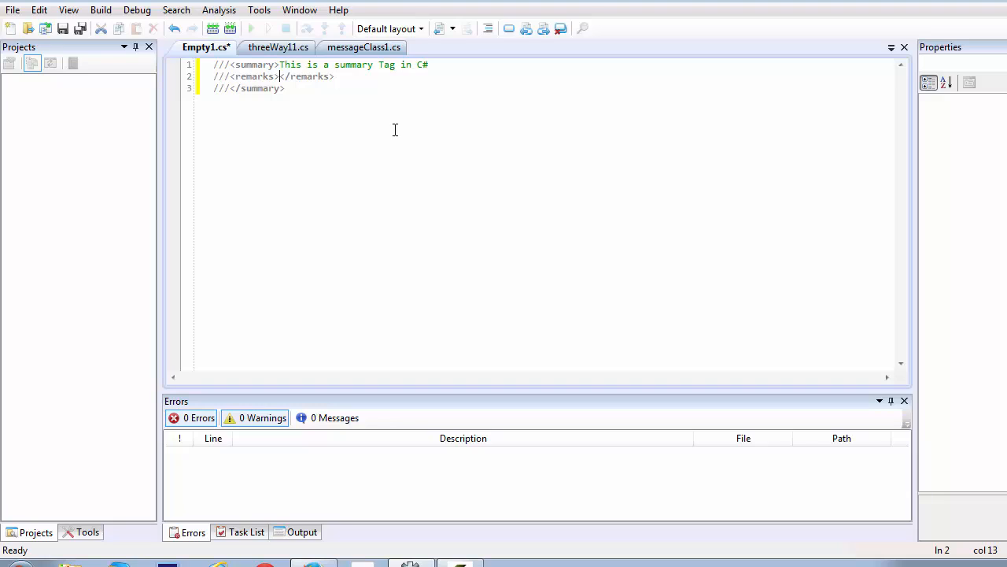
{"action": "type", "text": "This is a"}
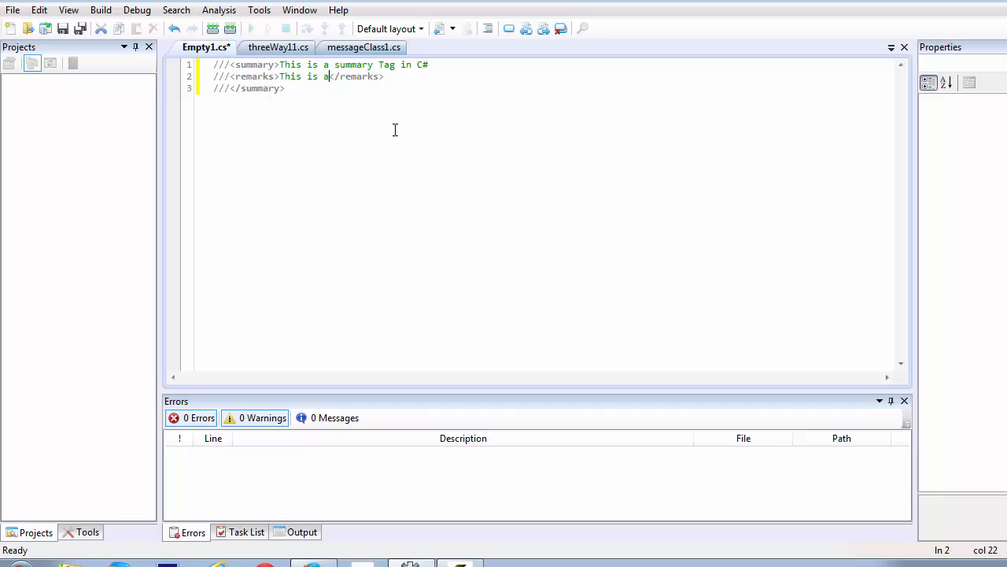
{"action": "type", "text": "remark"}
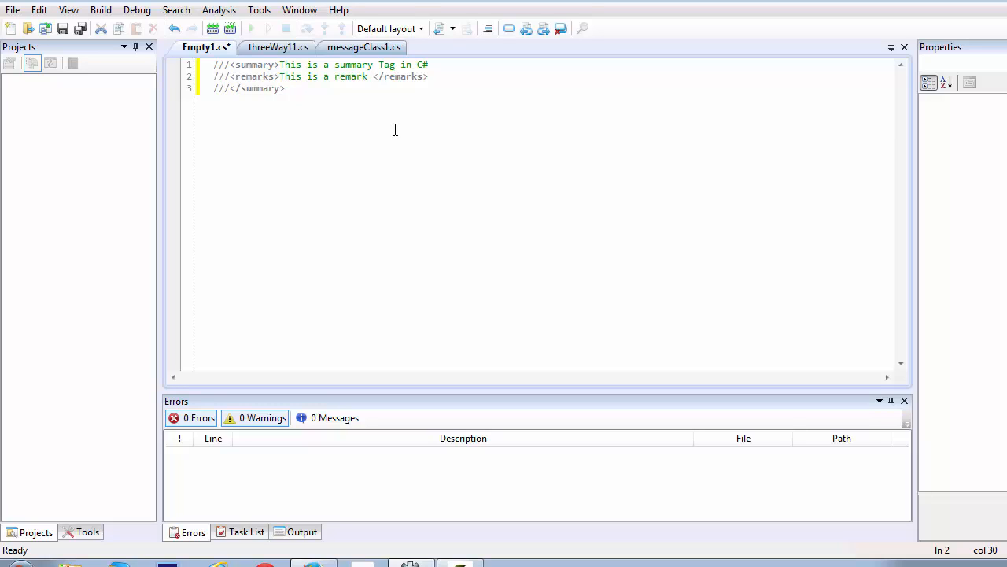
Change the remark to 'This is our first remark' and start a new line.
{"action": "key", "text": "BackSpace"}
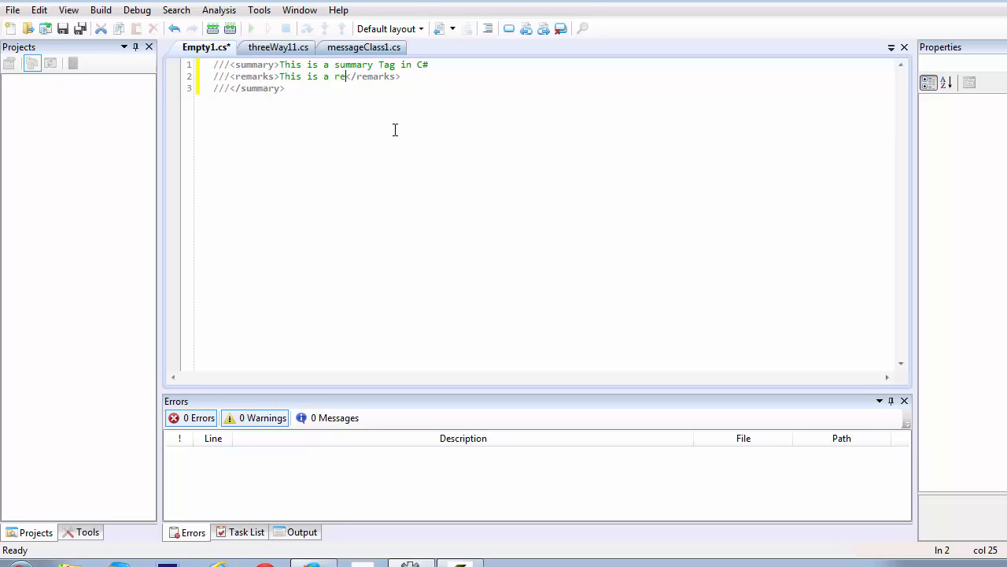
{"action": "type", "text": "our first remark"}
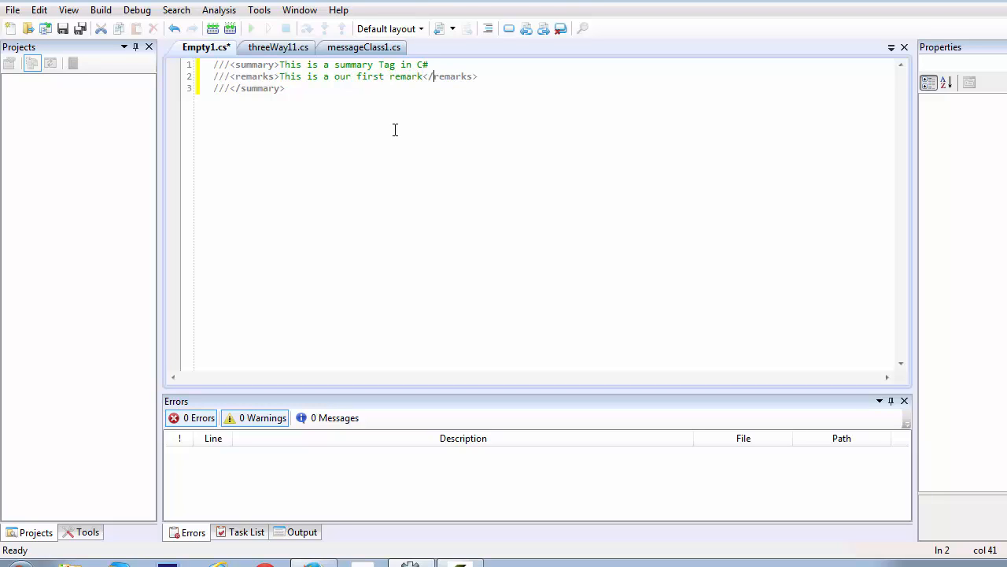
{"action": "key", "text": "Return"}
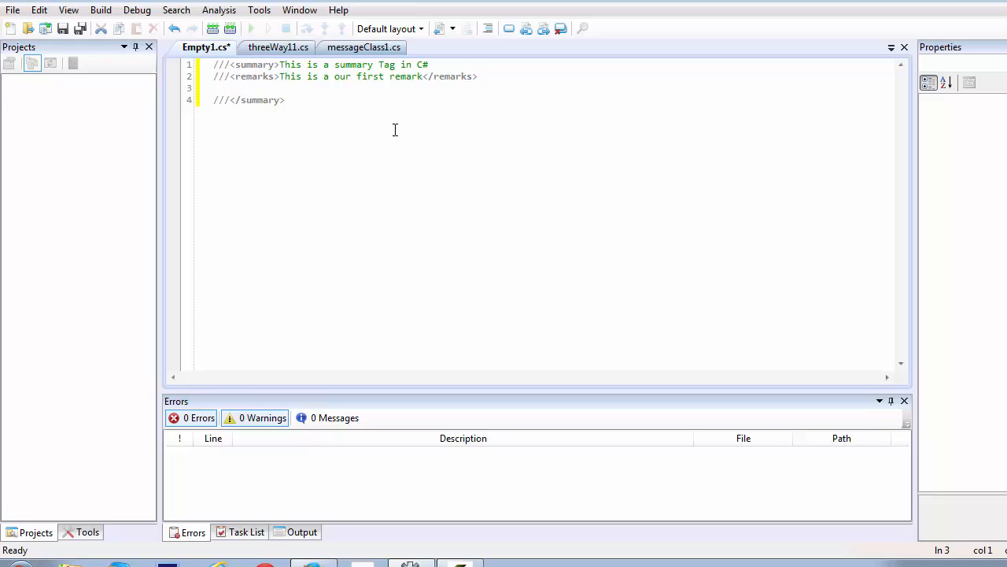
Add the second remark 'This is our second remark' and open a new line below.
{"action": "type", "text": "<remarks></remarks>"}
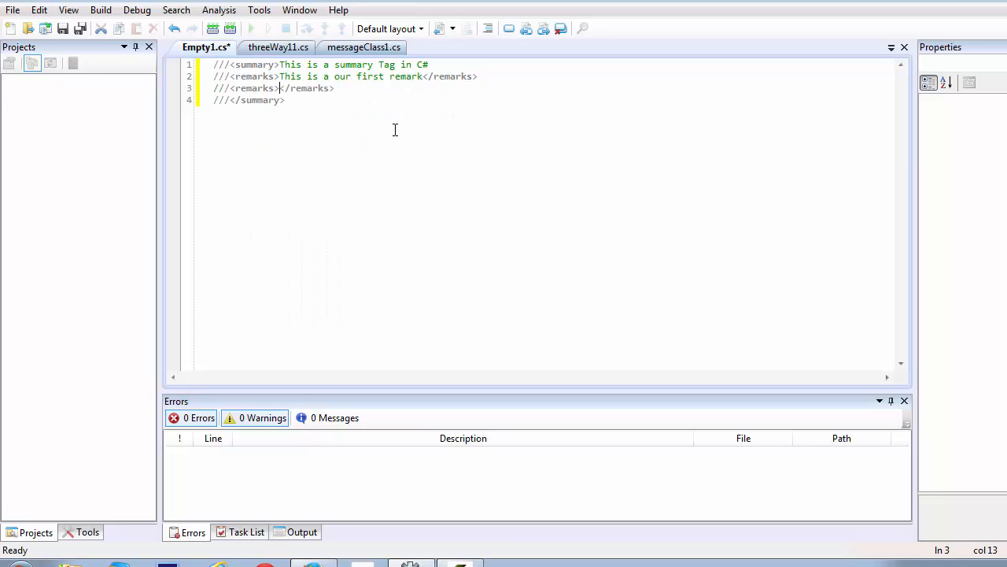
{"action": "type", "text": "This is"}
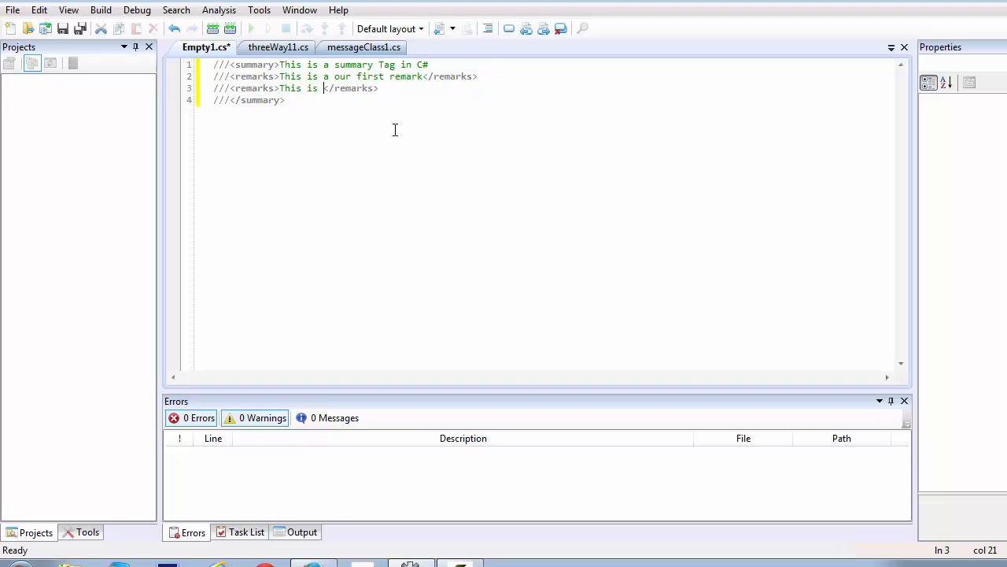
{"action": "type", "text": "our second"}
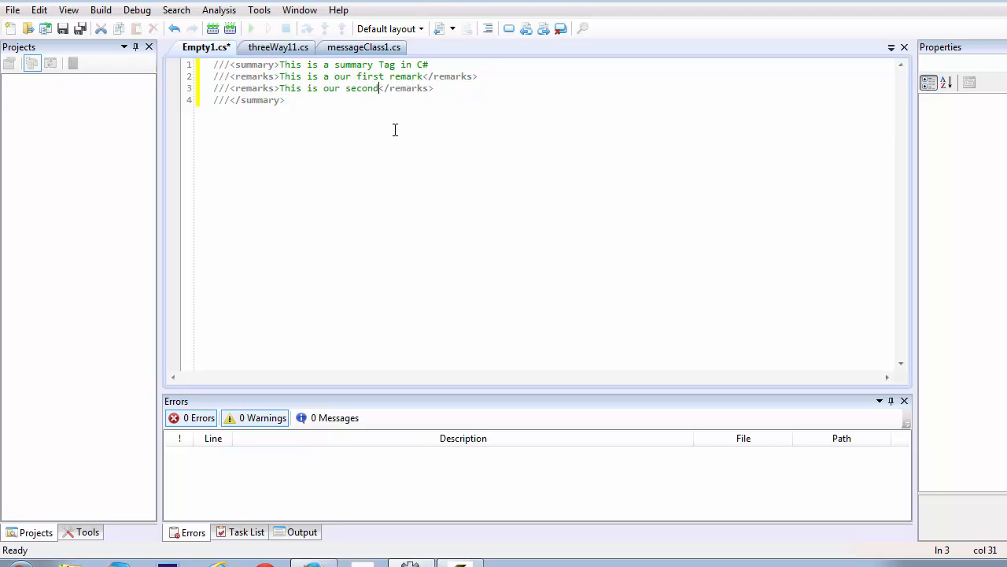
{"action": "type", "text": "remark"}
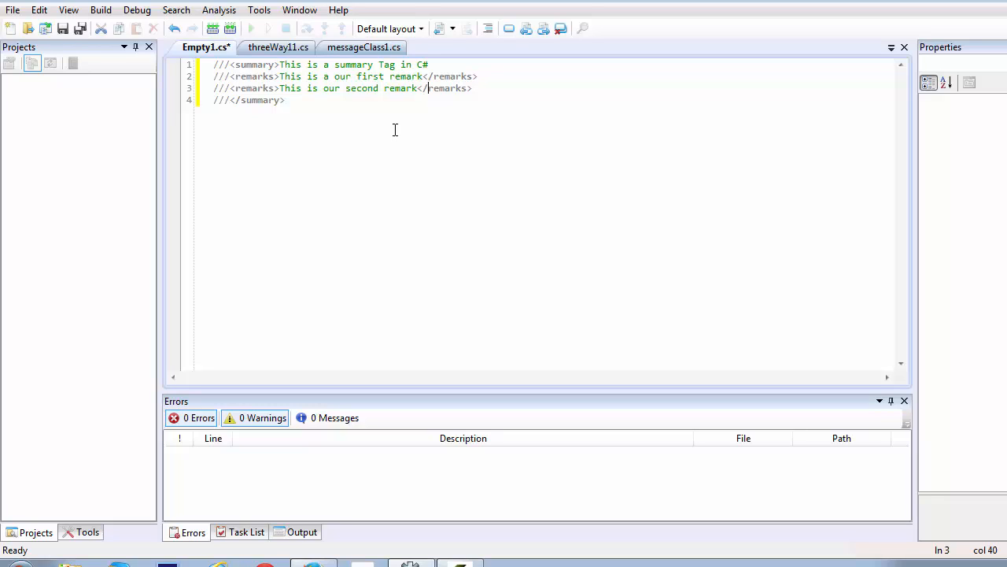
{"action": "key", "text": "Right"}
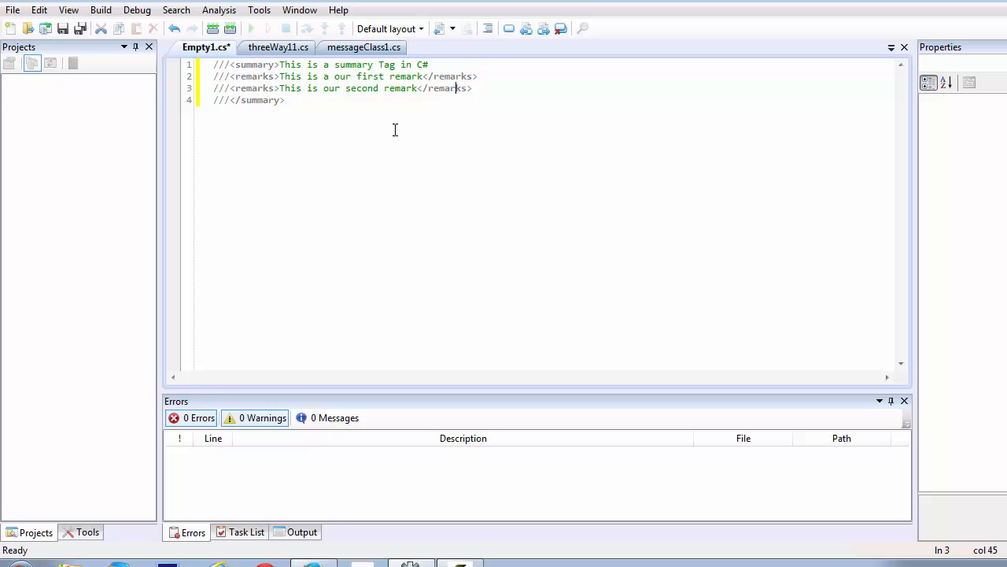
{"action": "key", "text": "Return"}
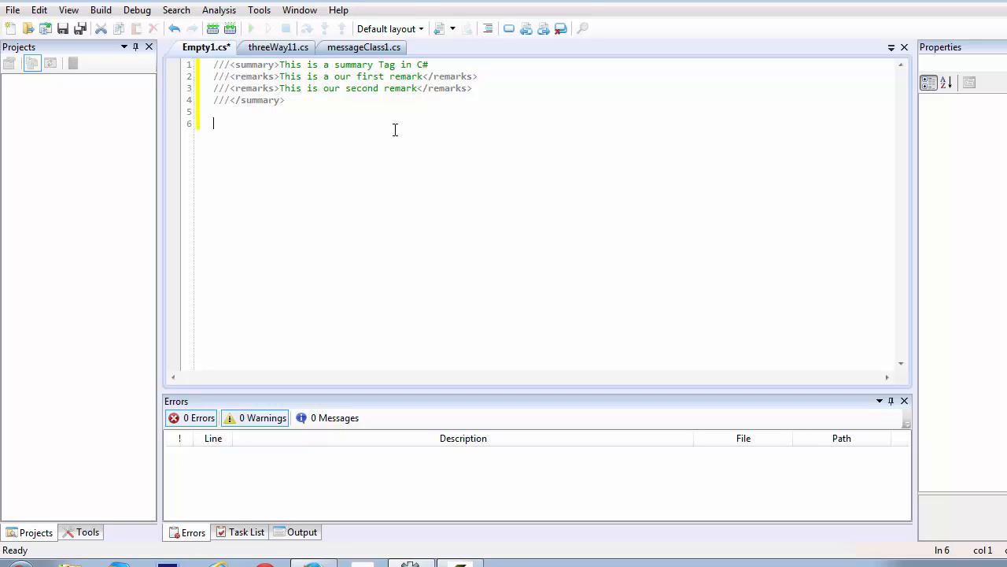
Add blank lines after the closing ///</summary> tag, extending the file to eight lines.
{"action": "left_click", "coordinate": [286, 100]}
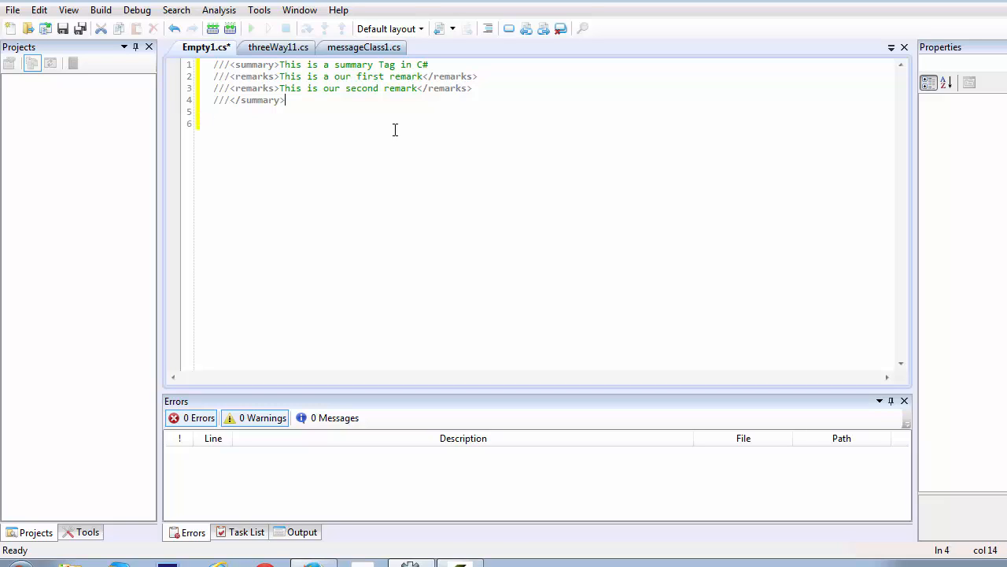
{"action": "mouse_move", "coordinate": [245, 182]}
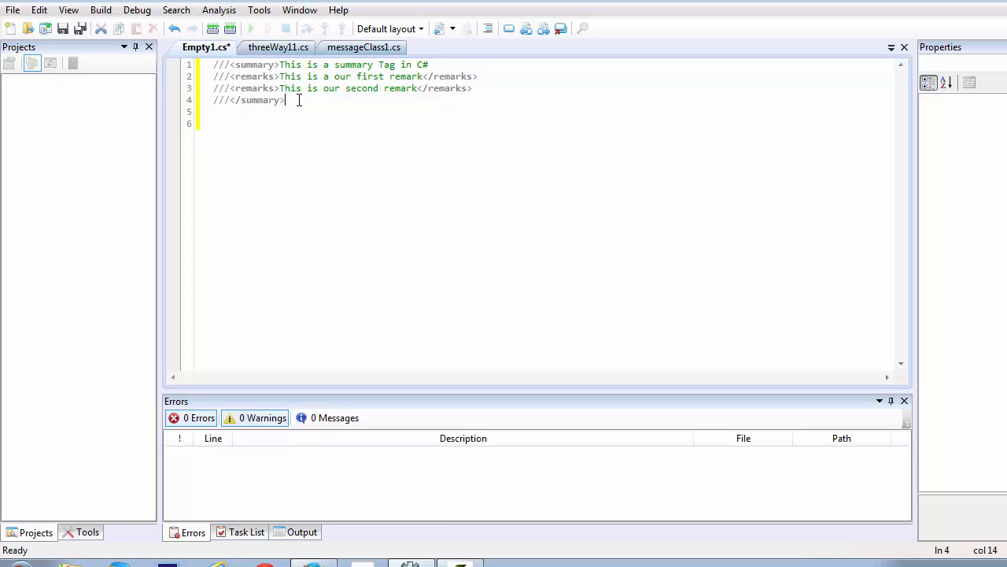
{"action": "mouse_move", "coordinate": [256, 105]}
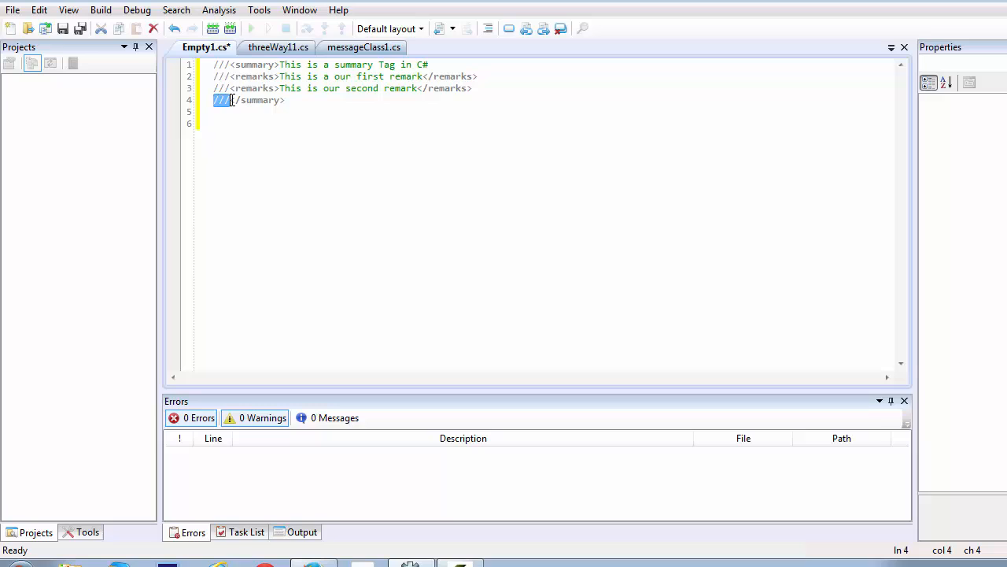
{"action": "left_click_drag", "start_coordinate": [228, 100], "coordinate": [275, 100]}
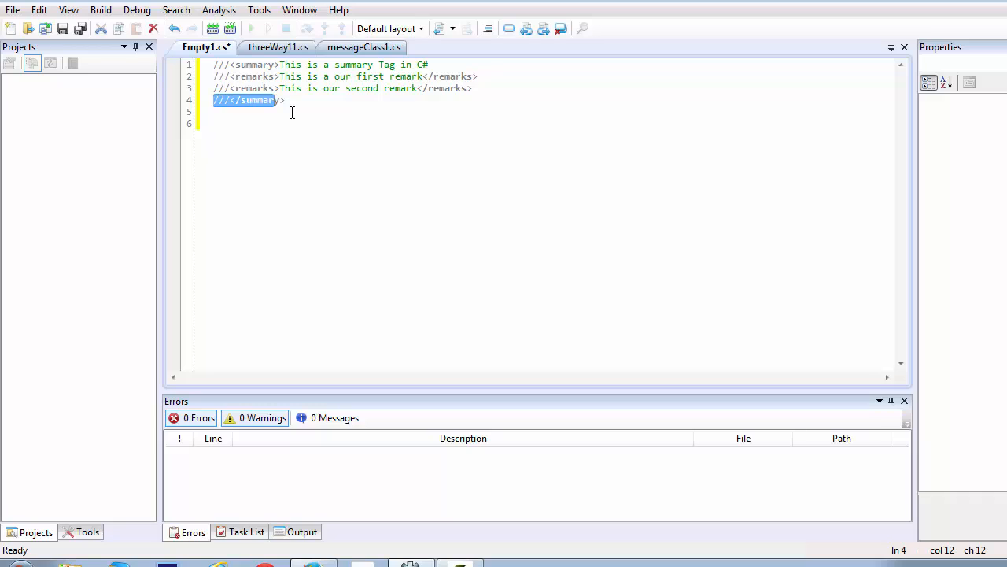
{"action": "mouse_move", "coordinate": [293, 100]}
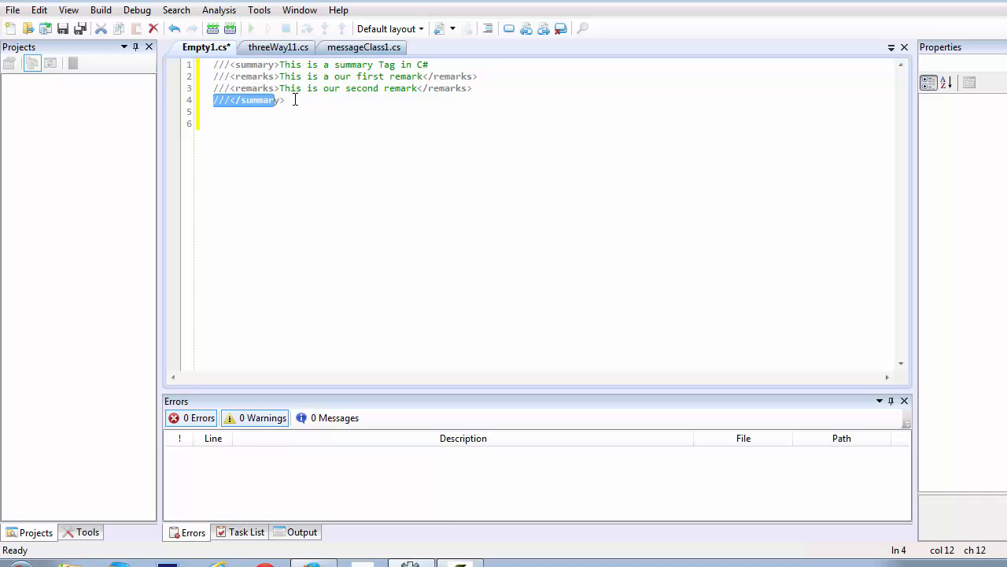
{"action": "left_click", "coordinate": [287, 100]}
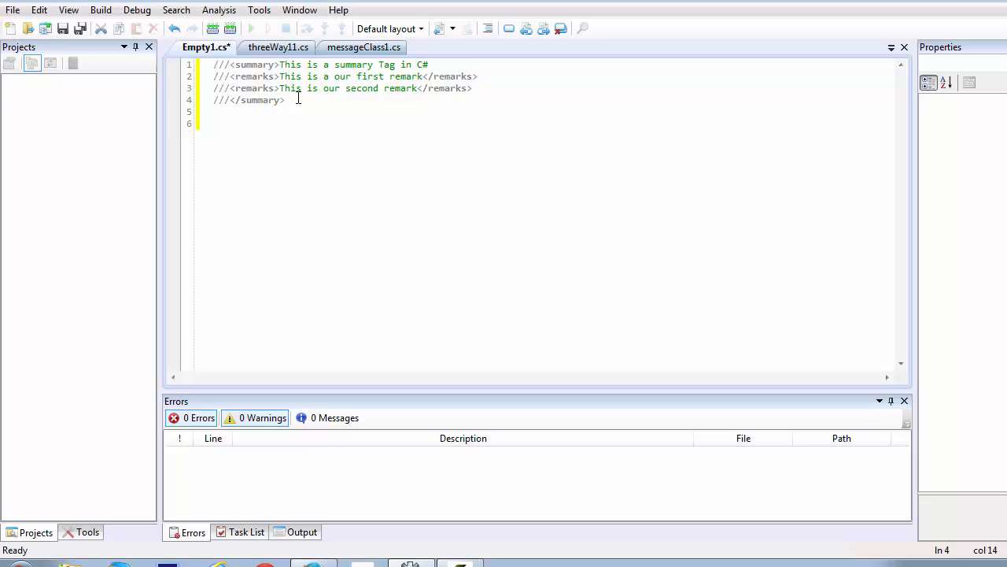
{"action": "key", "text": "enter"}
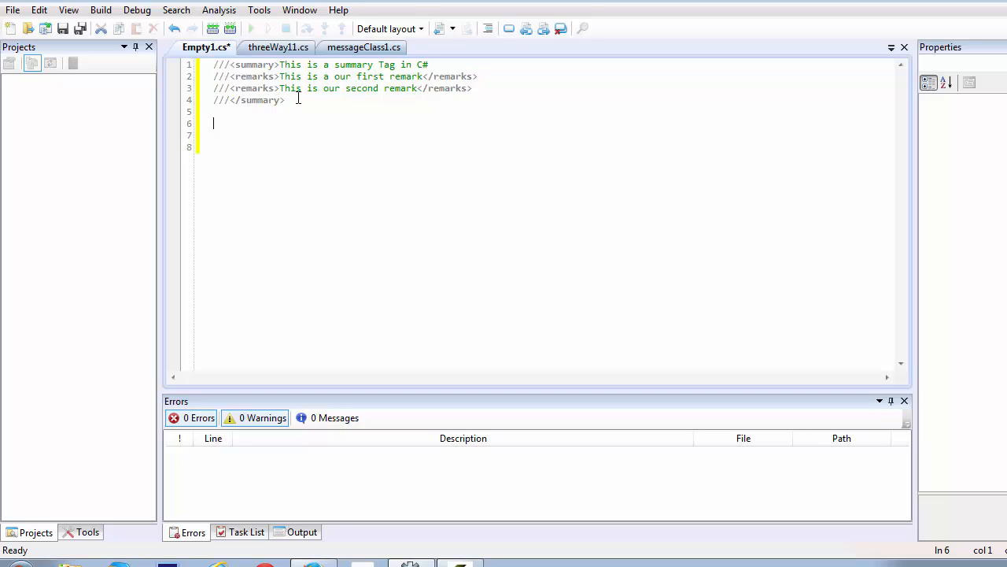
Declare 'public class XmlApp {}' on line 6 below the documentation comment.
{"action": "type", "text": "class"}
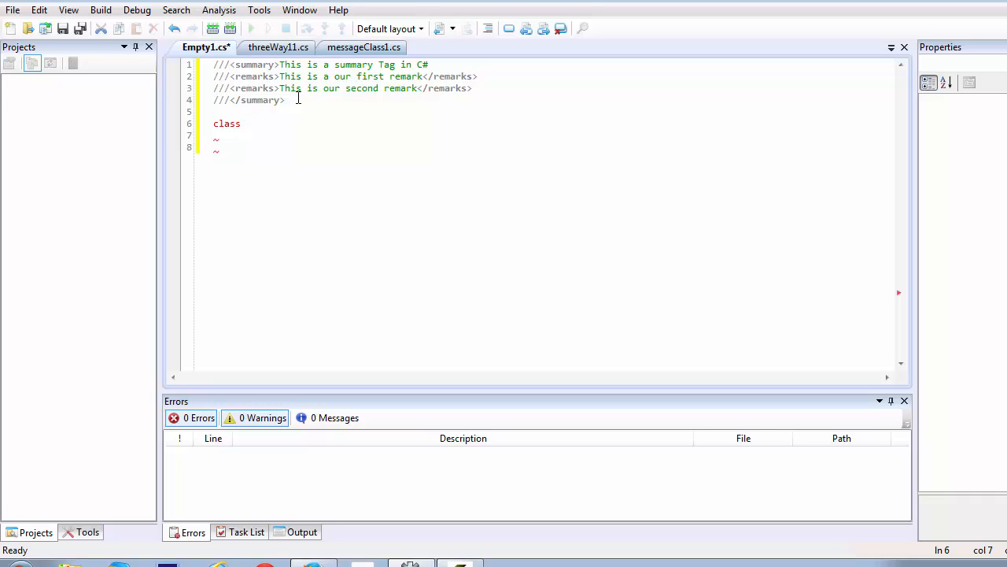
{"action": "left_click", "coordinate": [246, 124]}
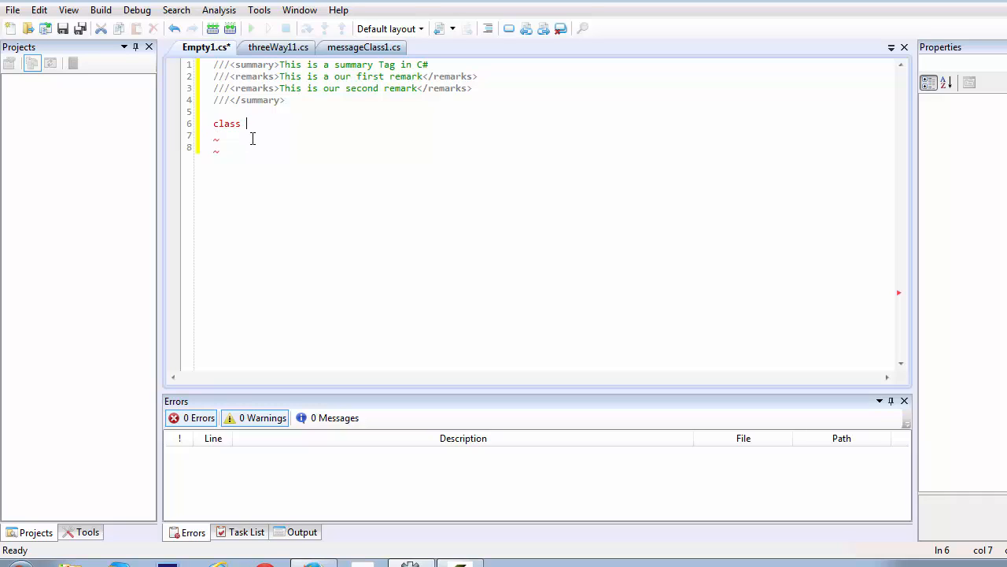
{"action": "mouse_move", "coordinate": [248, 126]}
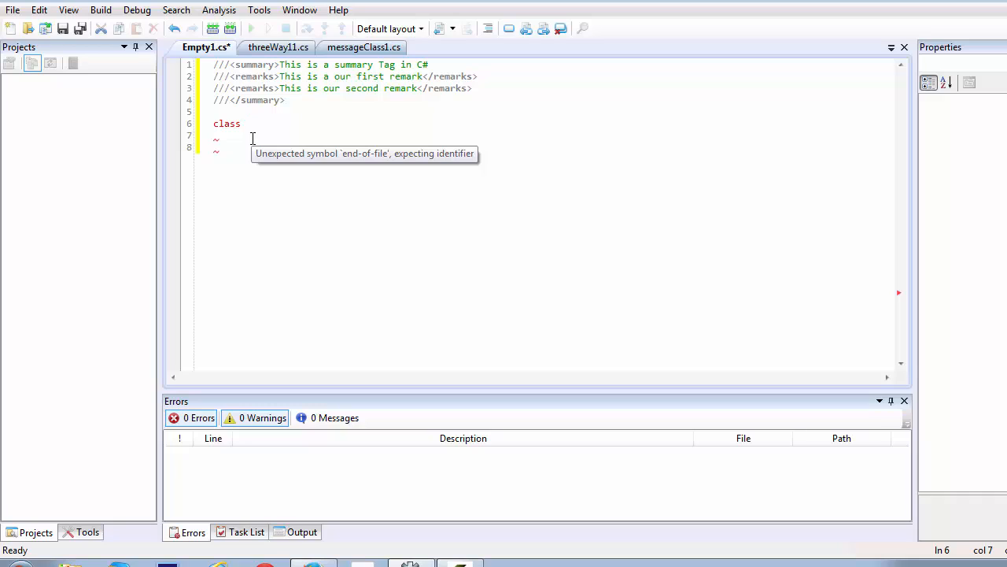
{"action": "type", "text": "Xml"}
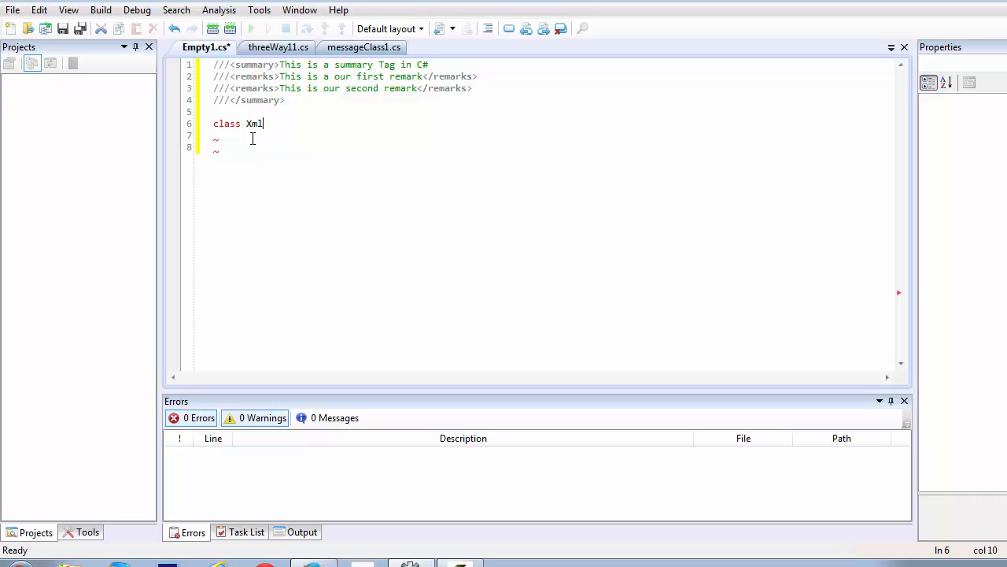
{"action": "type", "text": "App {}"}
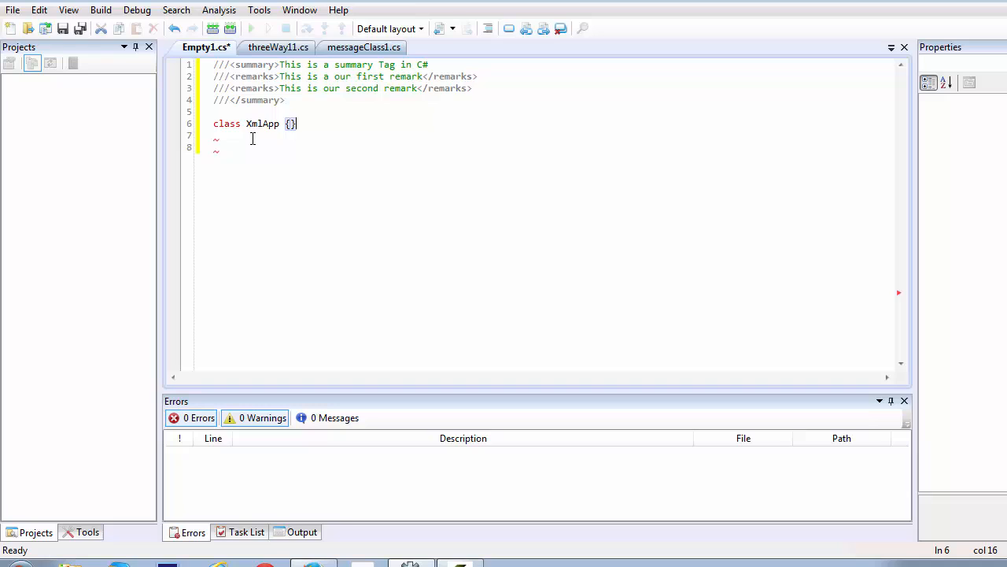
{"action": "mouse_move", "coordinate": [263, 141]}
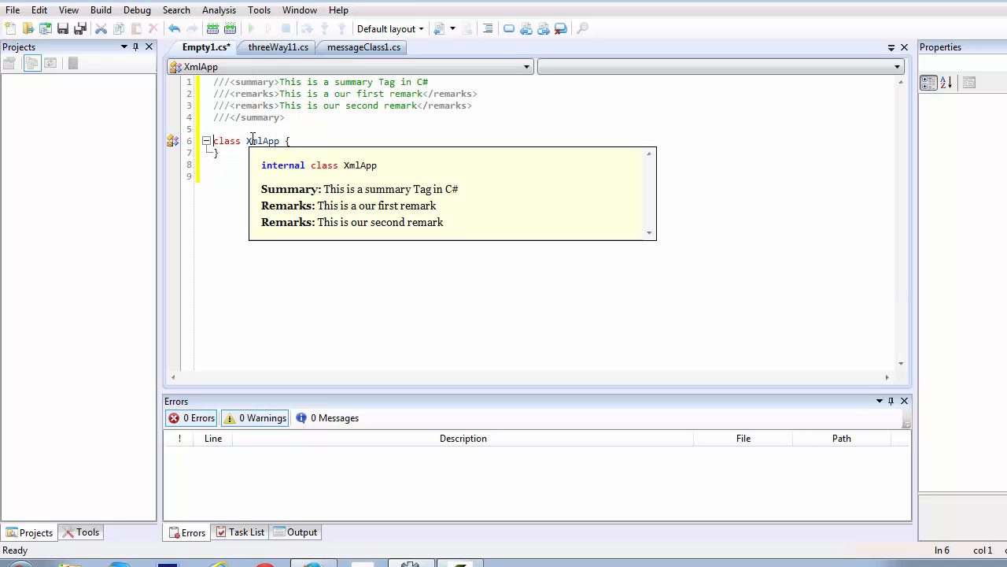
{"action": "type", "text": "public"}
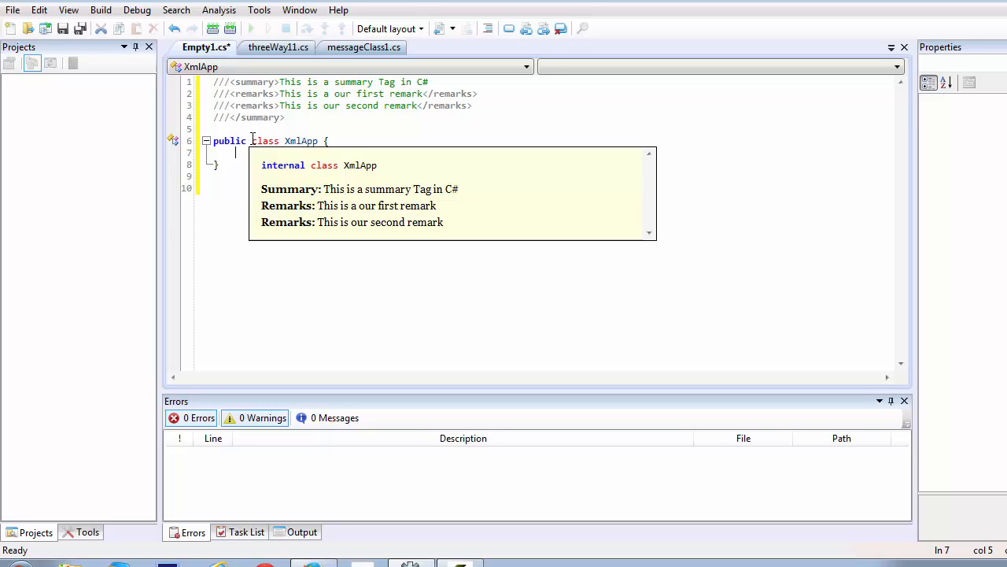
Add 'public static void Main()' with braces and a blank body line inside XmlApp.
{"action": "type", "text": "public"}
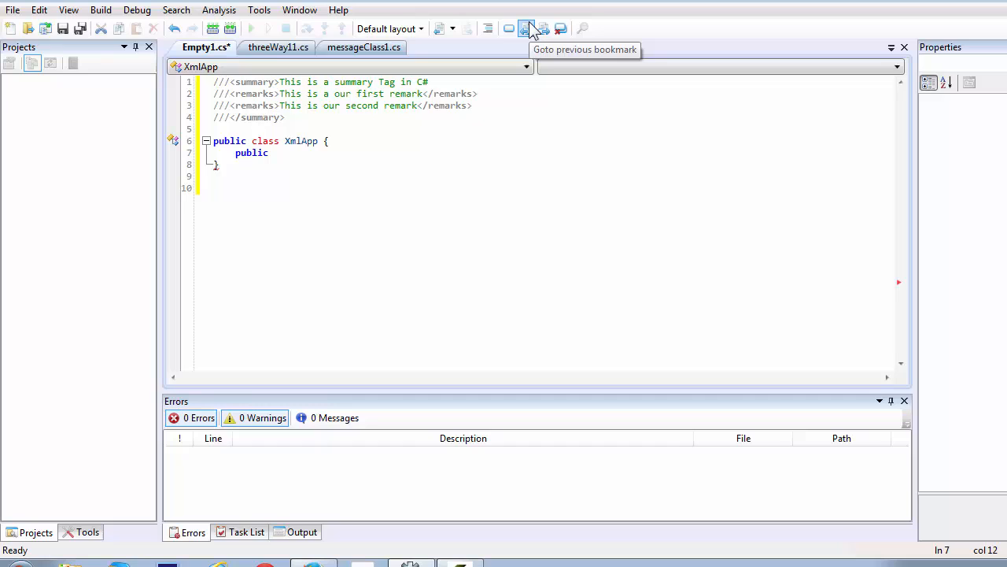
{"action": "mouse_move", "coordinate": [528, 29]}
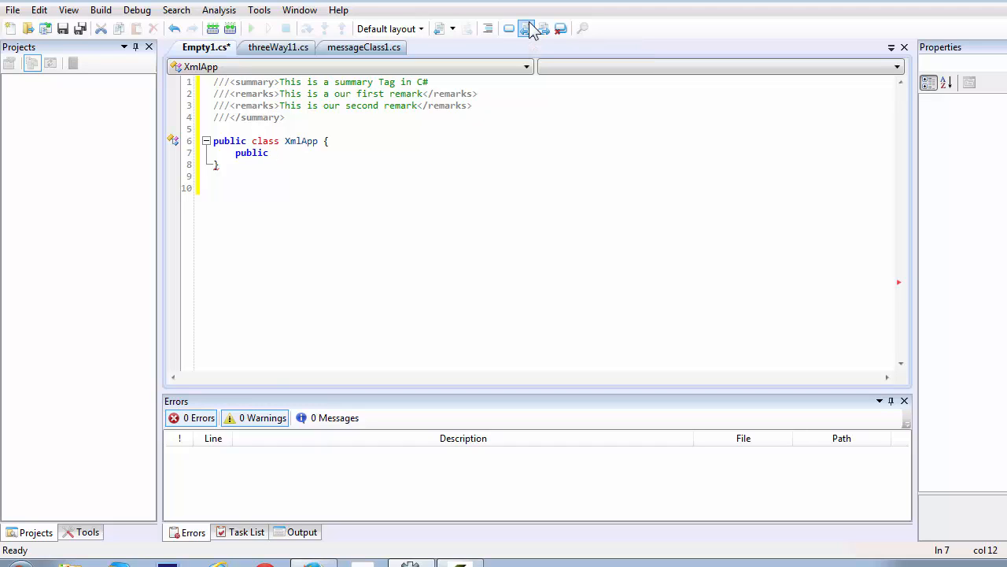
{"action": "type", "text": "static"}
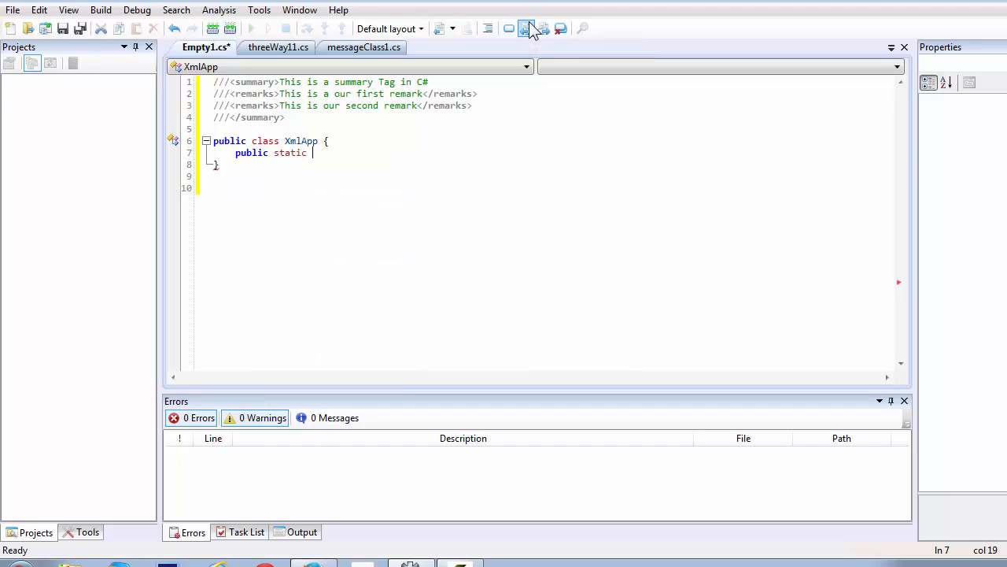
{"action": "type", "text": "void M"}
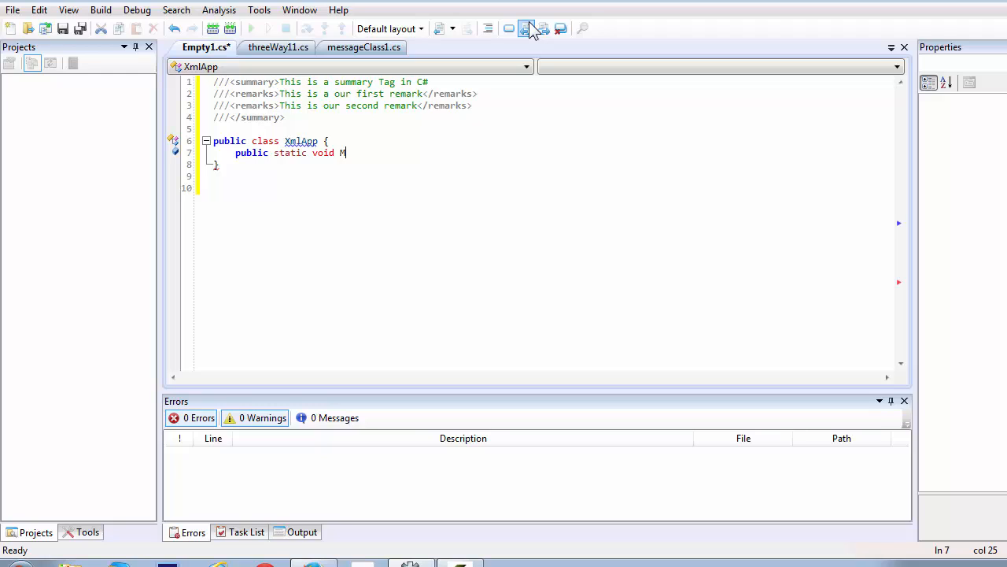
{"action": "type", "text": "ain() {"}
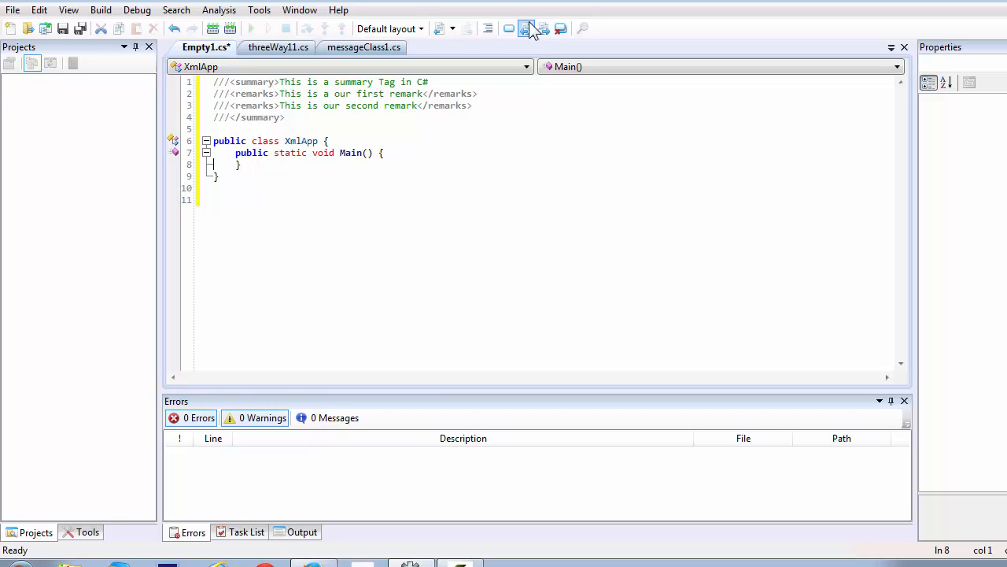
{"action": "key", "text": "Return"}
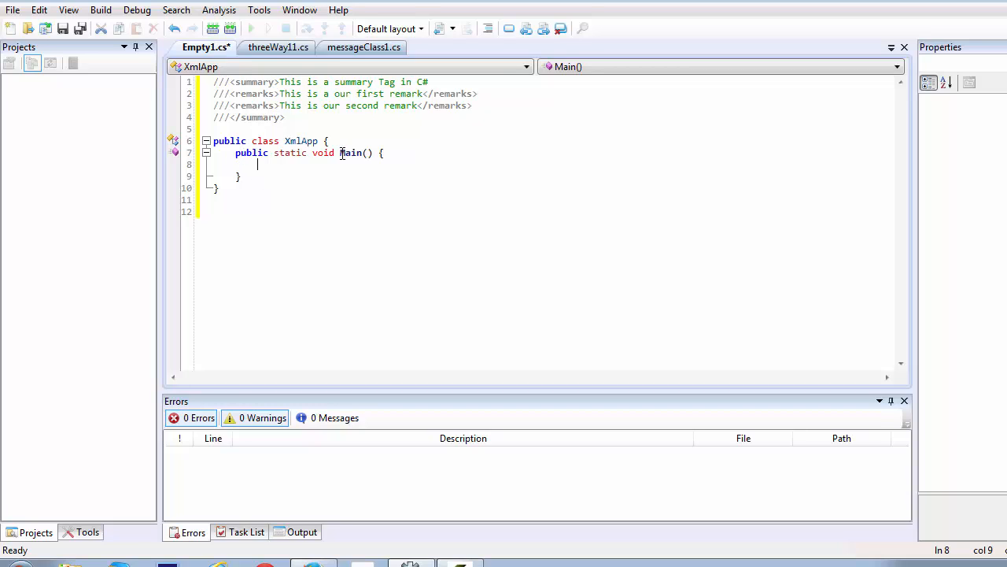
{"action": "mouse_move", "coordinate": [327, 166]}
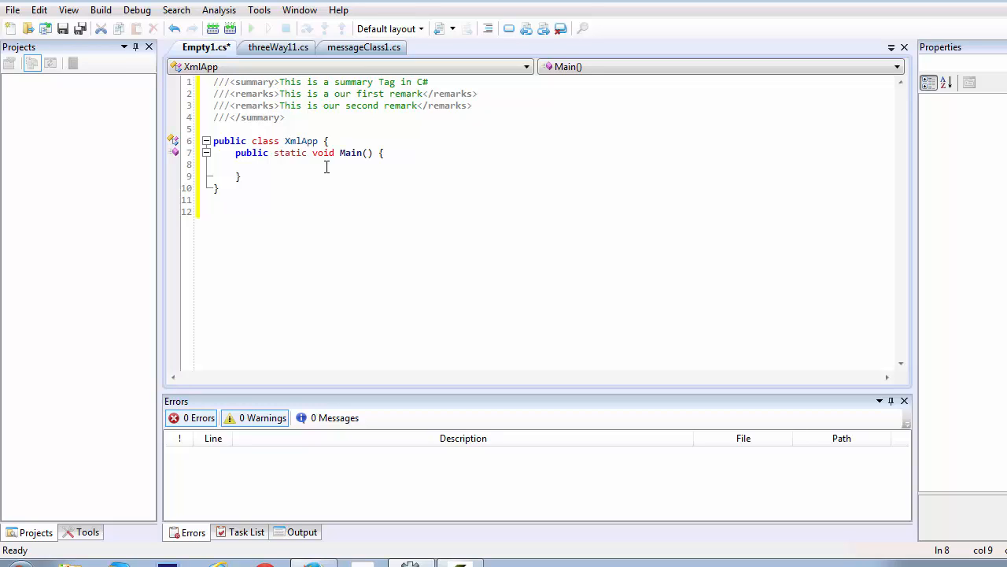
Add a System.Console.WriteLine call with empty quotes to Main.
{"action": "type", "text": "Cys"}
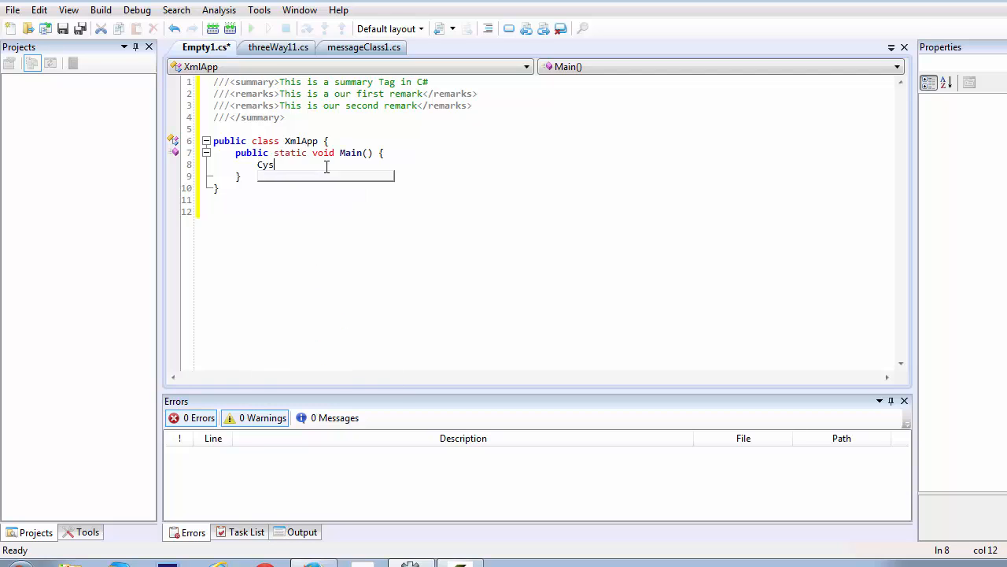
{"action": "type", "text": "System."}
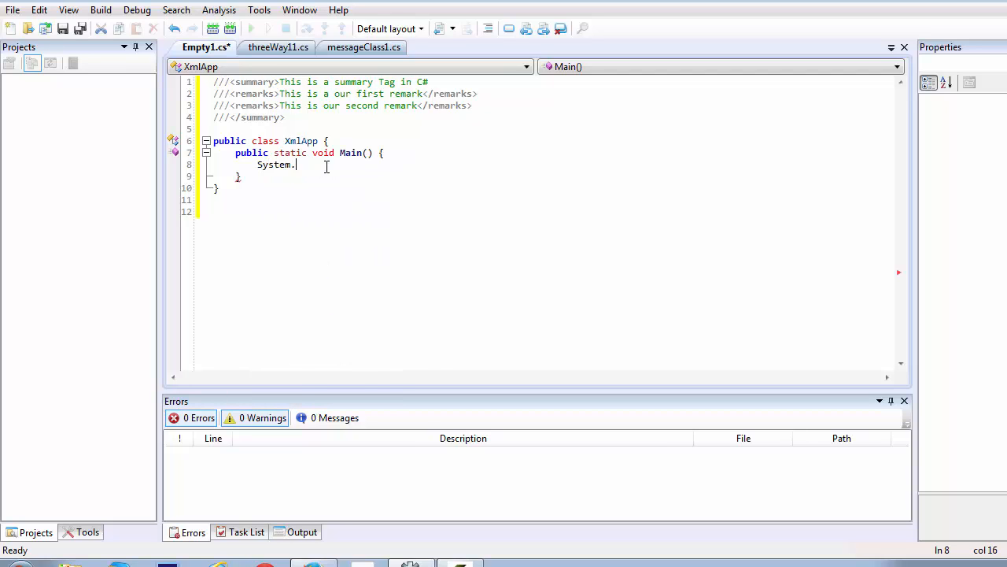
{"action": "type", "text": "Console.WriteLine("}
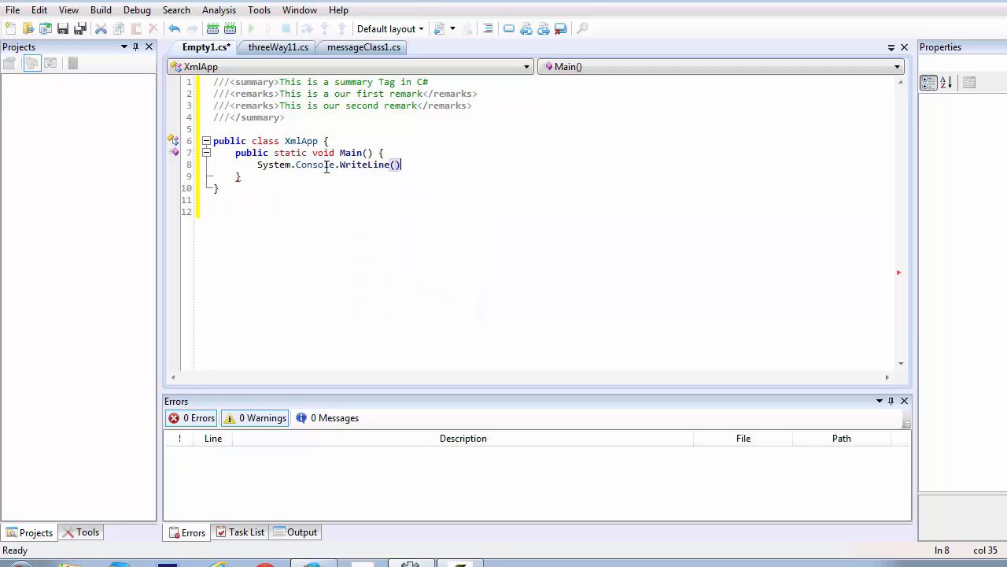
{"action": "type", "text": "\"\""}
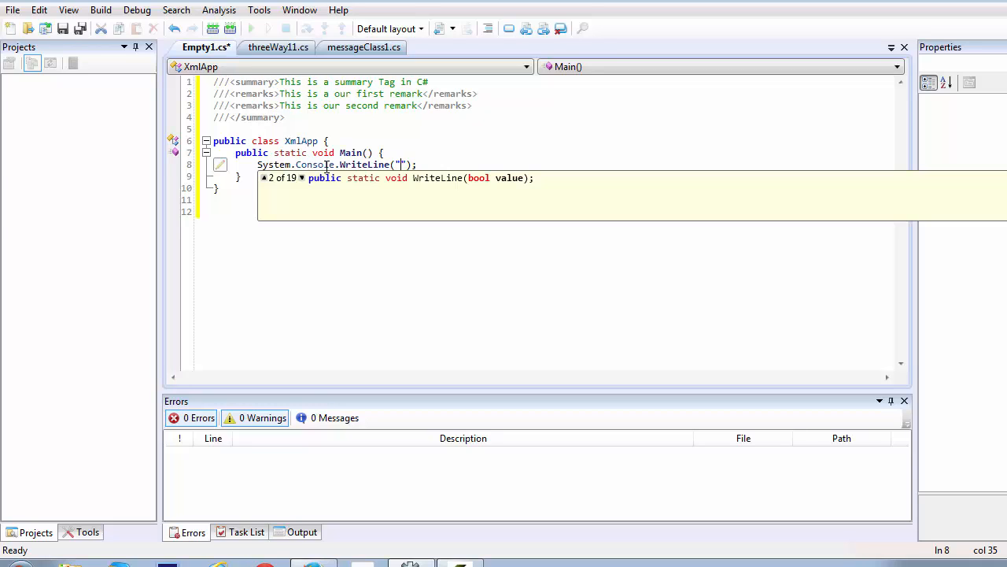
Fill the quotes with 'This is will be a Xml Application', fixing the trailing 's'.
{"action": "type", "text": "T"}
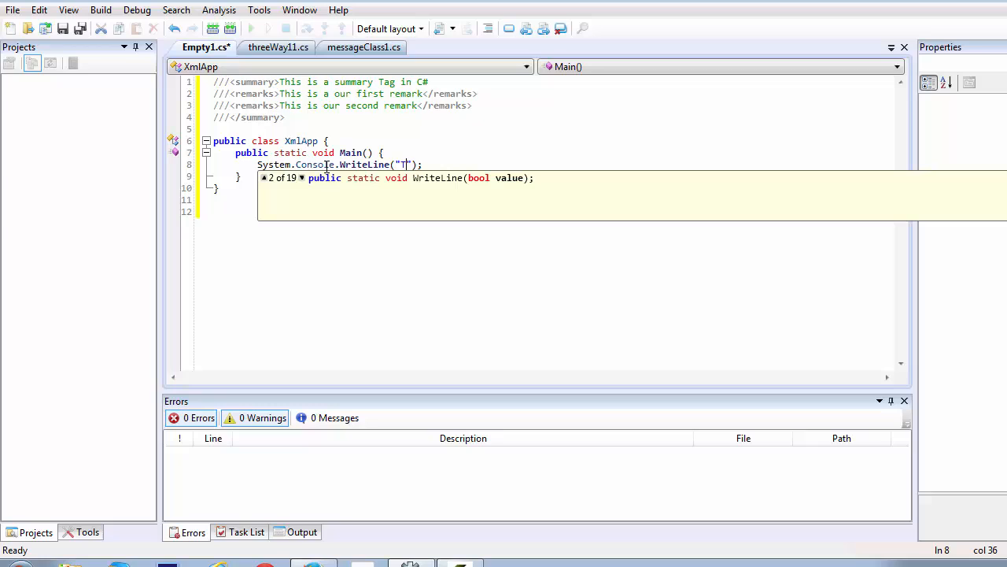
{"action": "type", "text": "his"}
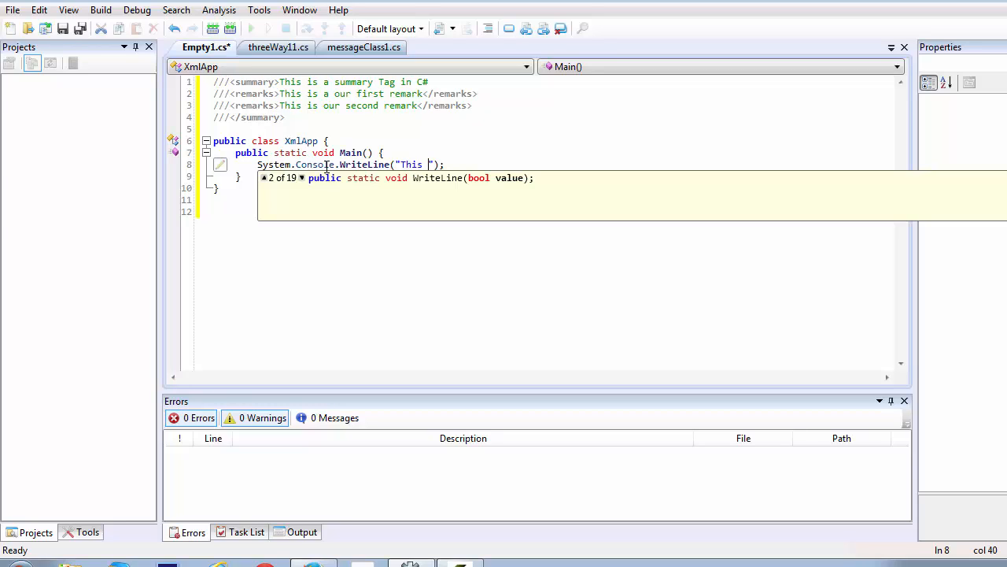
{"action": "type", "text": "is"}
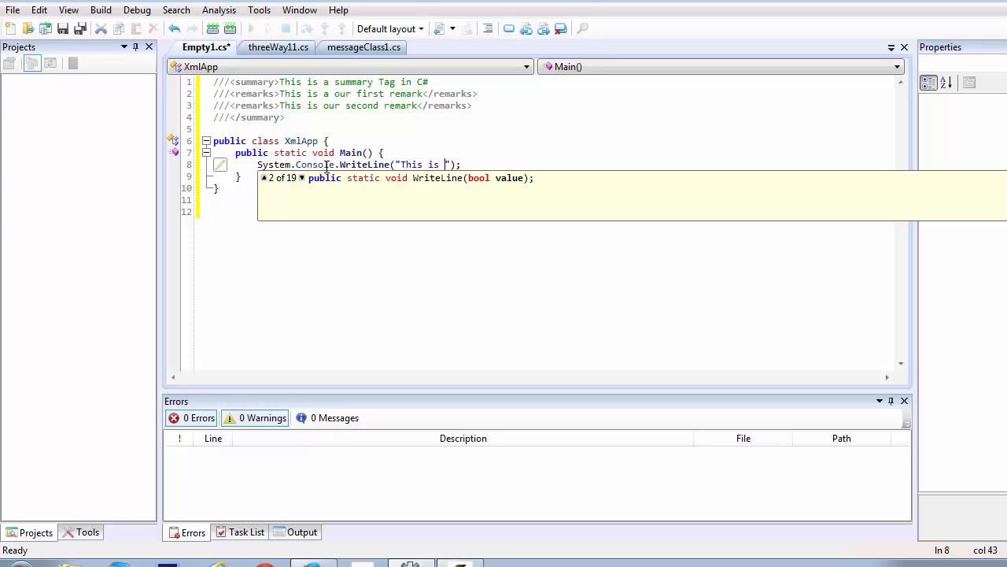
{"action": "type", "text": "will be a X"}
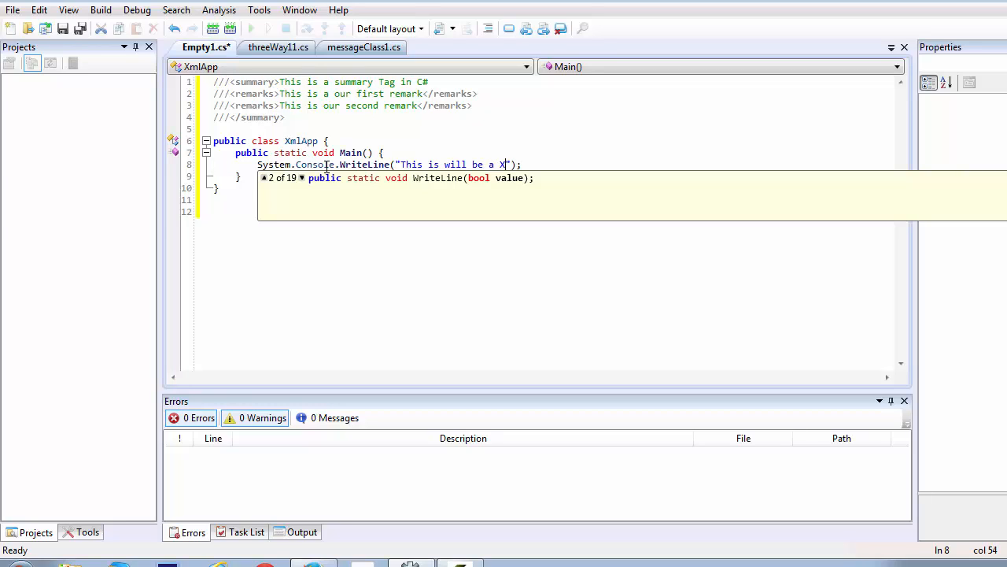
{"action": "type", "text": "ml A"}
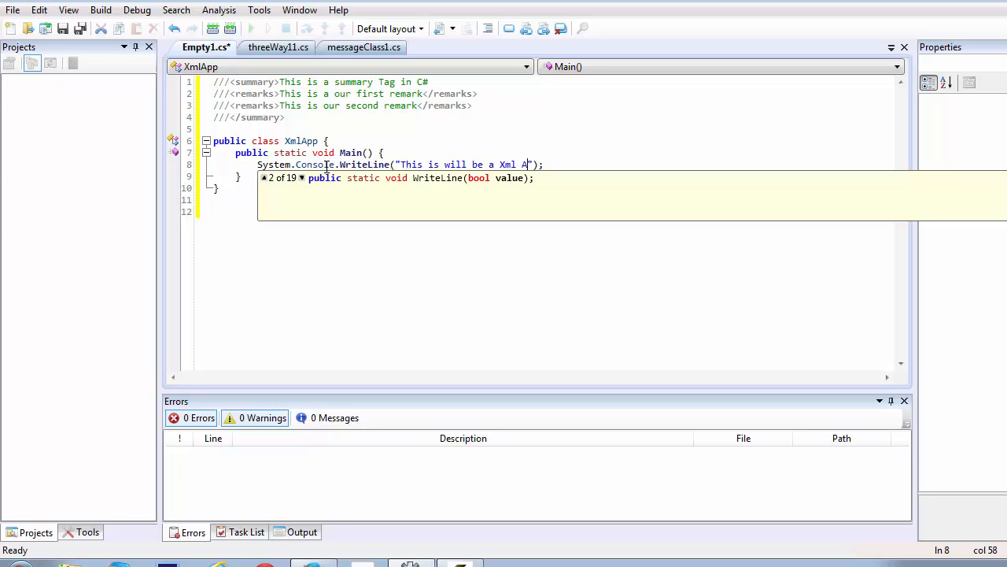
{"action": "type", "text": "pplications"}
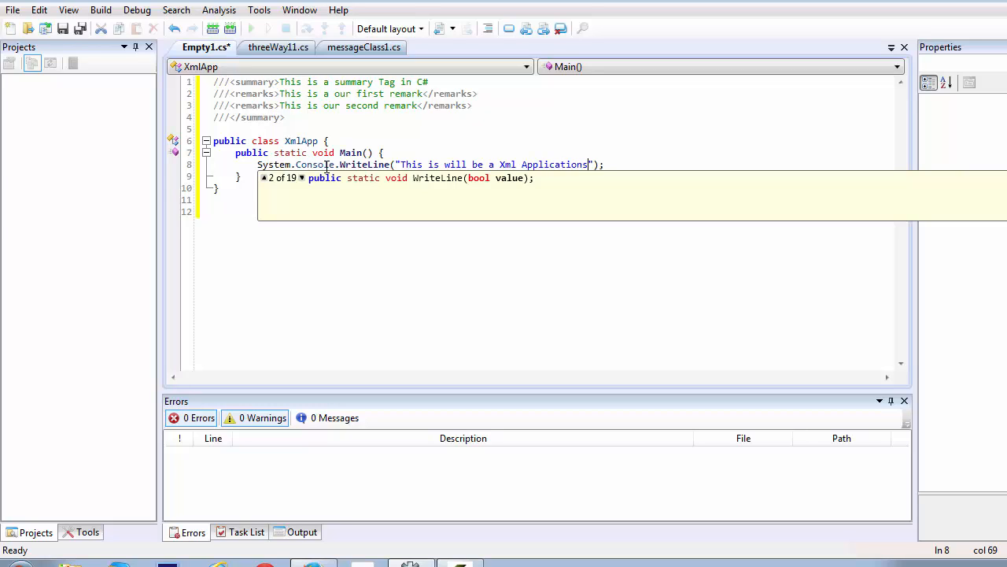
{"action": "key", "text": "Backspace"}
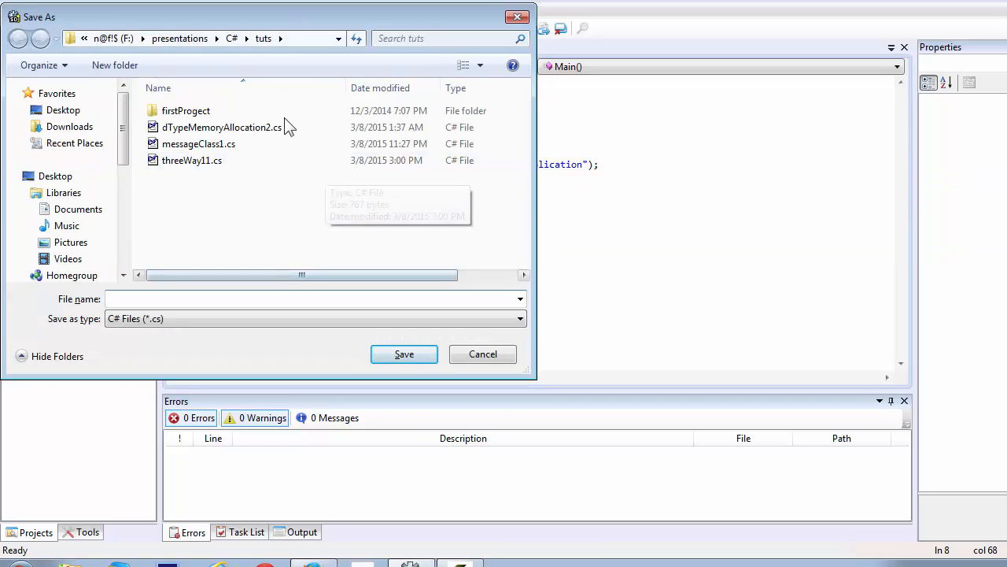
Save the code as XmlApp.cs in the tuts folder.
{"action": "type", "text": "Xml"}
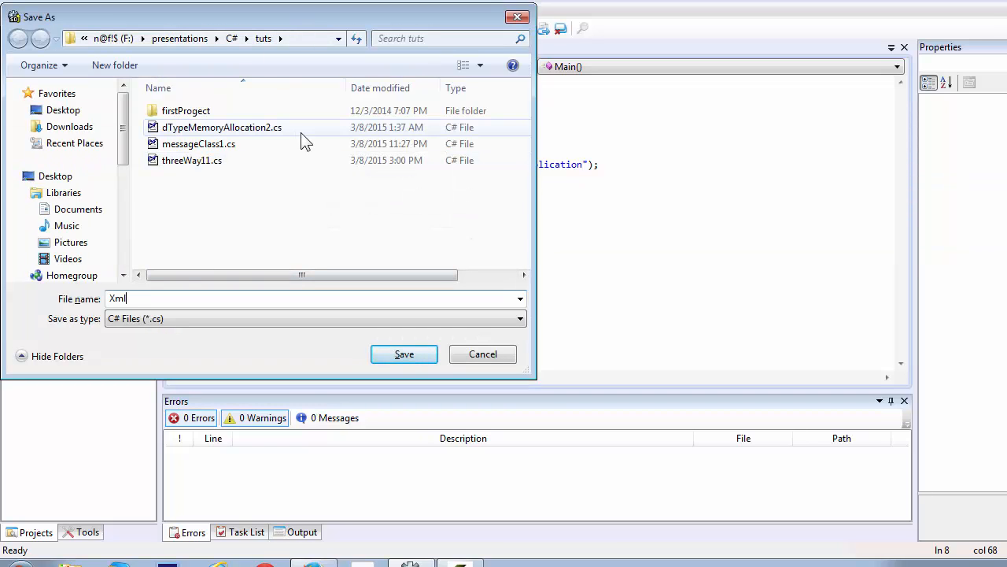
{"action": "type", "text": "App"}
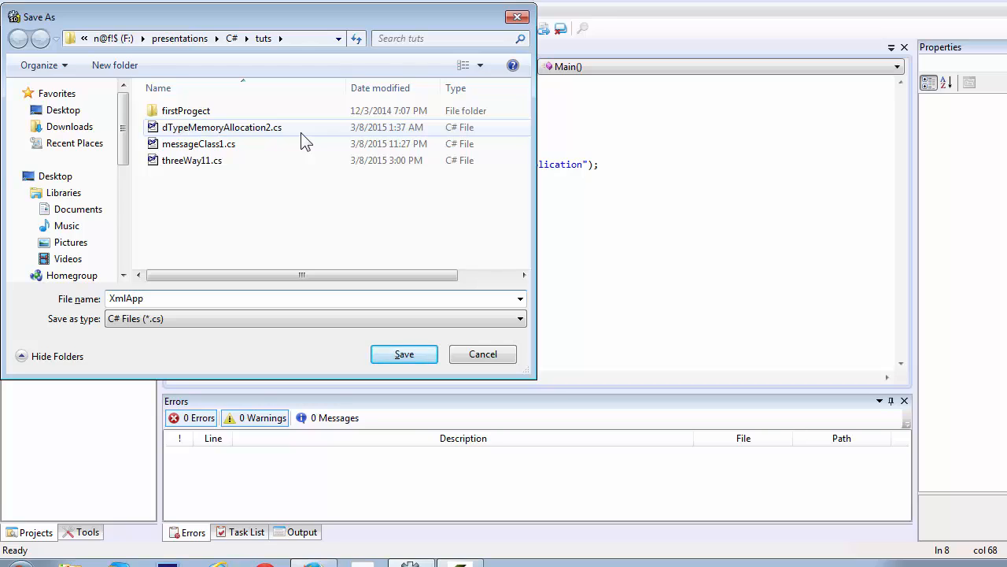
{"action": "type", "text": ".cs"}
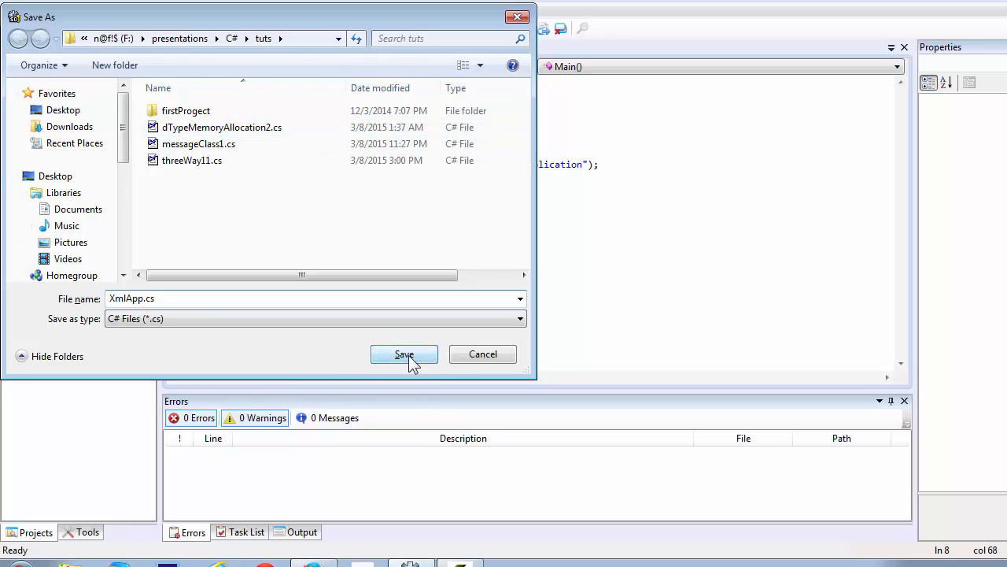
{"action": "left_click", "coordinate": [403, 354]}
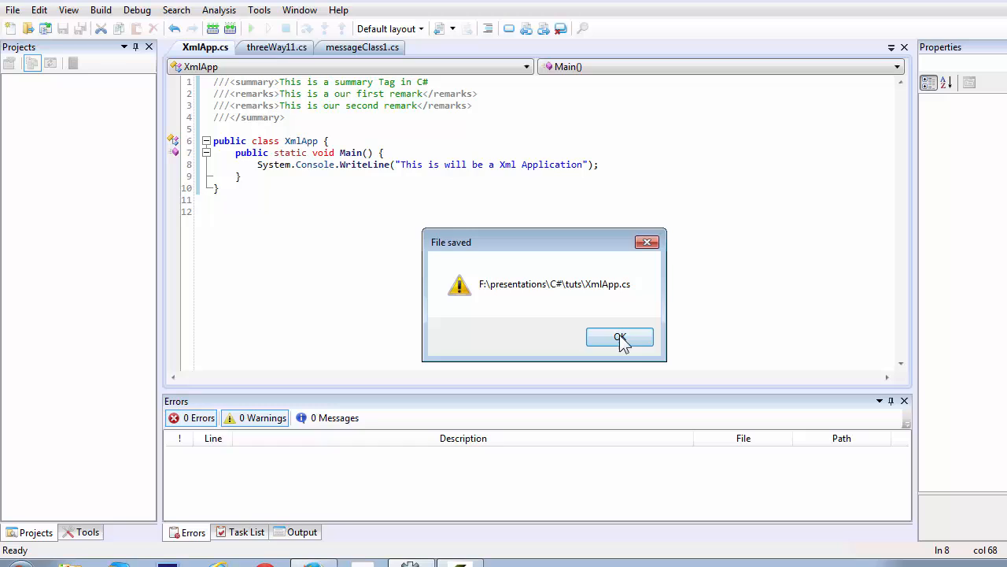
Dismiss the save confirmation, cd to presentations/C#/tuts and list its files.
{"action": "left_click", "coordinate": [620, 337]}
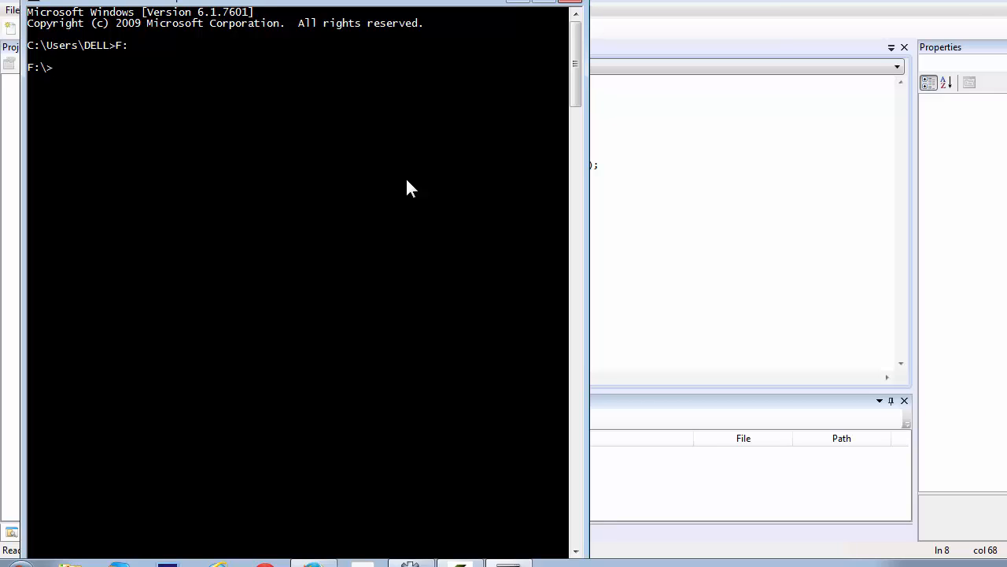
{"action": "type", "text": "di"}
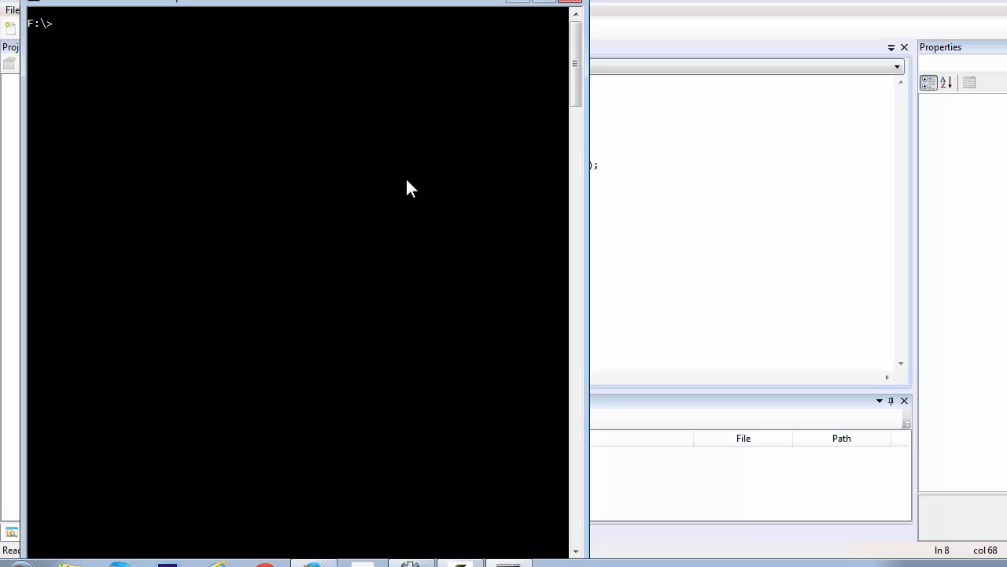
{"action": "type", "text": "c"}
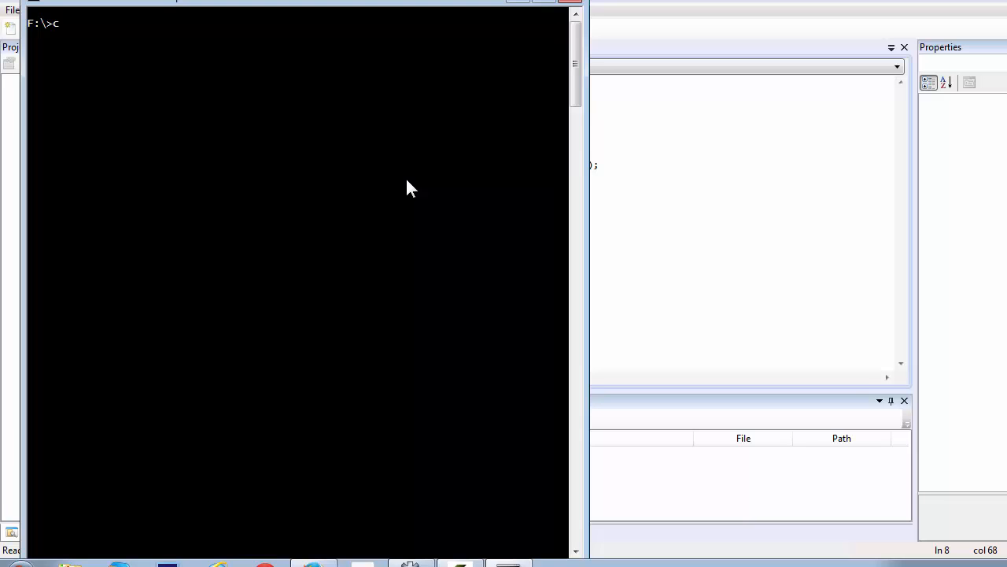
{"action": "type", "text": "d presentations"}
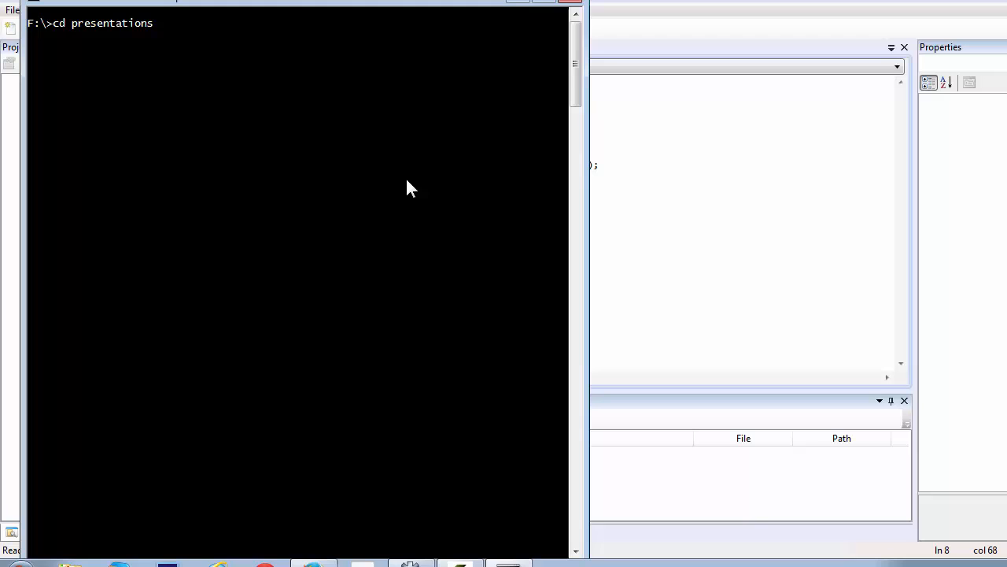
{"action": "type", "text": "/C#/"}
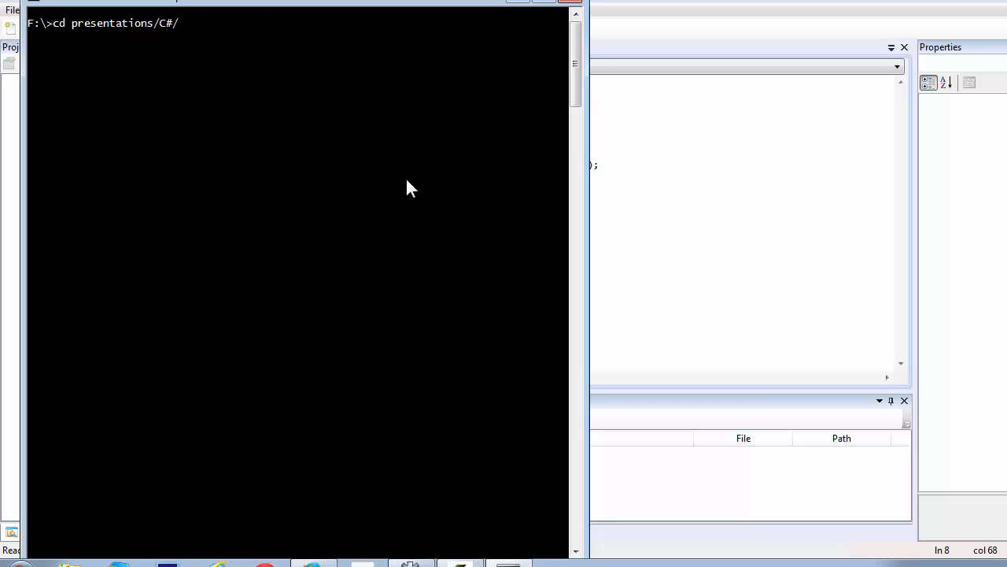
{"action": "type", "text": "tuts"}
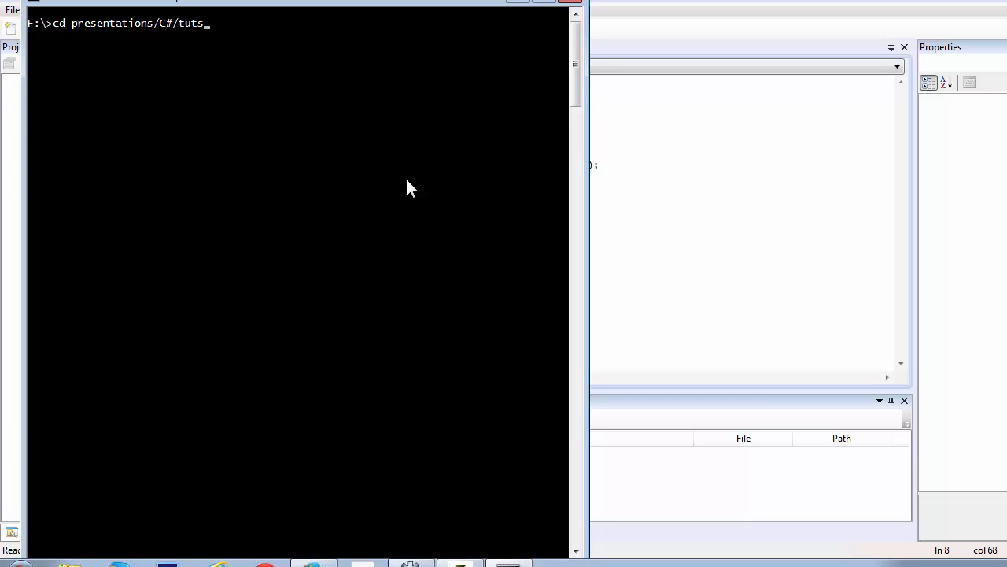
{"action": "type", "text": "dir"}
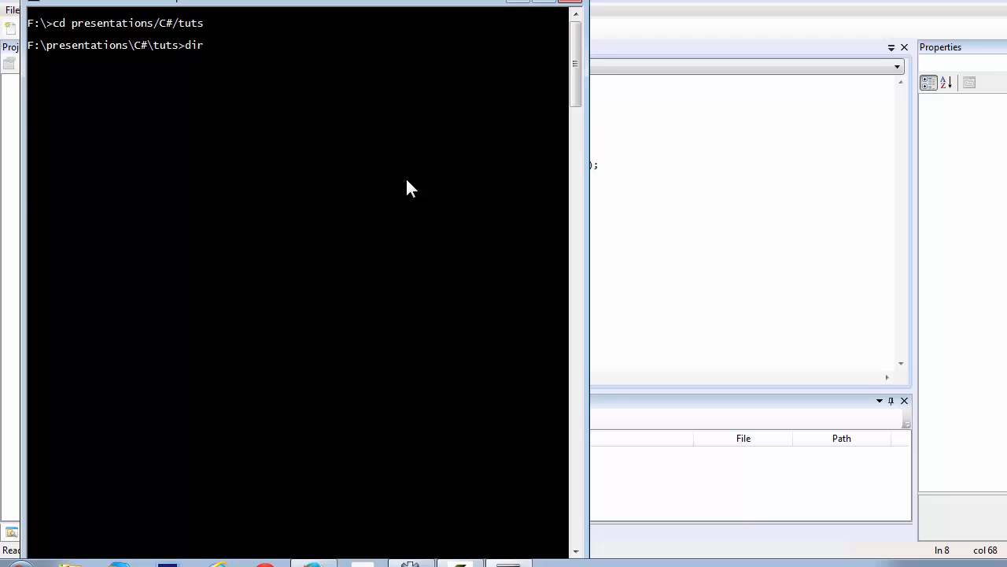
{"action": "key", "text": "Return"}
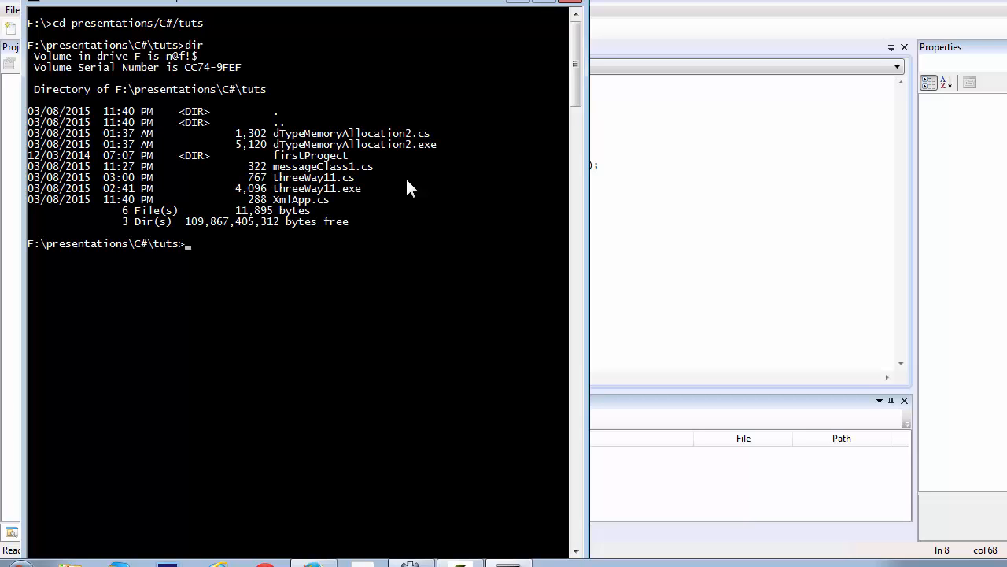
Enter the compile command csc /doc:xmlfile XmlApp.cs in Command Prompt.
{"action": "type", "text": "csc"}
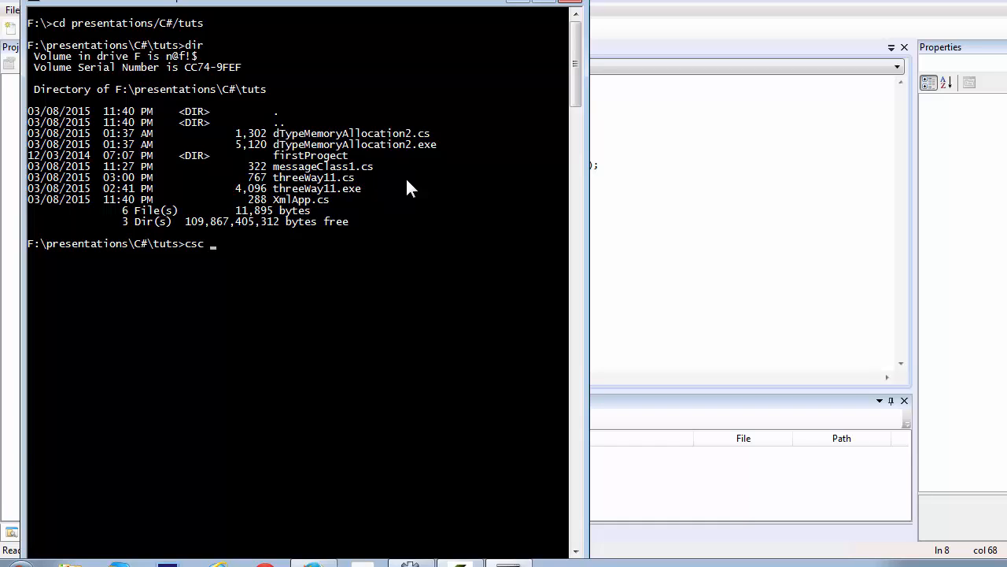
{"action": "mouse_move", "coordinate": [363, 194]}
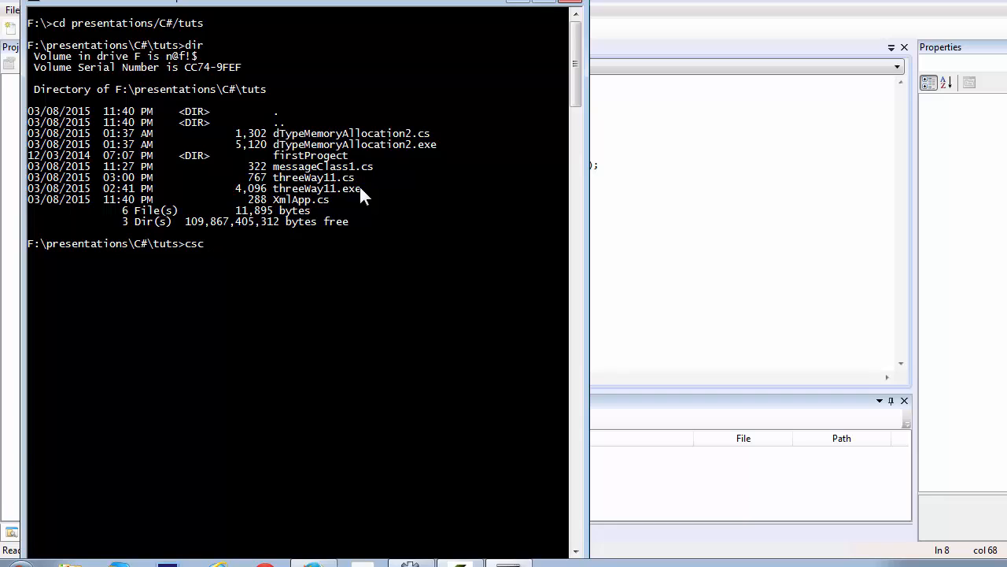
{"action": "type", "text": "/doc"}
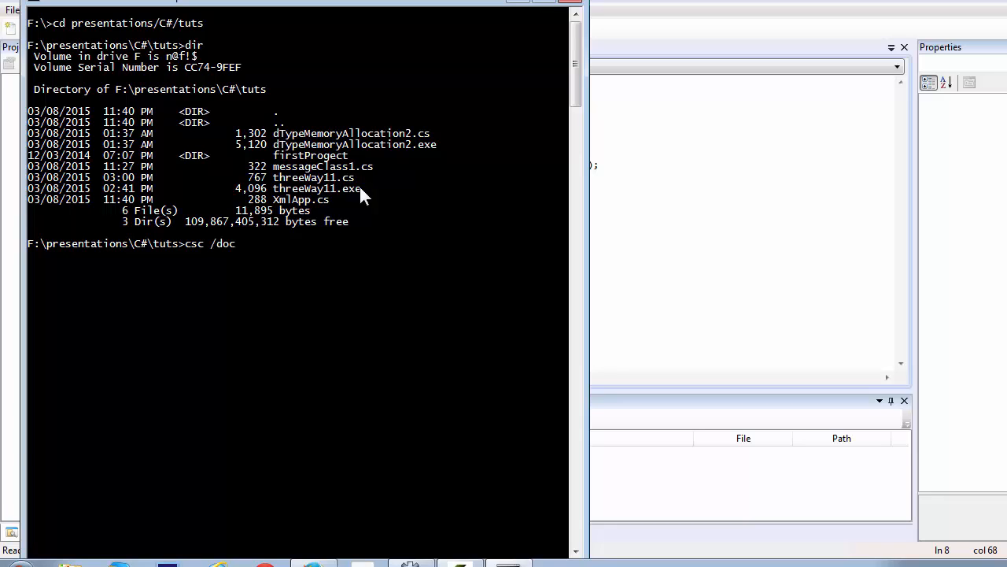
{"action": "type", "text": ":"}
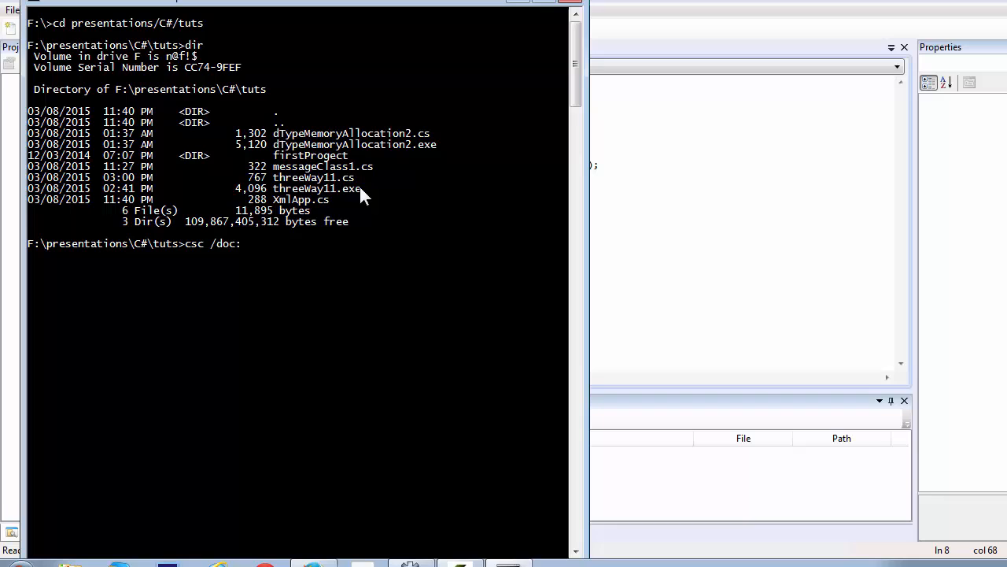
{"action": "type", "text": "xmlfile"}
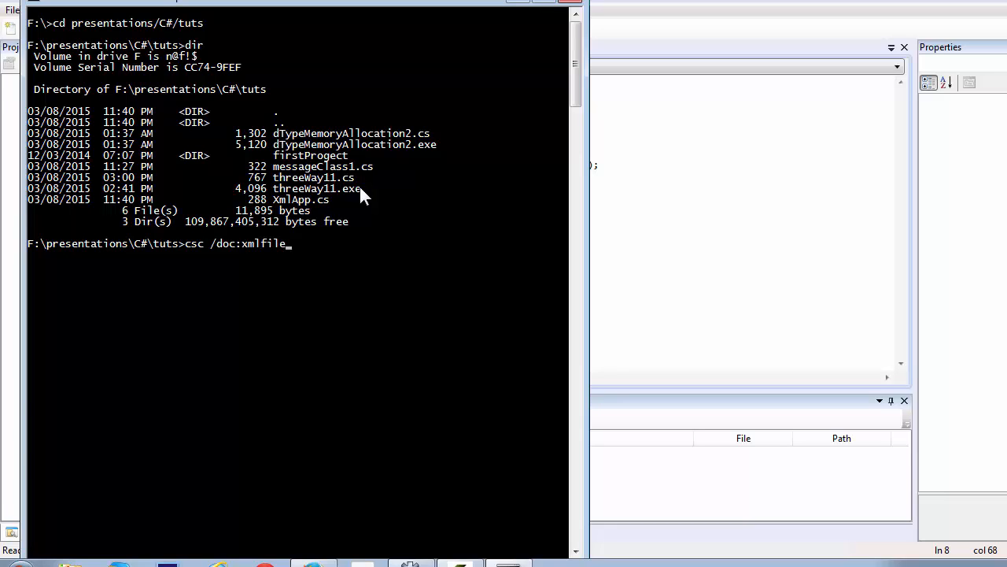
{"action": "mouse_move", "coordinate": [303, 236]}
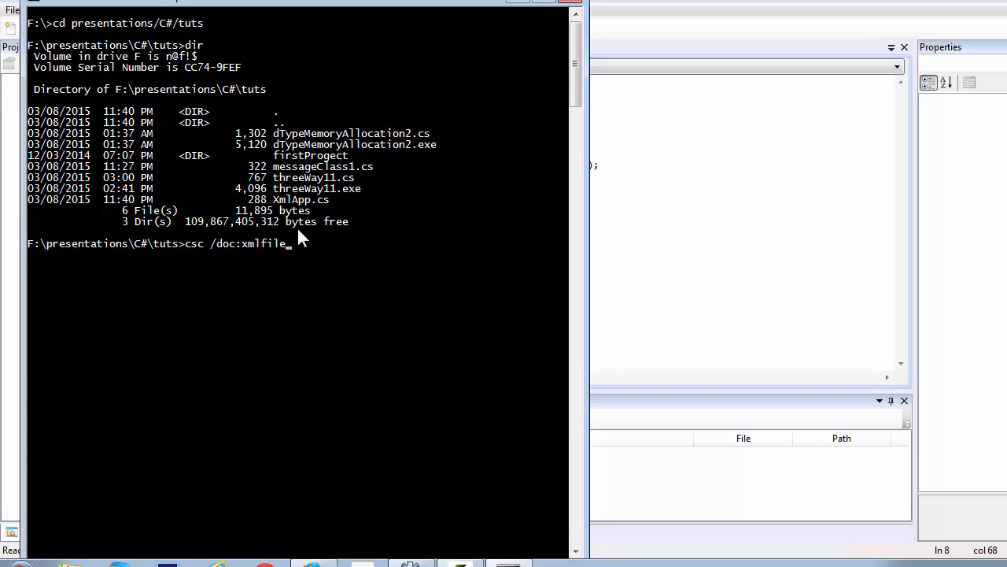
{"action": "mouse_move", "coordinate": [240, 204]}
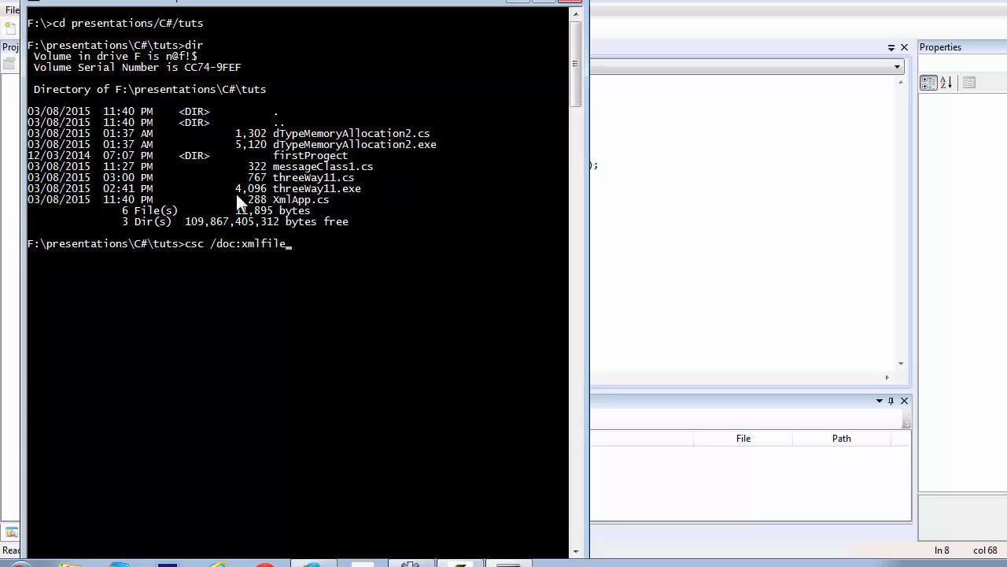
{"action": "mouse_move", "coordinate": [297, 266]}
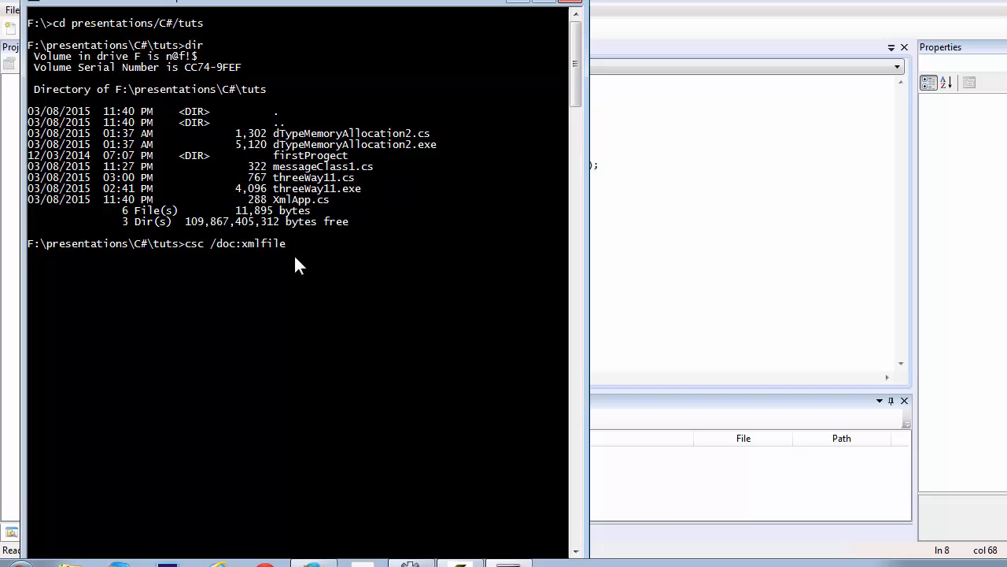
{"action": "mouse_move", "coordinate": [701, 64]}
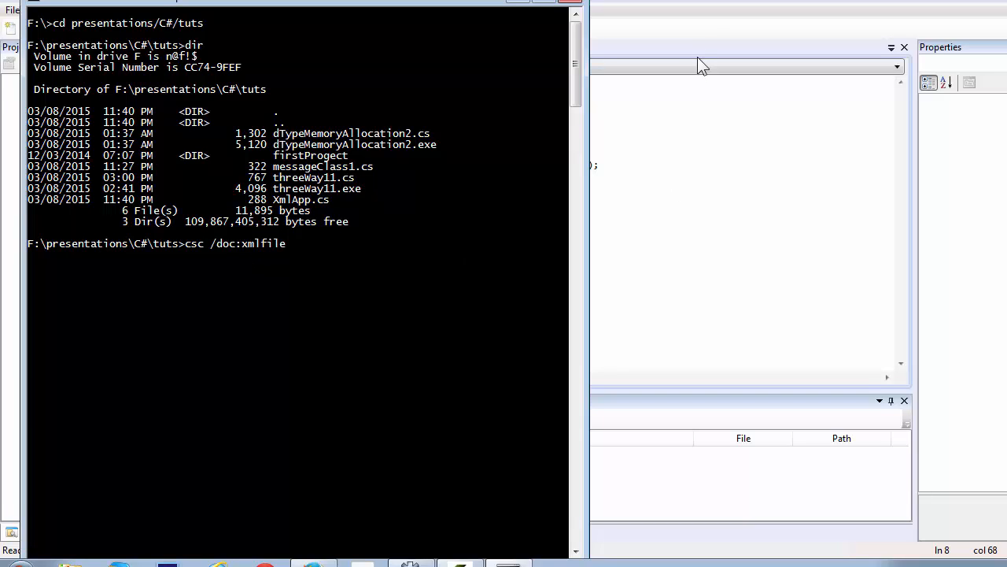
{"action": "mouse_move", "coordinate": [413, 98]}
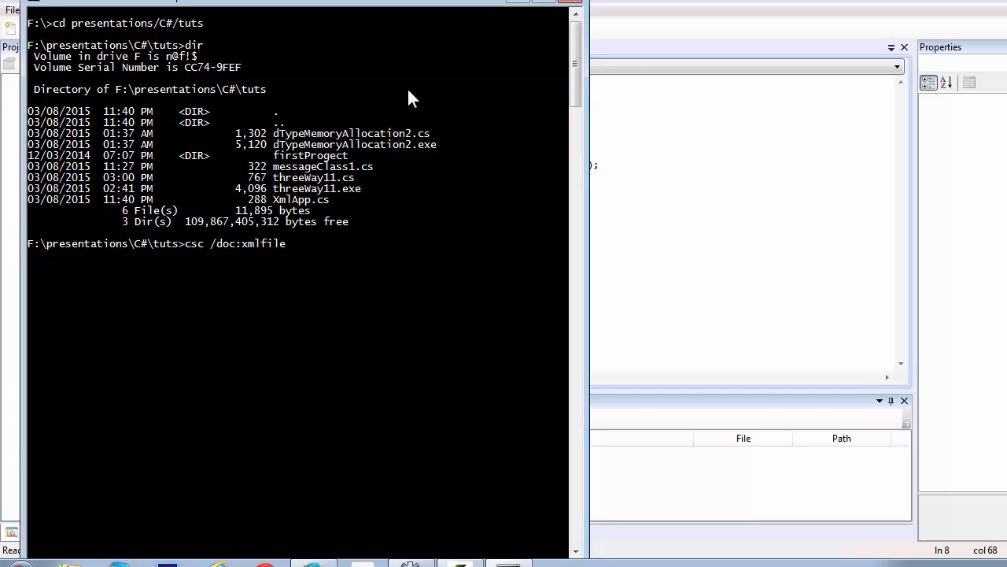
{"action": "type", "text": "Xml"}
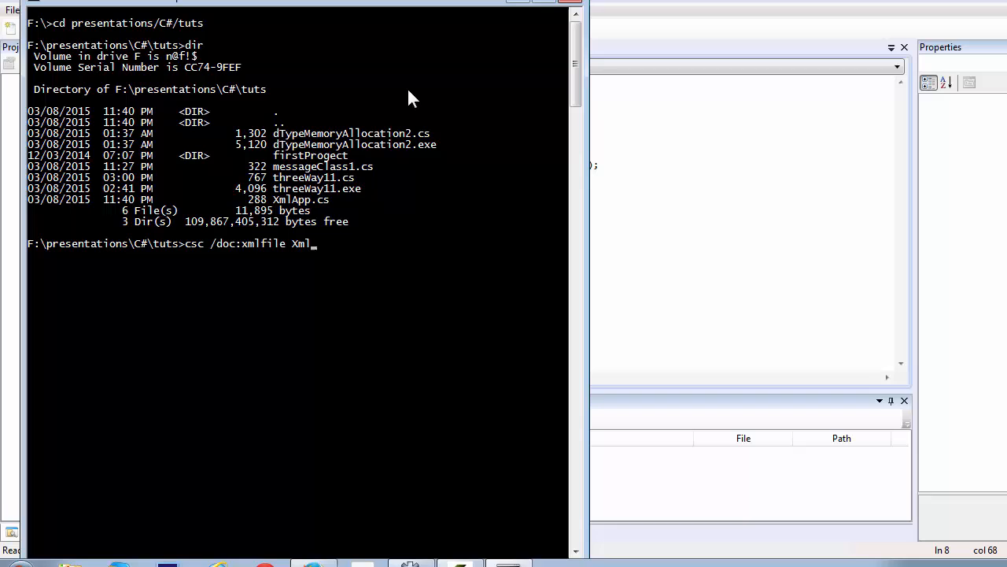
{"action": "type", "text": "App."}
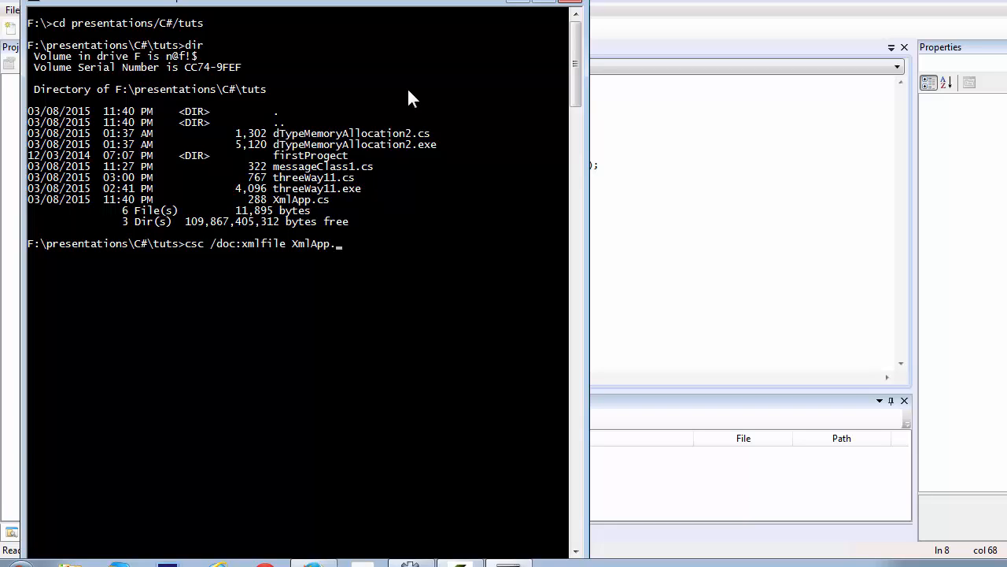
{"action": "type", "text": "cs"}
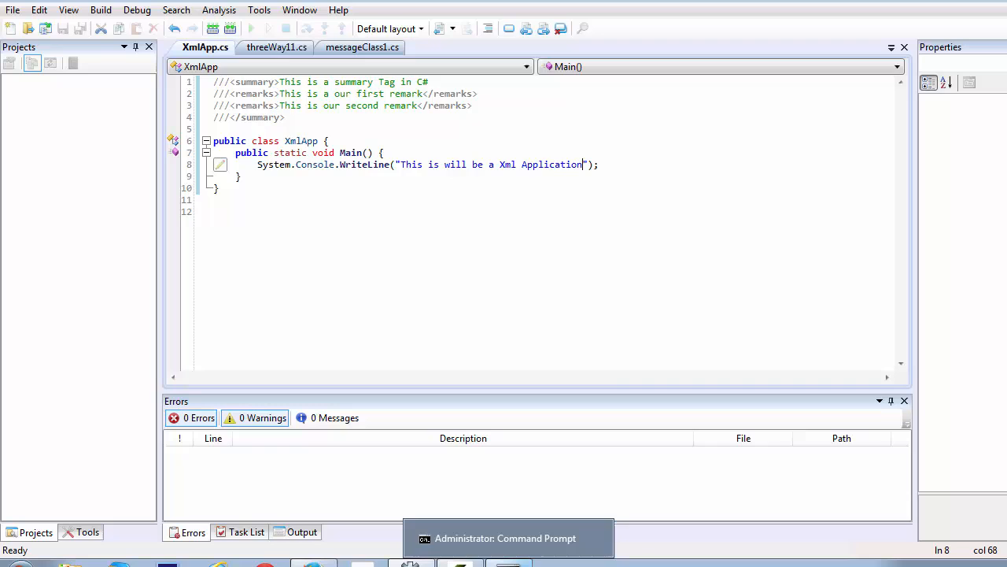
Remove 'public' from the XmlApp class declaration and return to Command Prompt.
{"action": "left_click", "coordinate": [508, 537]}
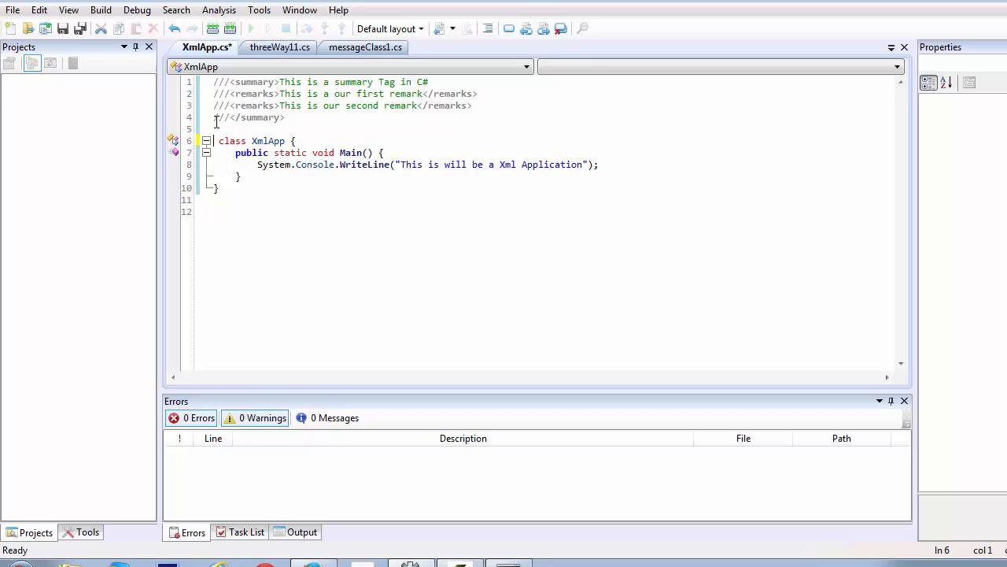
{"action": "left_click", "coordinate": [292, 140]}
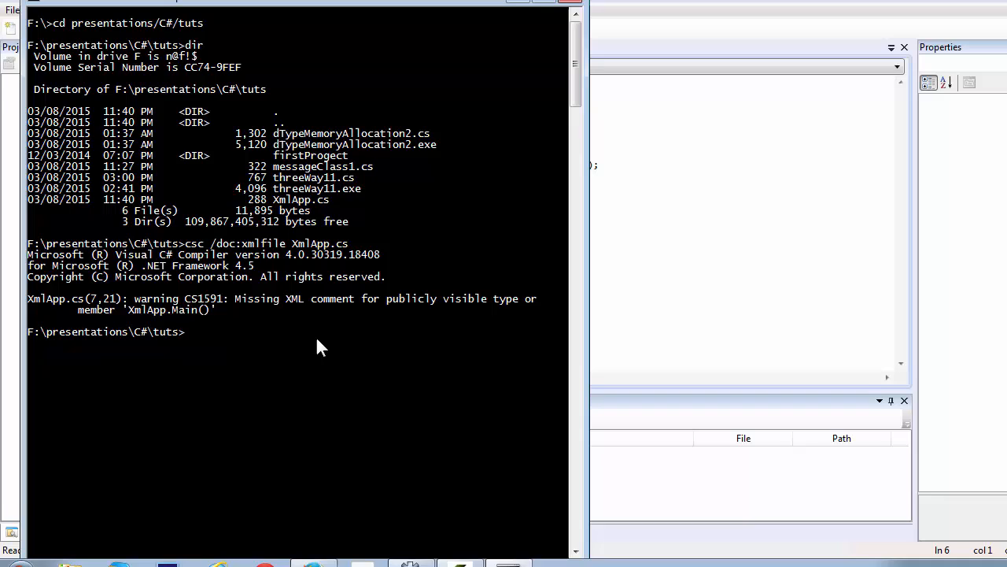
List the tuts folder showing XmlApp.exe and xmlfile, then run XmlApp.exe.
{"action": "key", "text": "Return"}
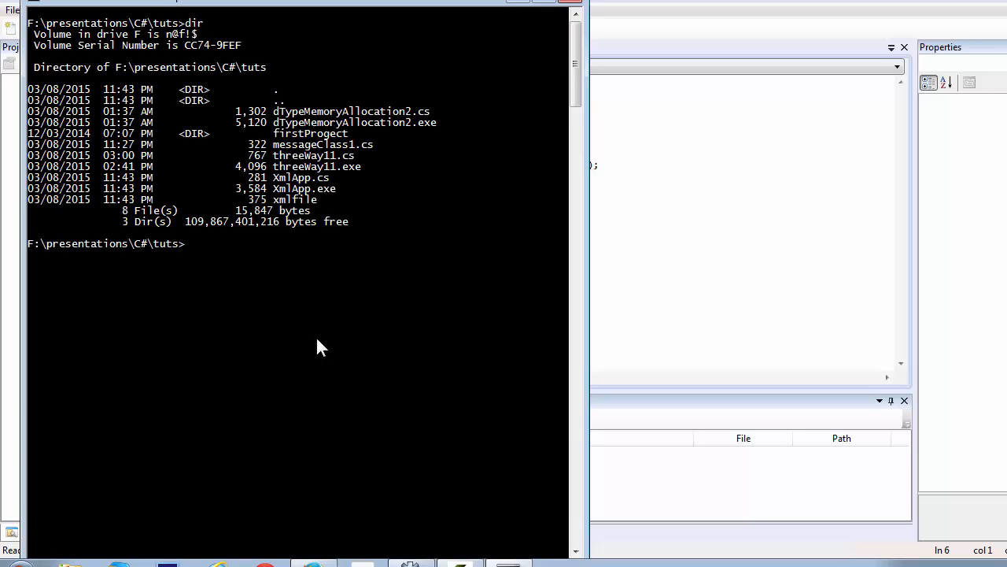
{"action": "mouse_move", "coordinate": [352, 280]}
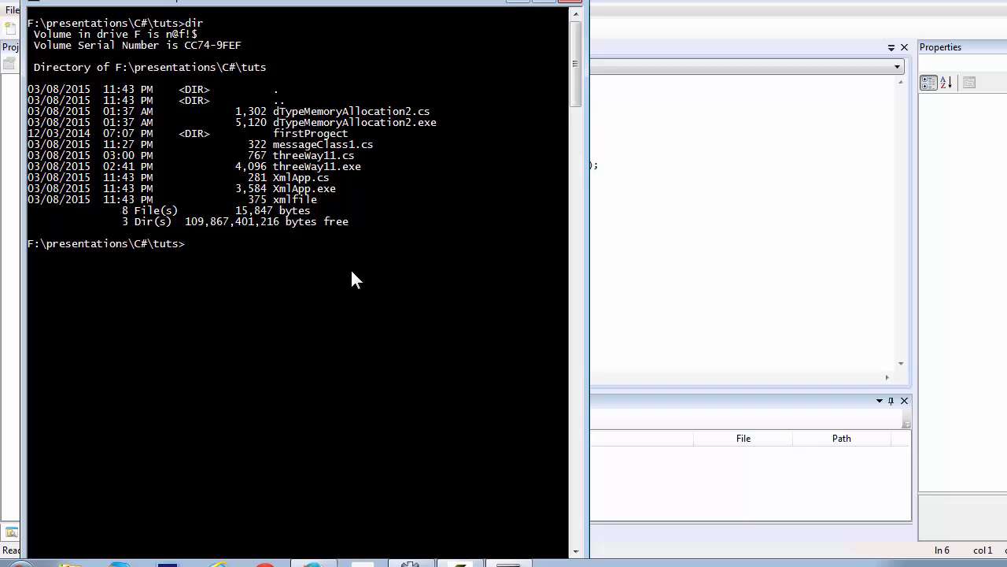
{"action": "mouse_move", "coordinate": [311, 220]}
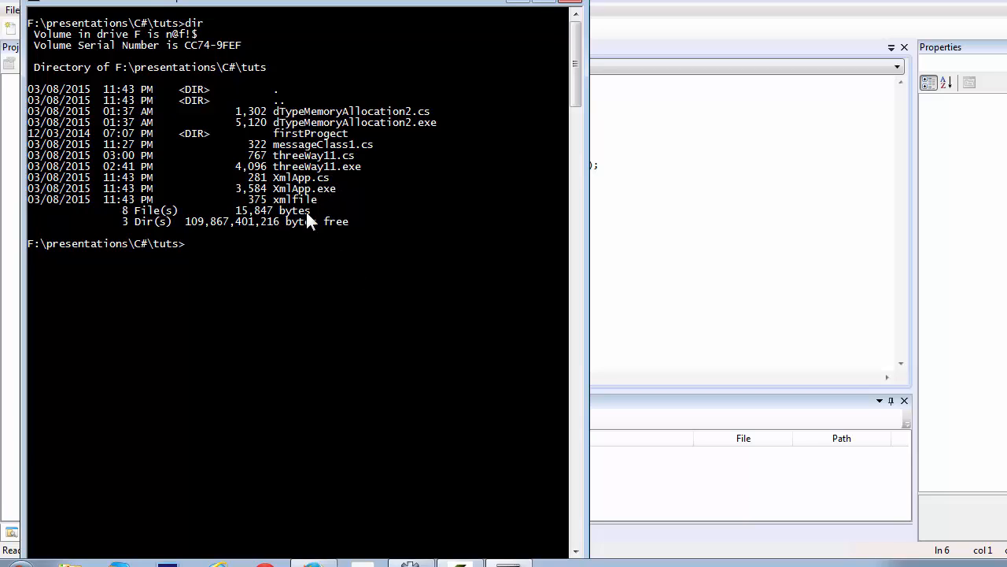
{"action": "mouse_move", "coordinate": [374, 224]}
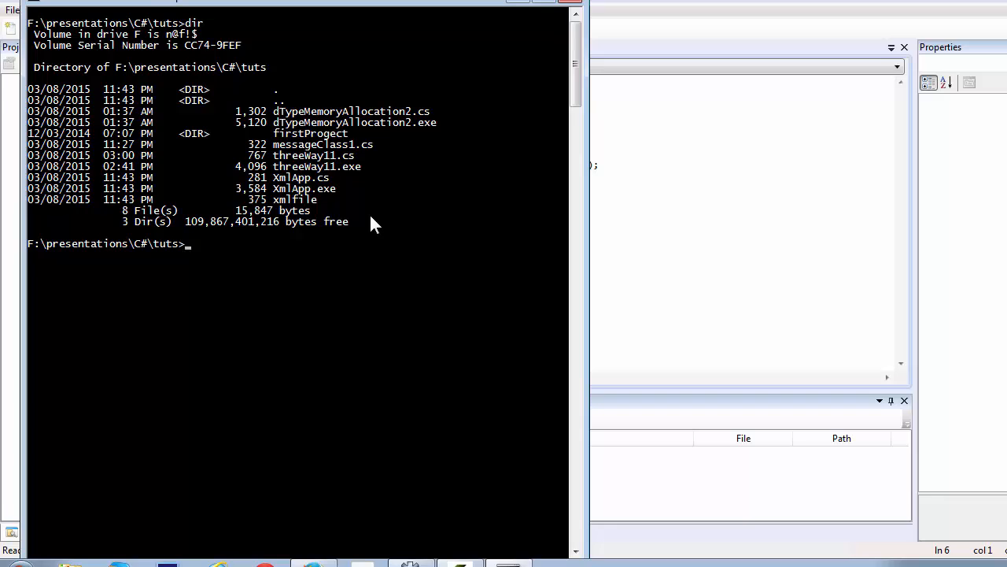
{"action": "type", "text": "XmlApp.e"}
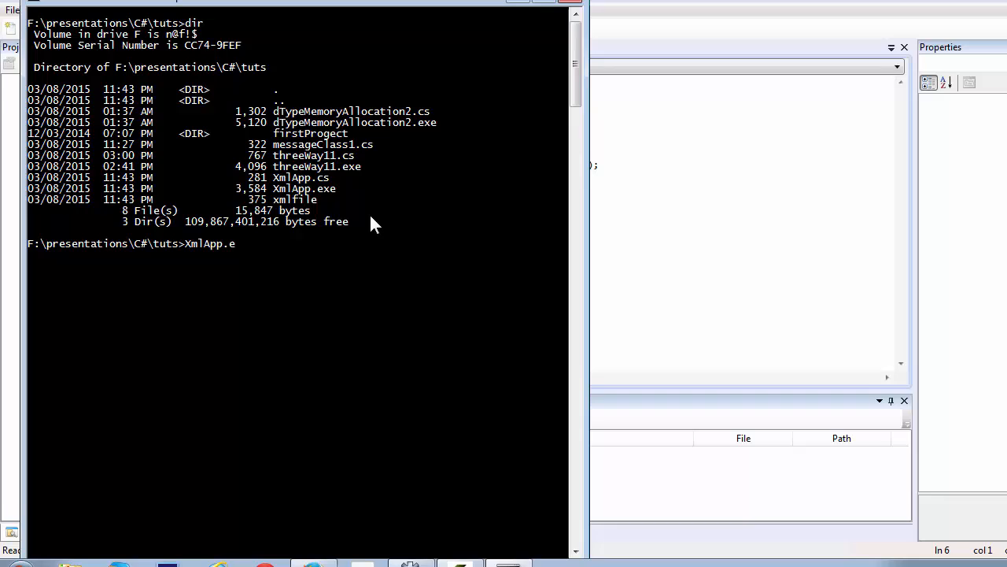
{"action": "type", "text": "xe"}
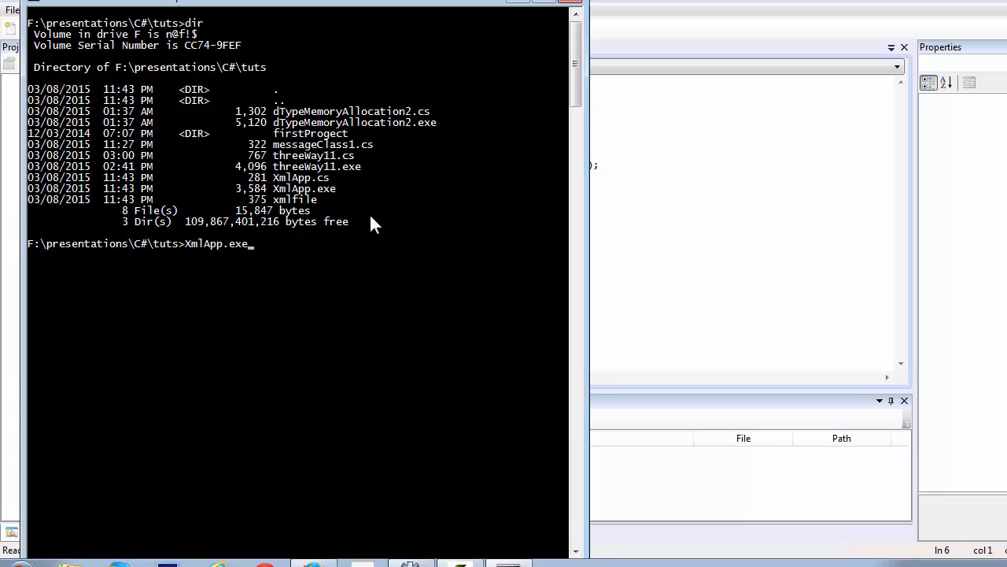
{"action": "key", "text": "Return"}
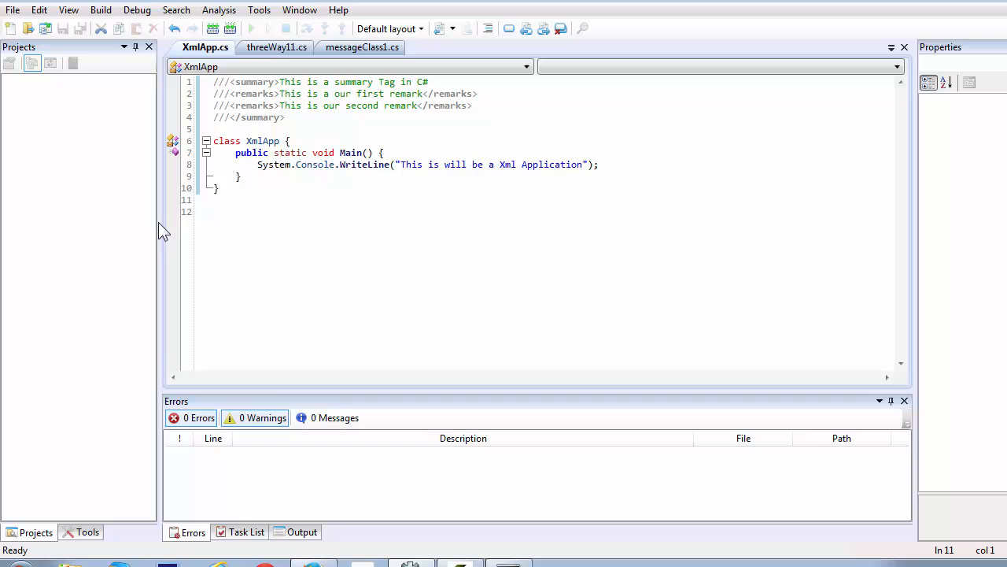
{"action": "mouse_move", "coordinate": [162, 134]}
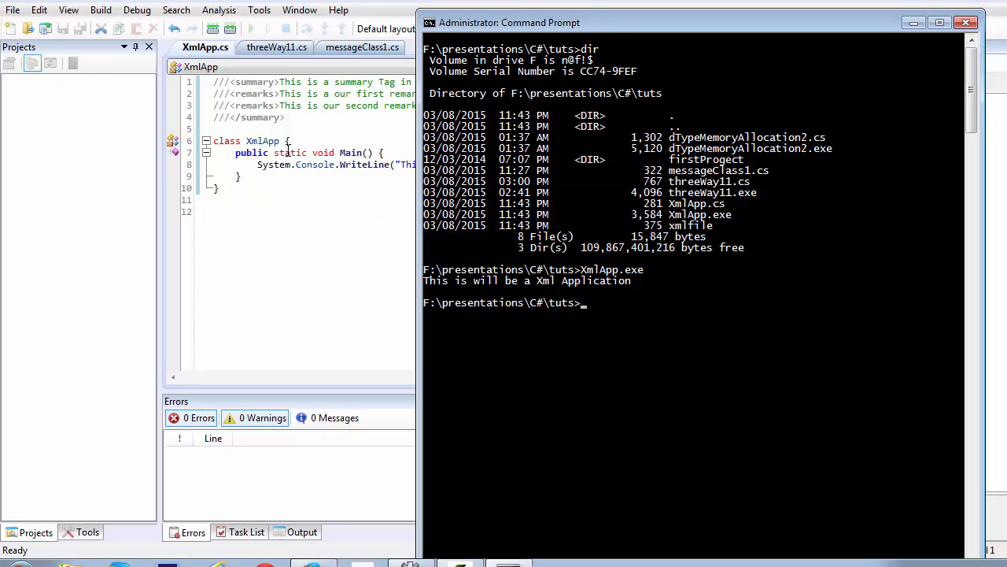
{"action": "mouse_move", "coordinate": [559, 286]}
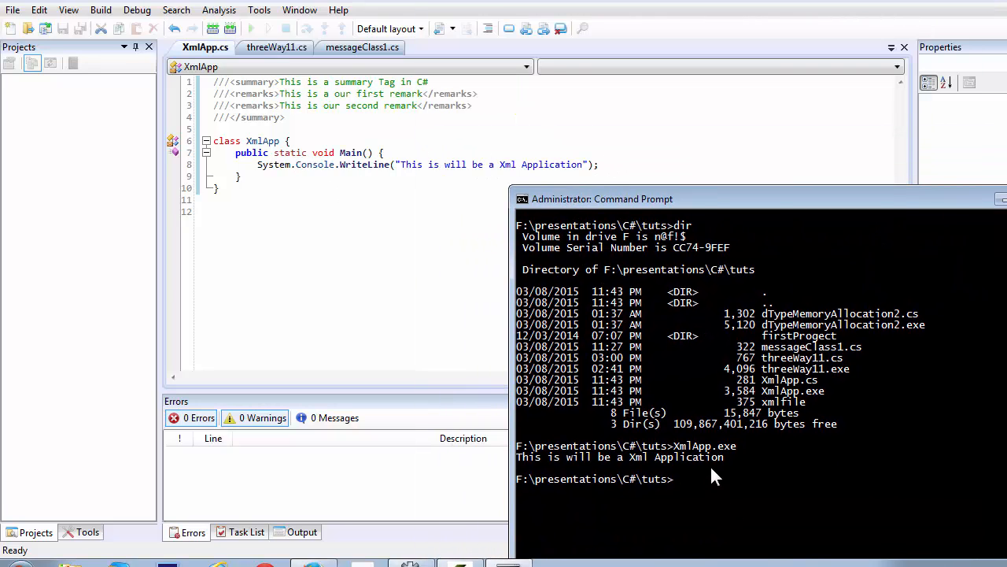
{"action": "mouse_move", "coordinate": [539, 315]}
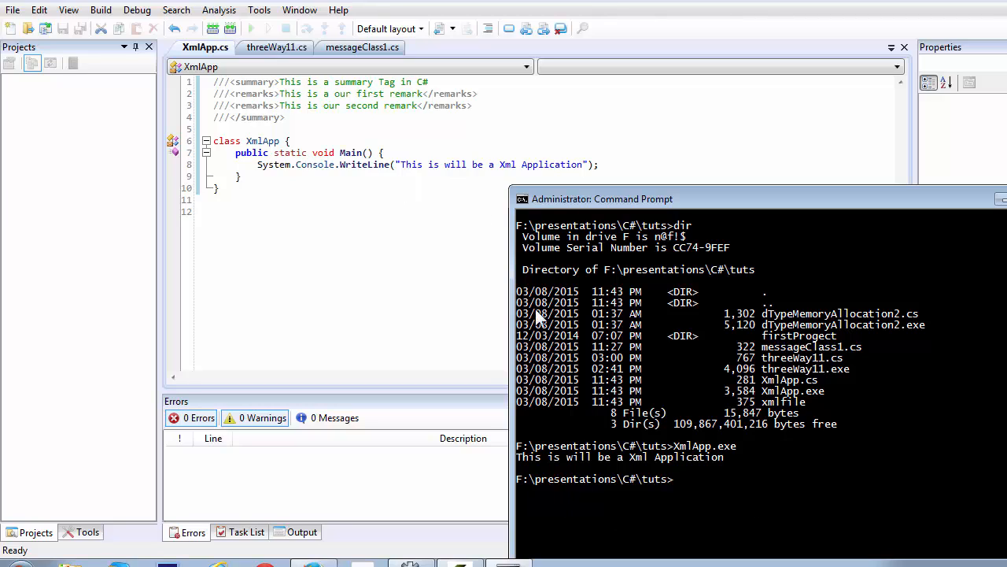
{"action": "mouse_move", "coordinate": [816, 416]}
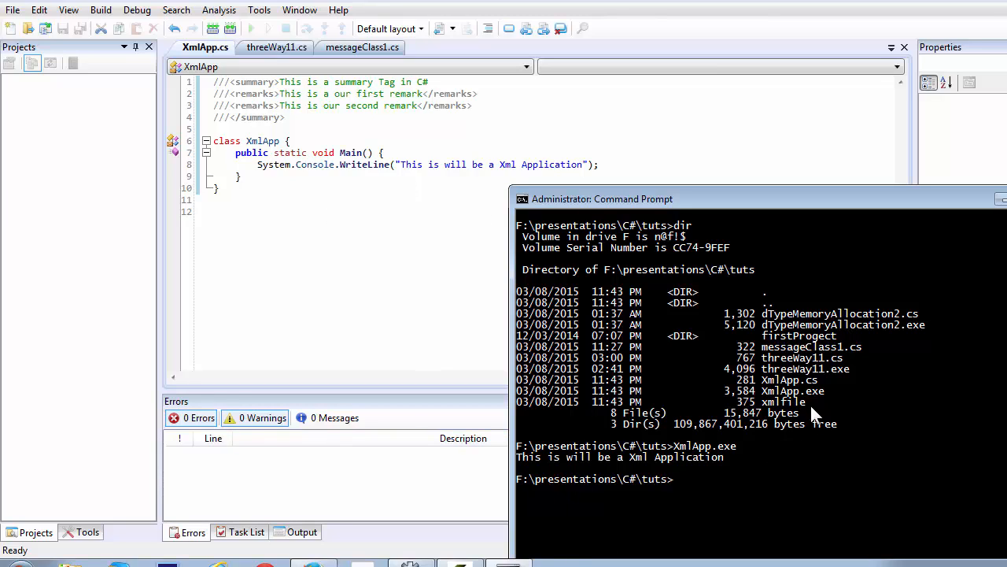
{"action": "mouse_move", "coordinate": [779, 421]}
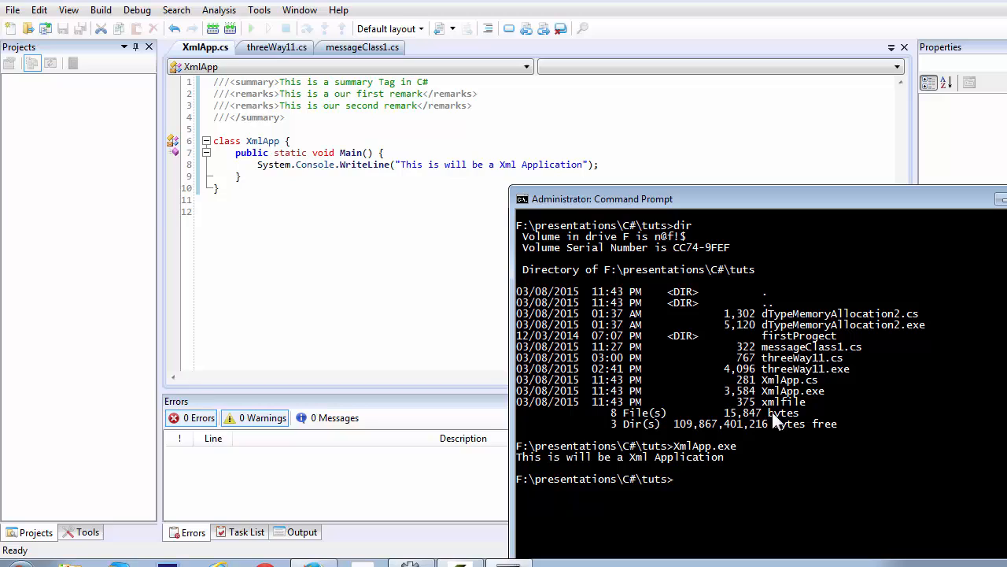
Try running xmlfile as a command, which returns a not-recognized error.
{"action": "type", "text": "xml"}
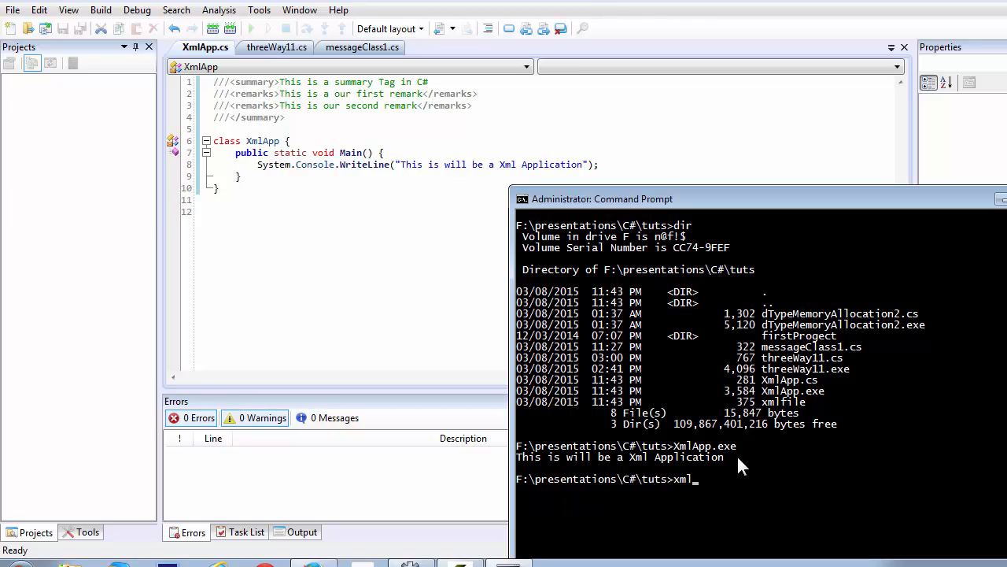
{"action": "key", "text": "Return"}
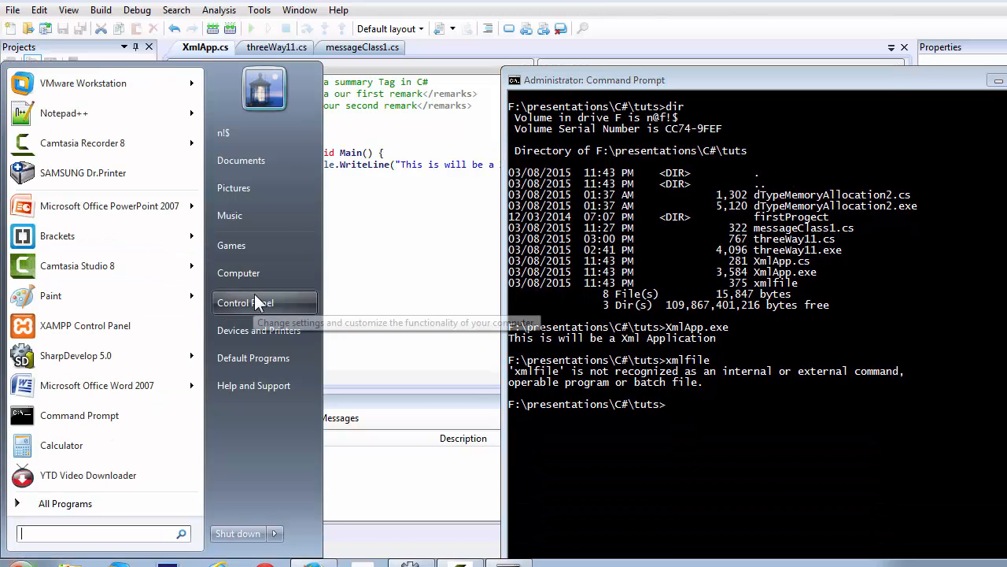
Open Computer from the Start menu and browse drive F:'s folders.
{"action": "left_click", "coordinate": [239, 272]}
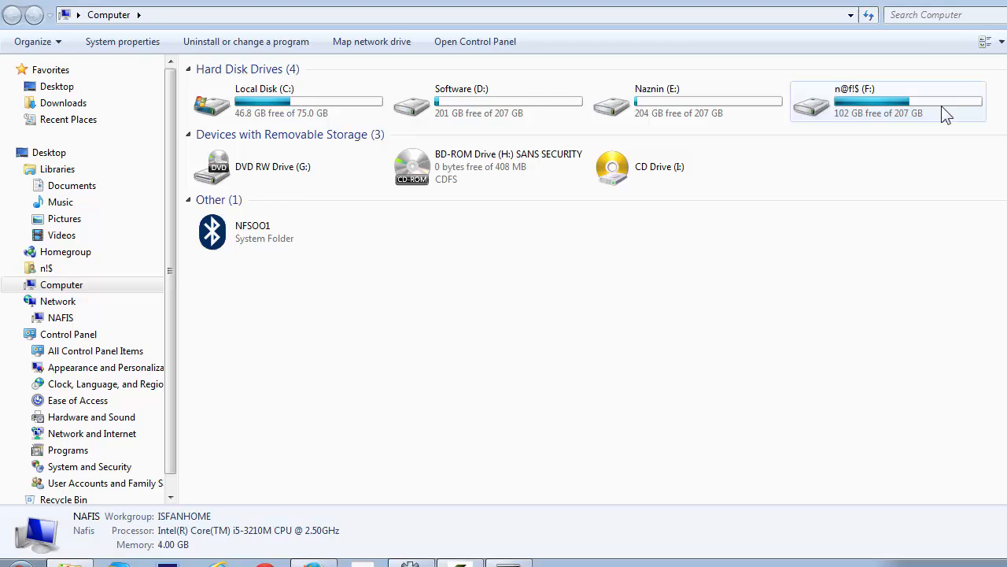
{"action": "double_click", "coordinate": [888, 103]}
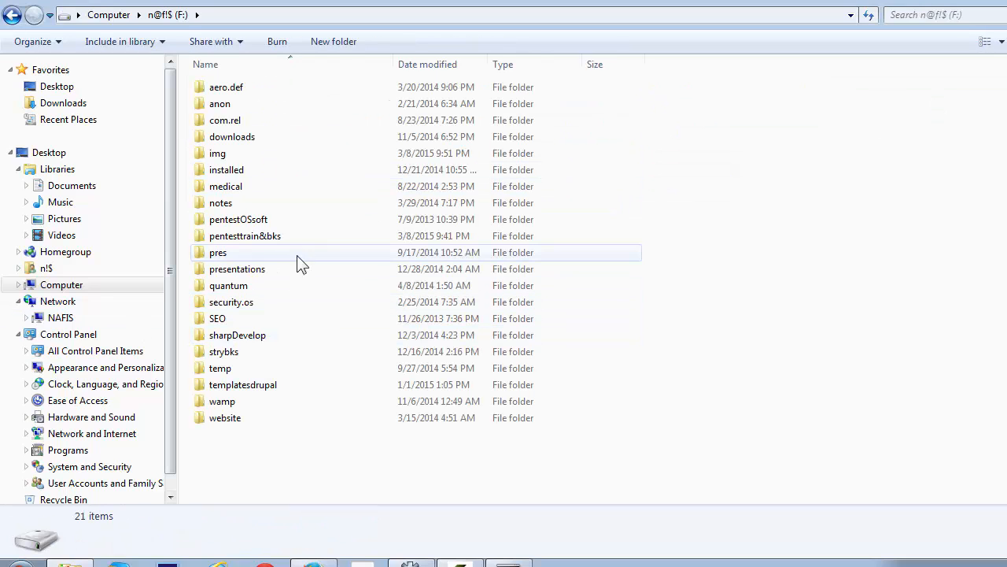
{"action": "left_click", "coordinate": [221, 401]}
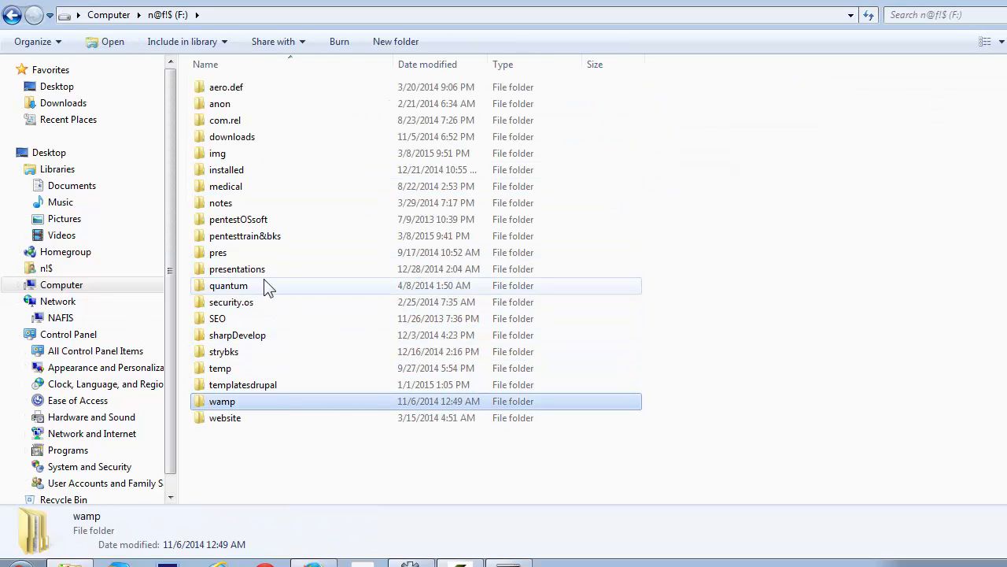